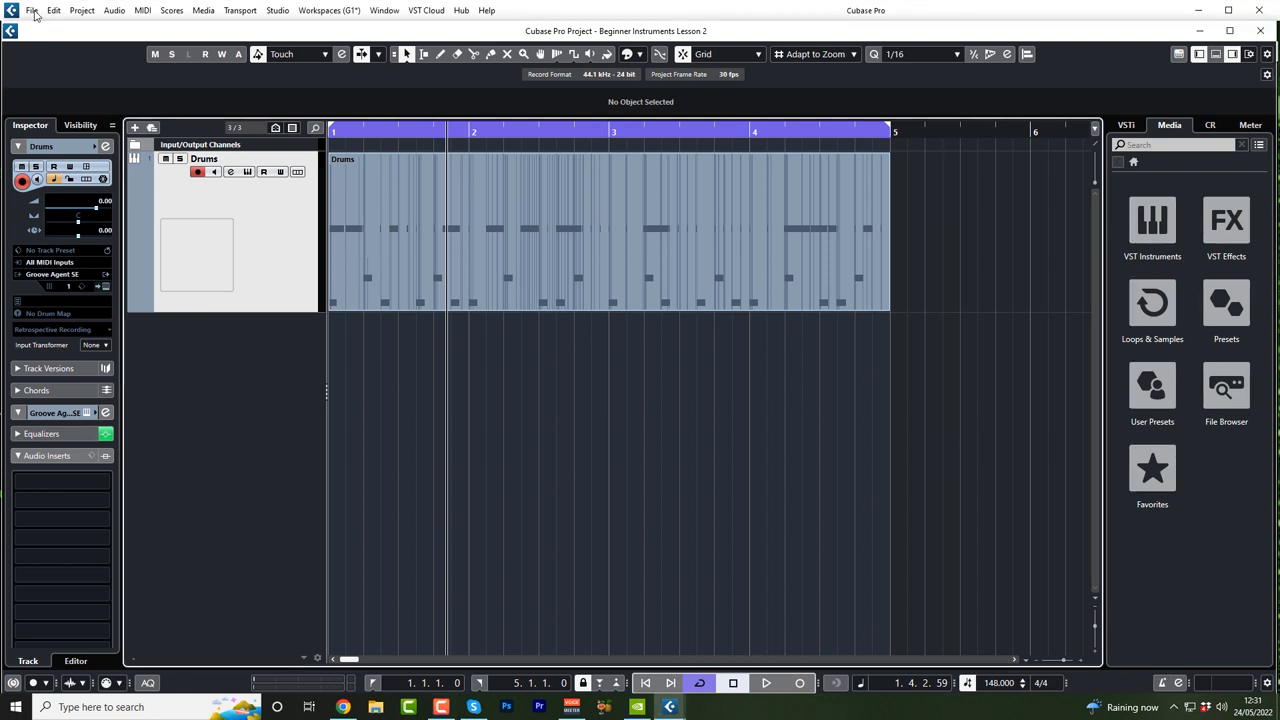
Step: Save the project as 'Beginner Instruments Lesson 2' in the Cubase Beginner Instruments folder
left_click(32, 10)
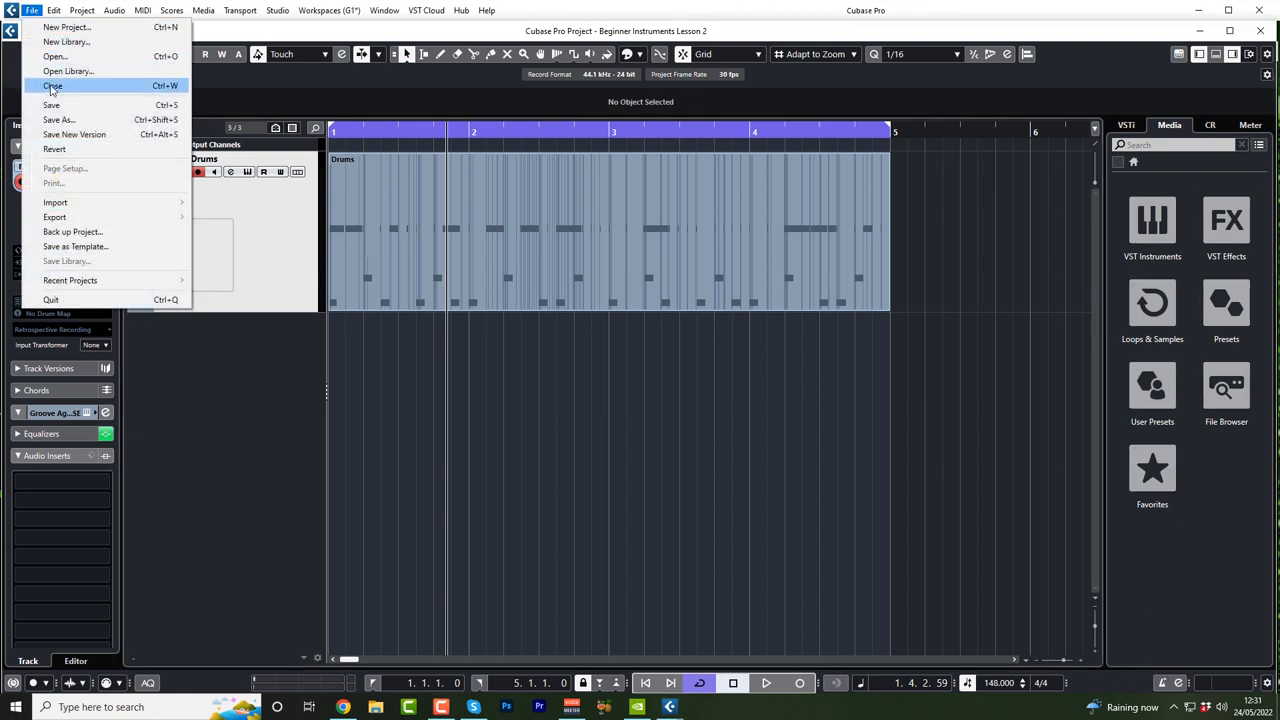
left_click(58, 120)
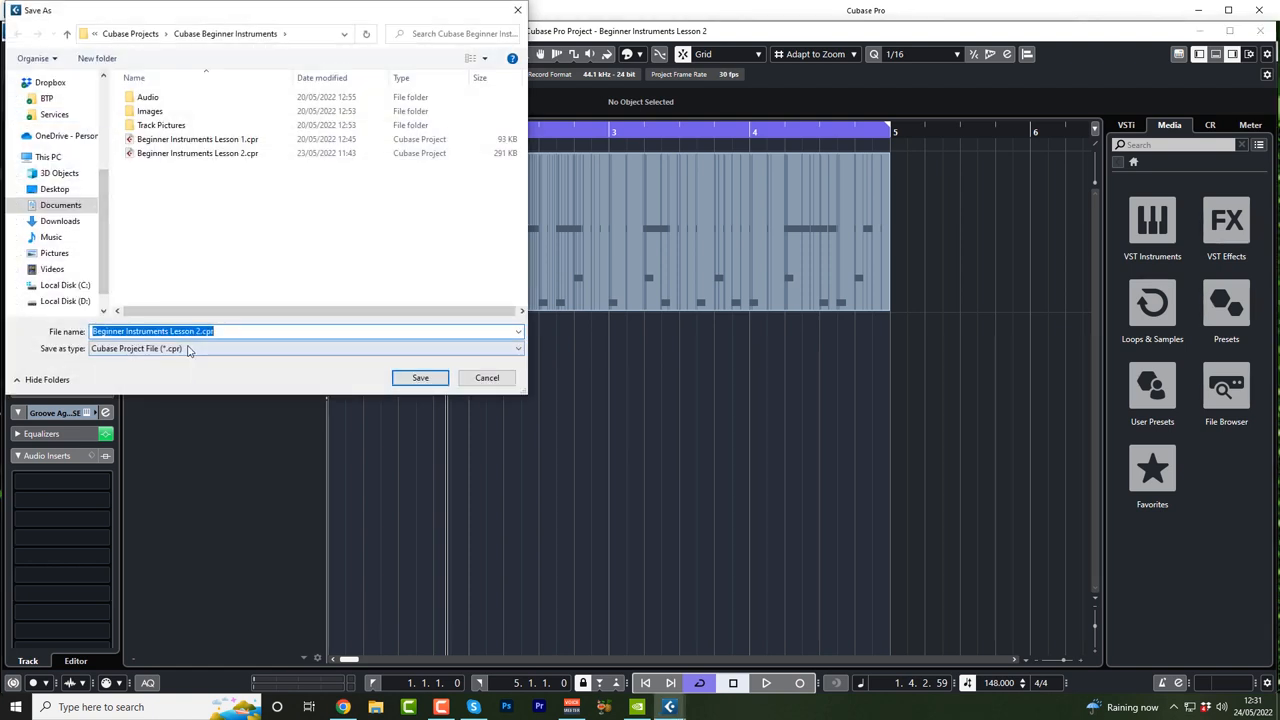
mouse_move(156, 344)
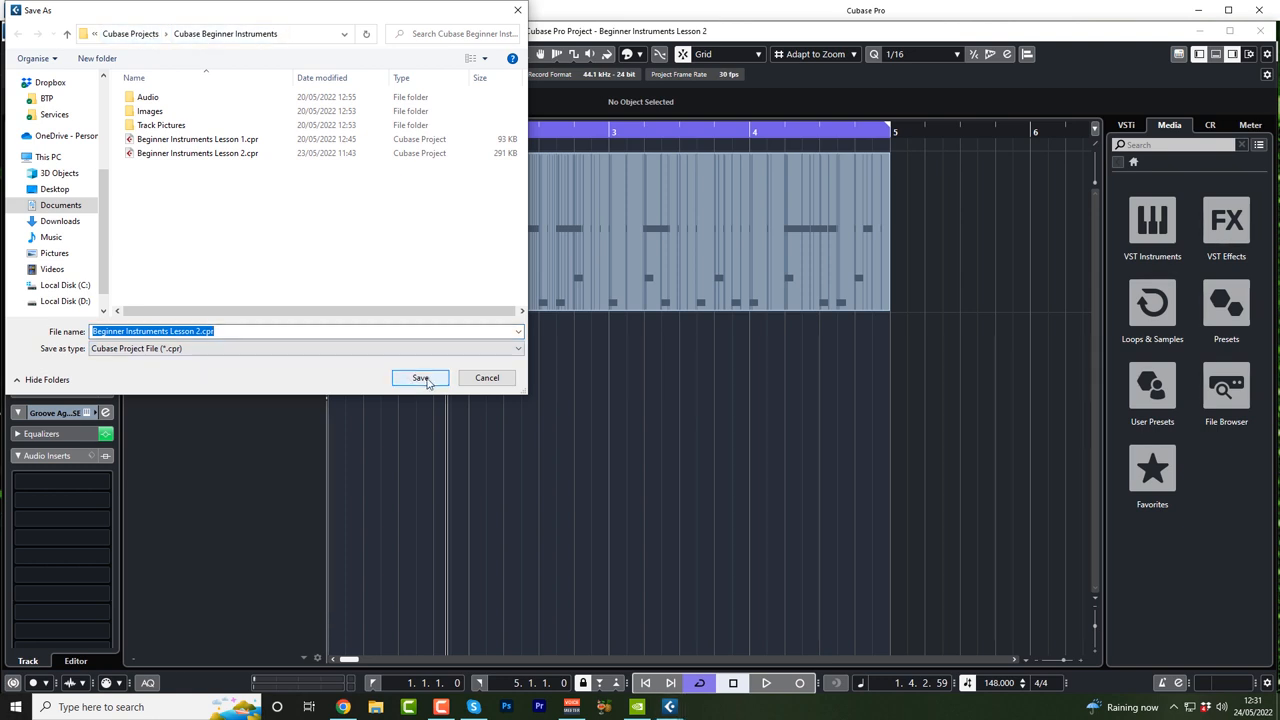
left_click(420, 376)
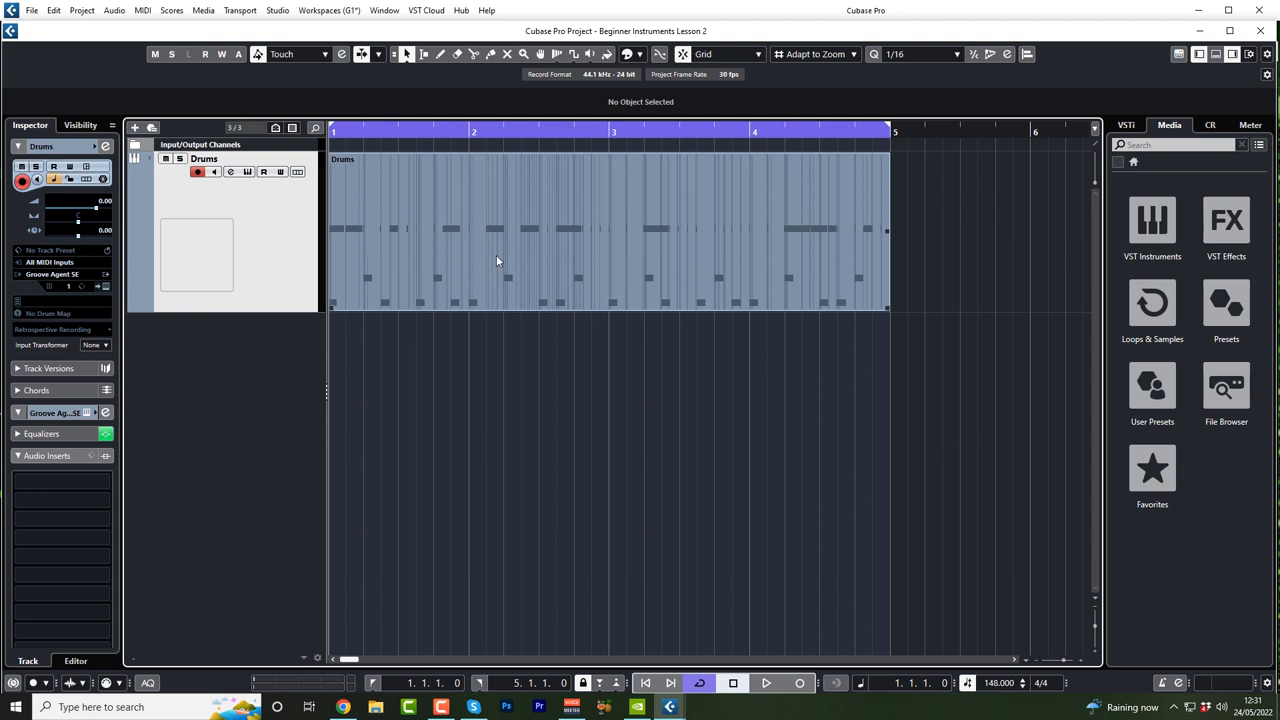
Step: Open the Groove Agent SE instrument editor from the Drums track header
left_click(764, 684)
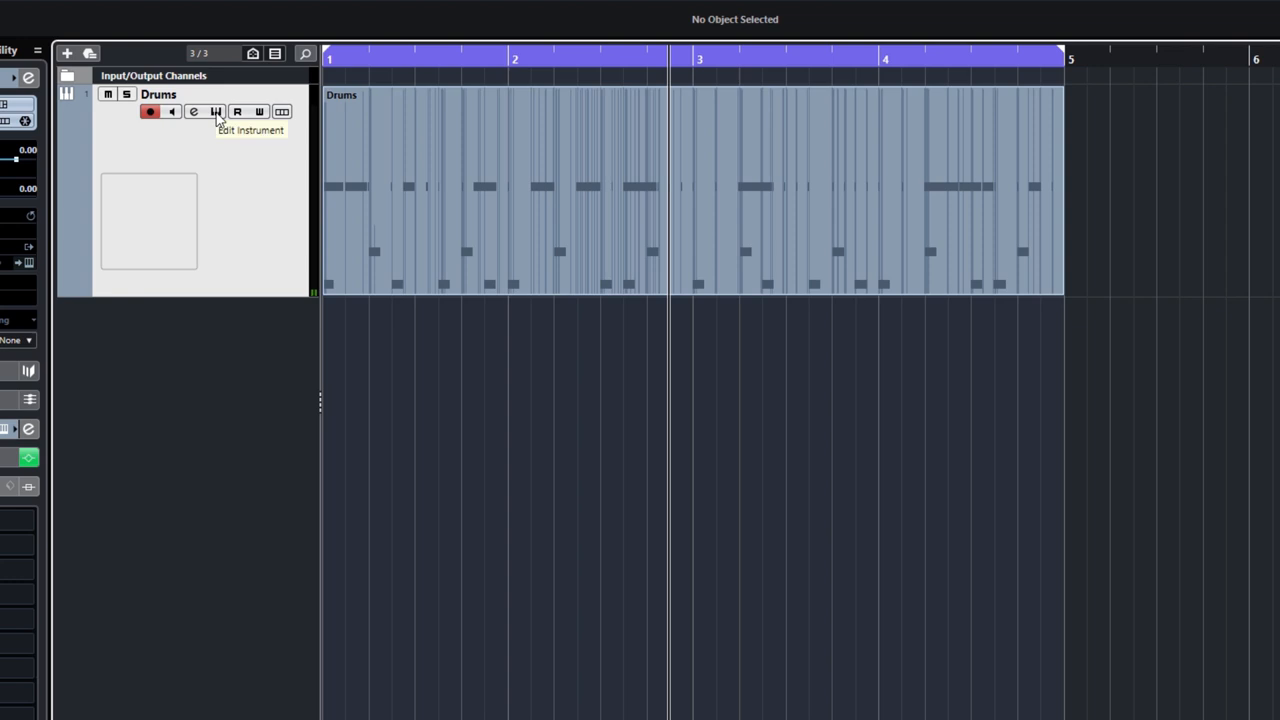
left_click(216, 112)
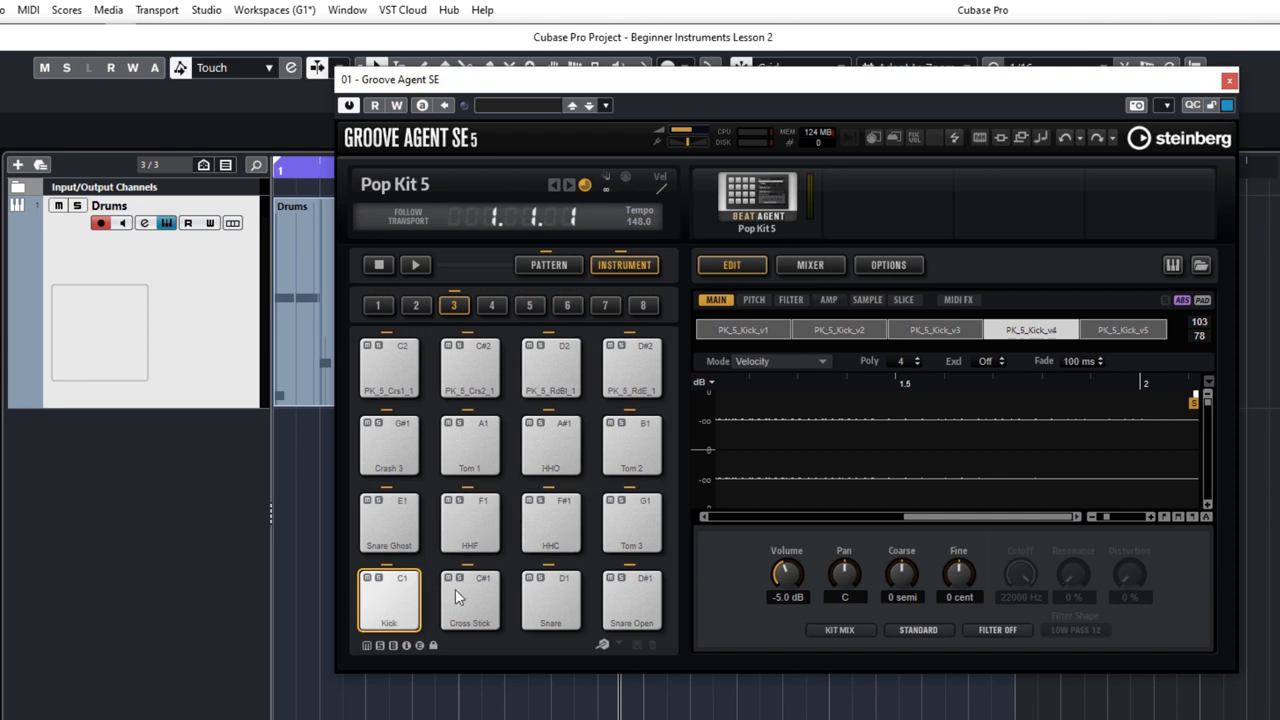
Step: Lower the Snare pad's volume in Pop Kit 5 to about -4 dB while the loop plays
left_click(550, 600)
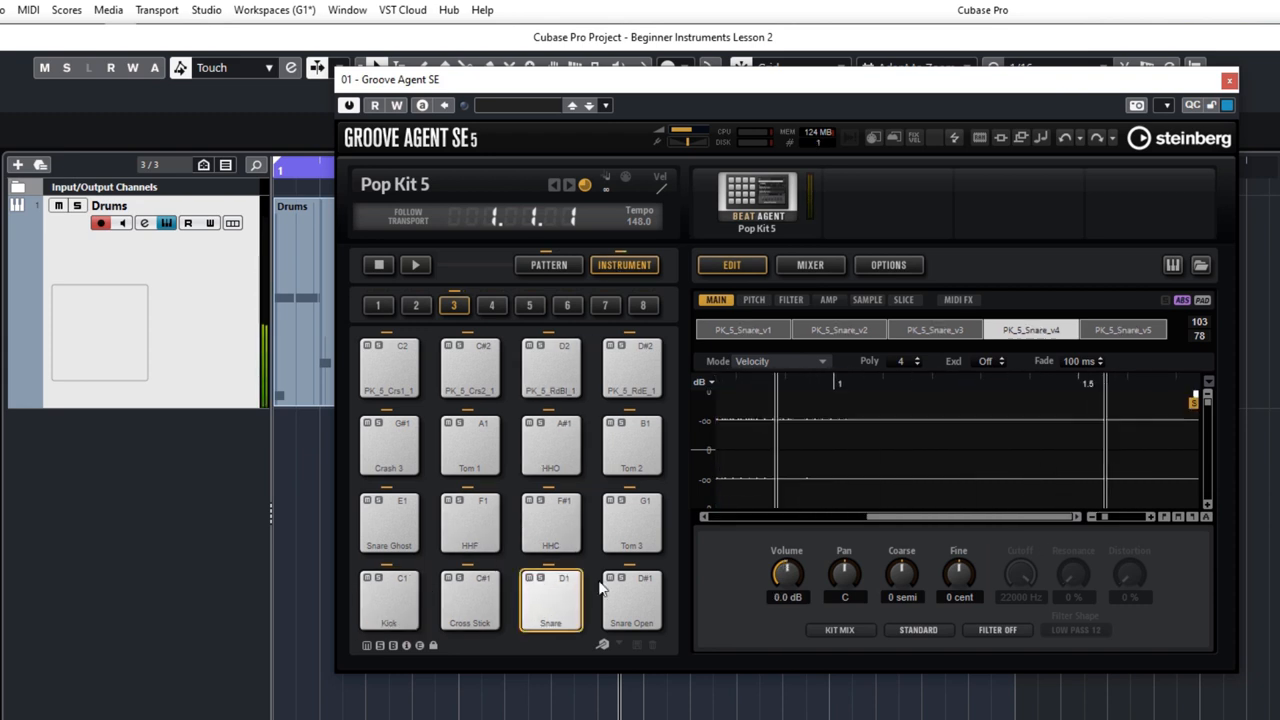
mouse_move(716, 300)
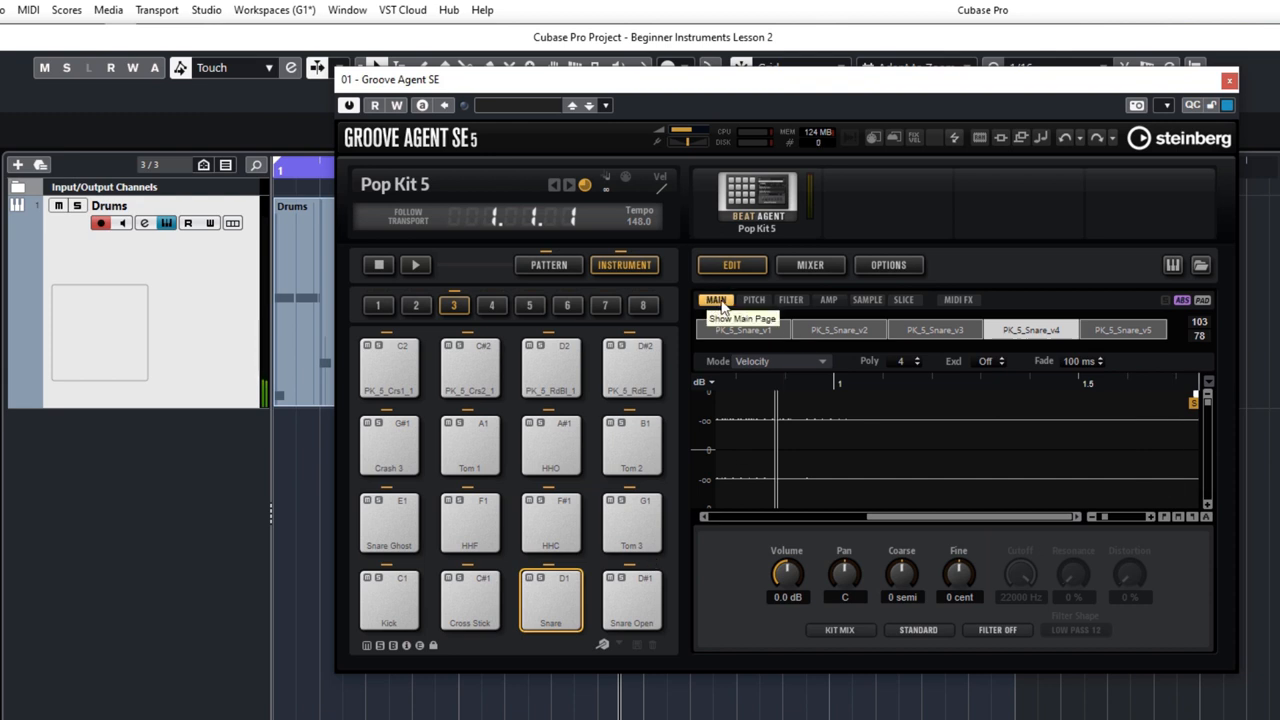
left_click_drag(786, 572, 786, 580)
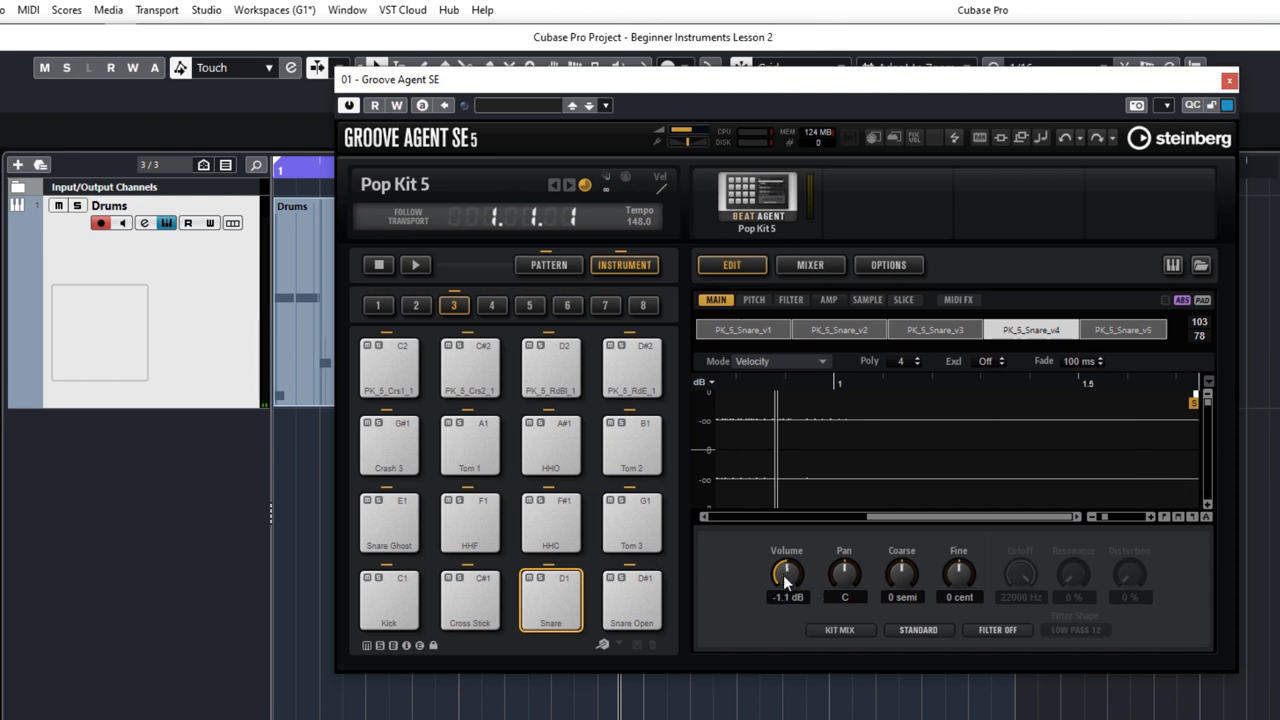
left_click_drag(788, 570, 788, 578)
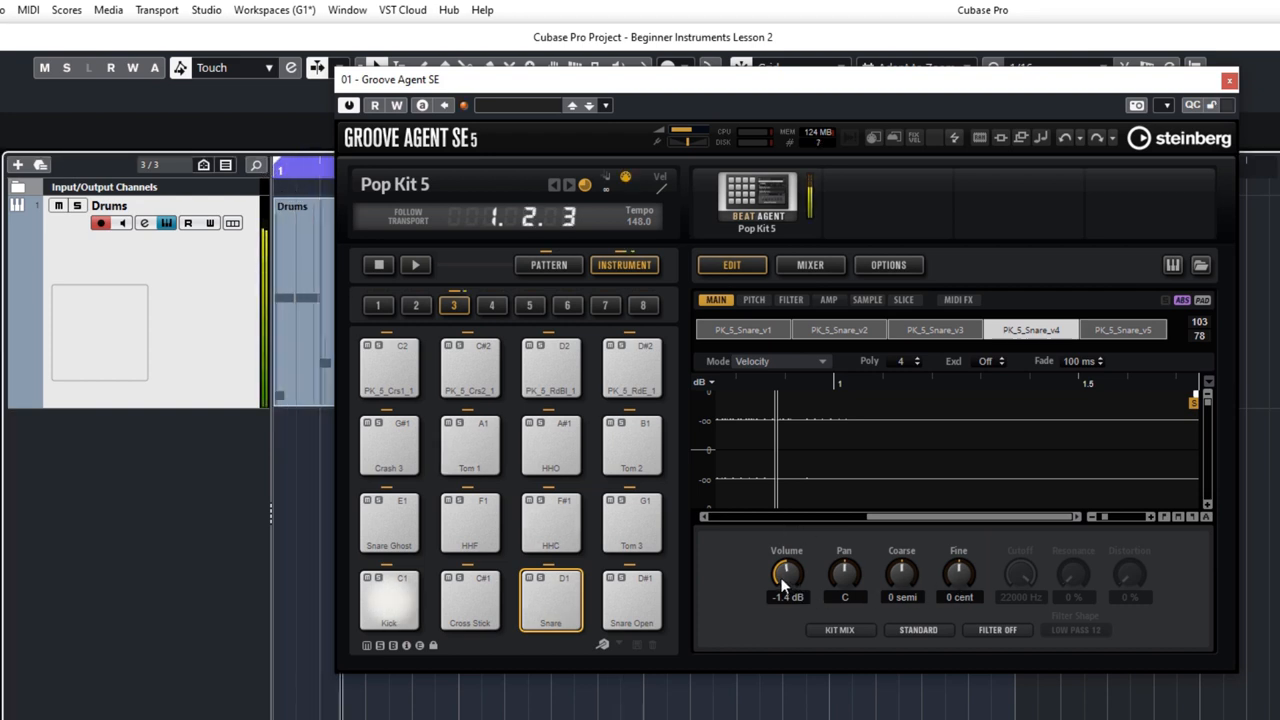
left_click_drag(786, 572, 786, 640)
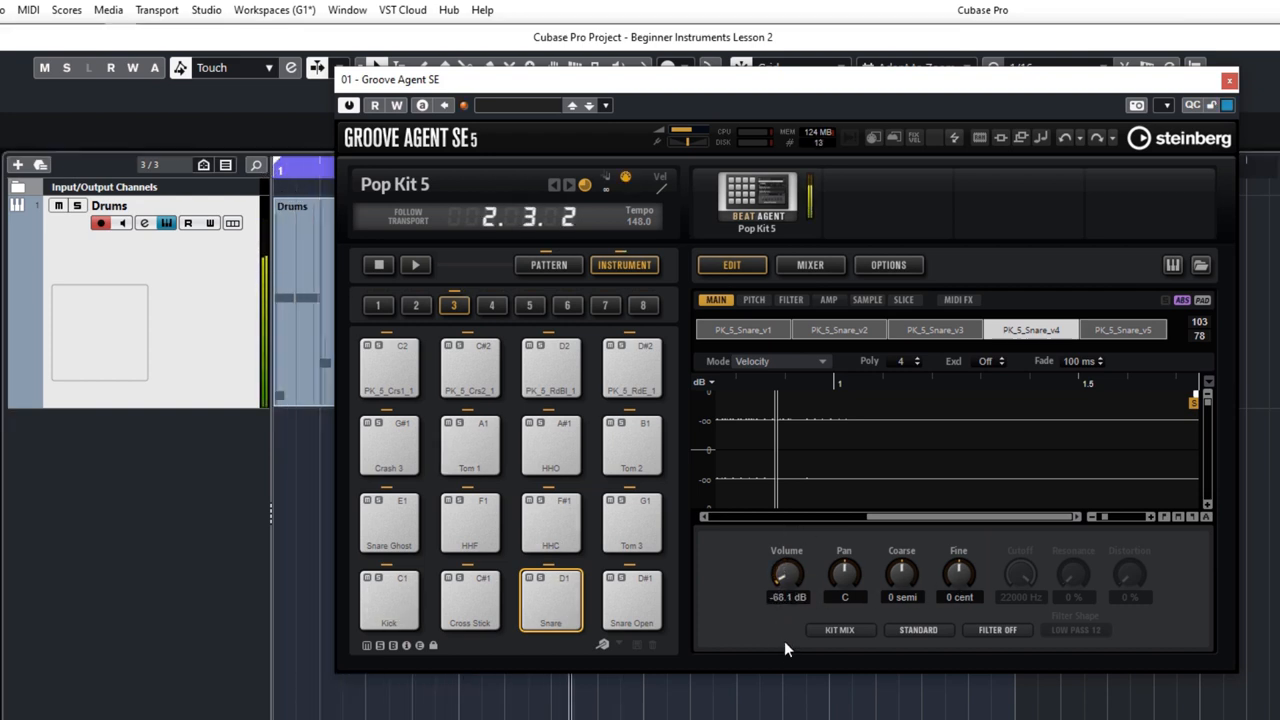
left_click_drag(786, 576, 790, 560)
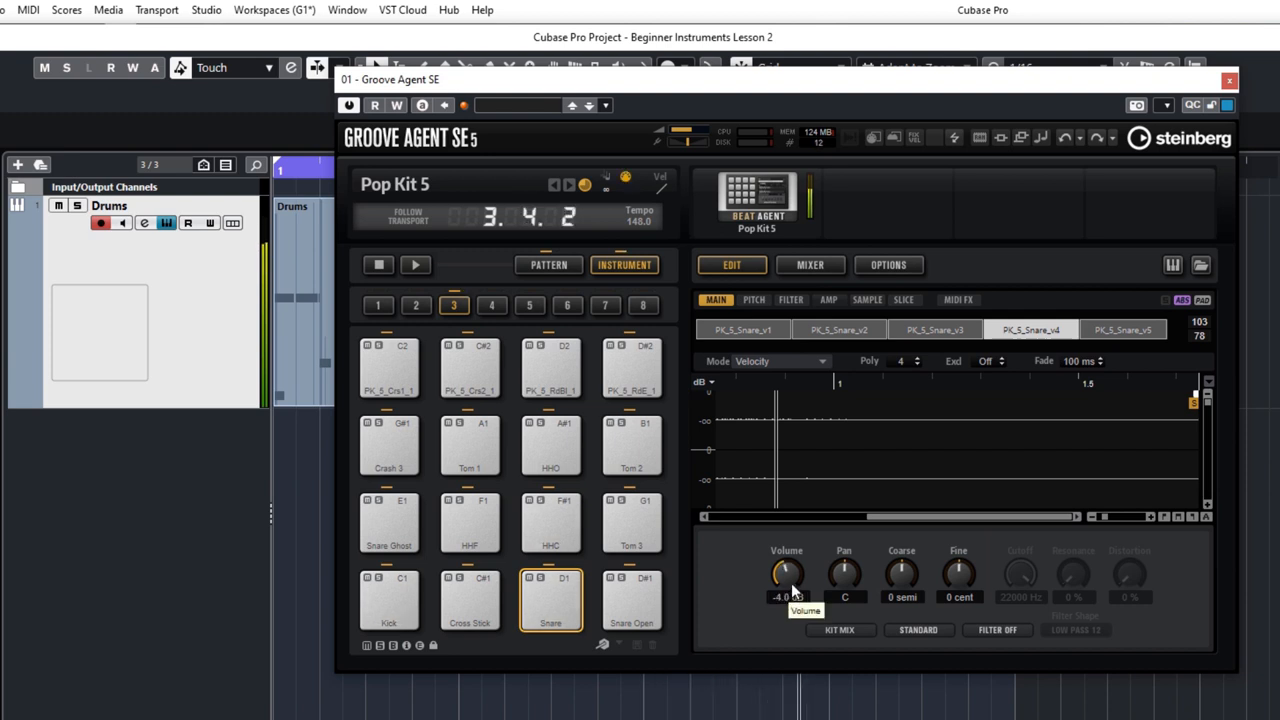
left_click_drag(786, 572, 786, 560)
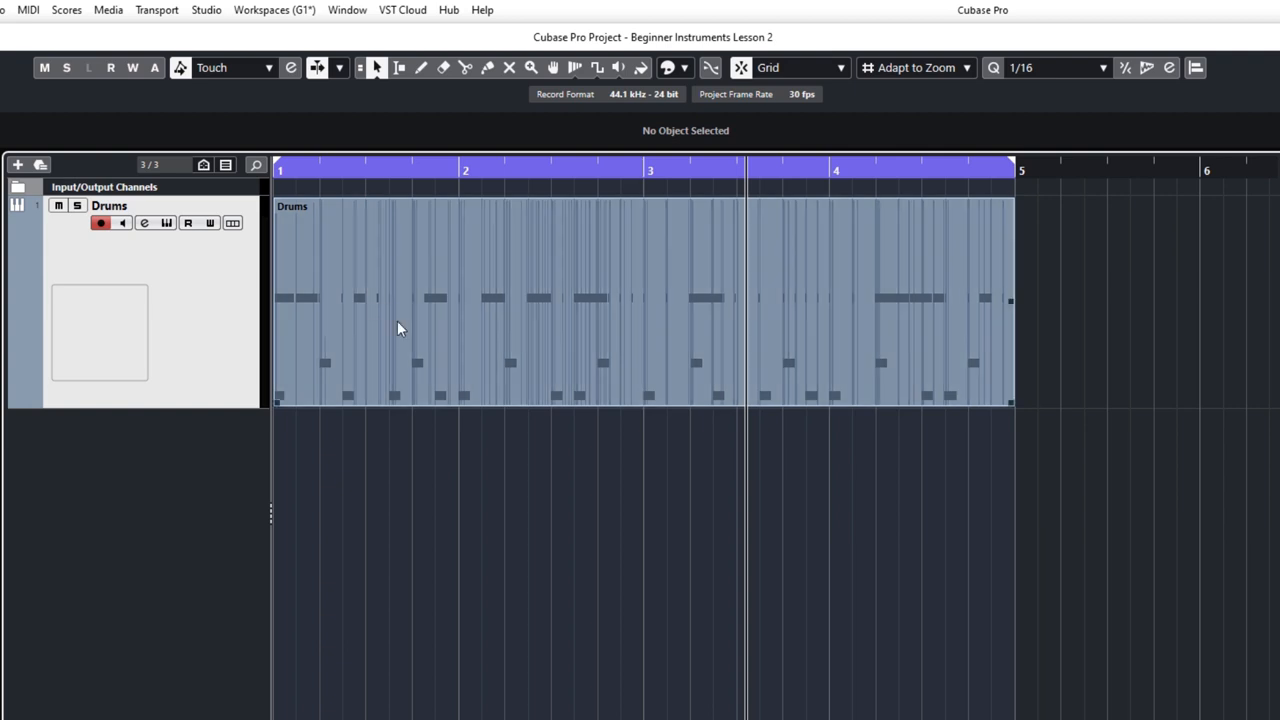
Step: Open Studio > Audio Connections showing the Stereo In input bus routing
left_click(206, 10)
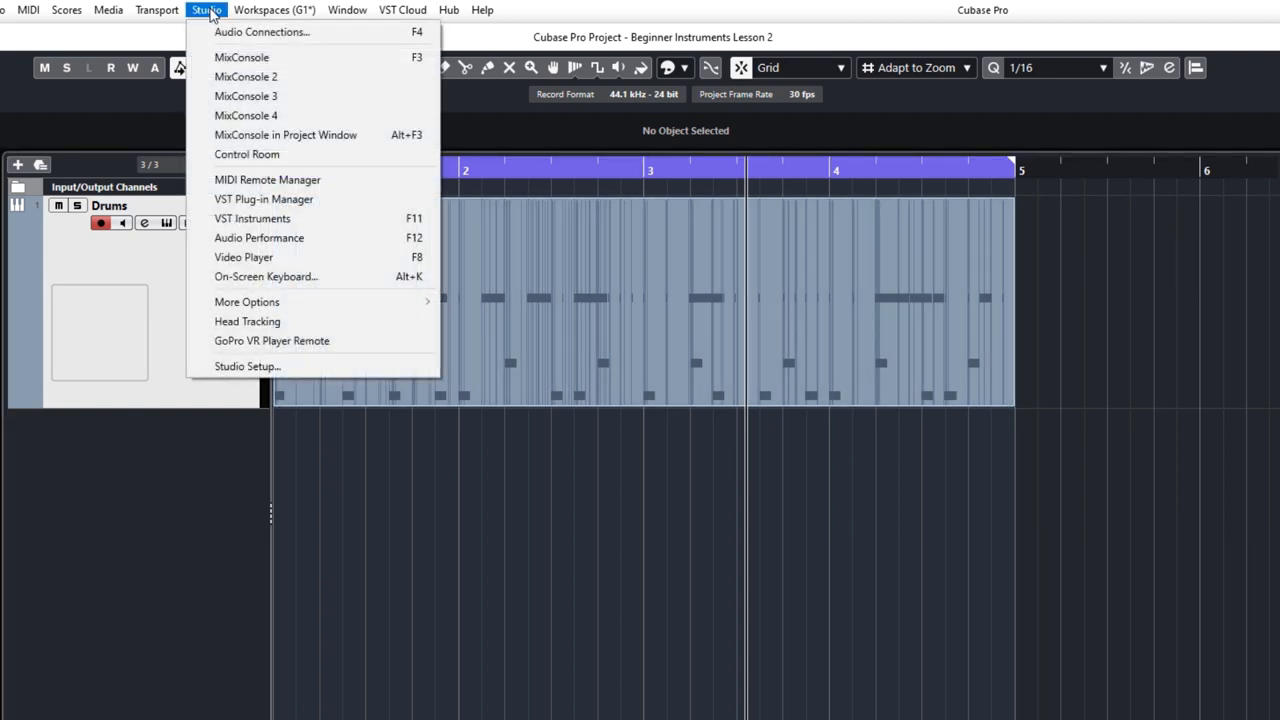
mouse_move(262, 32)
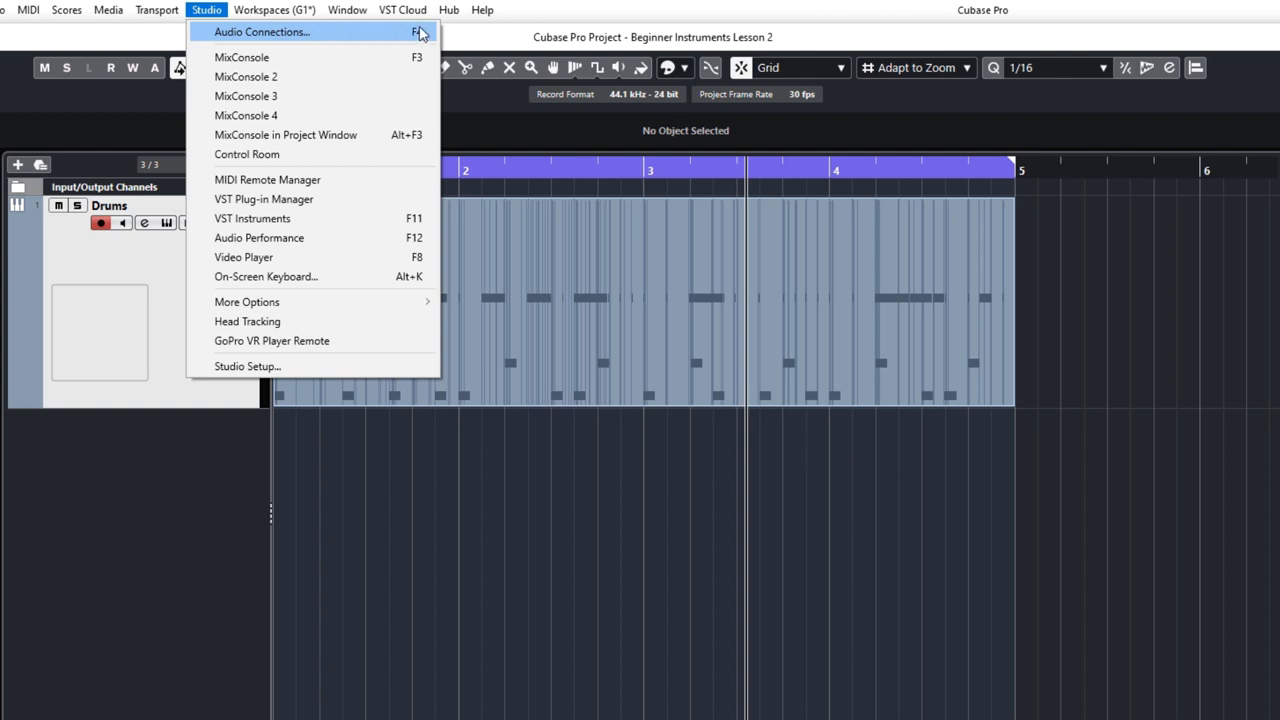
mouse_move(350, 36)
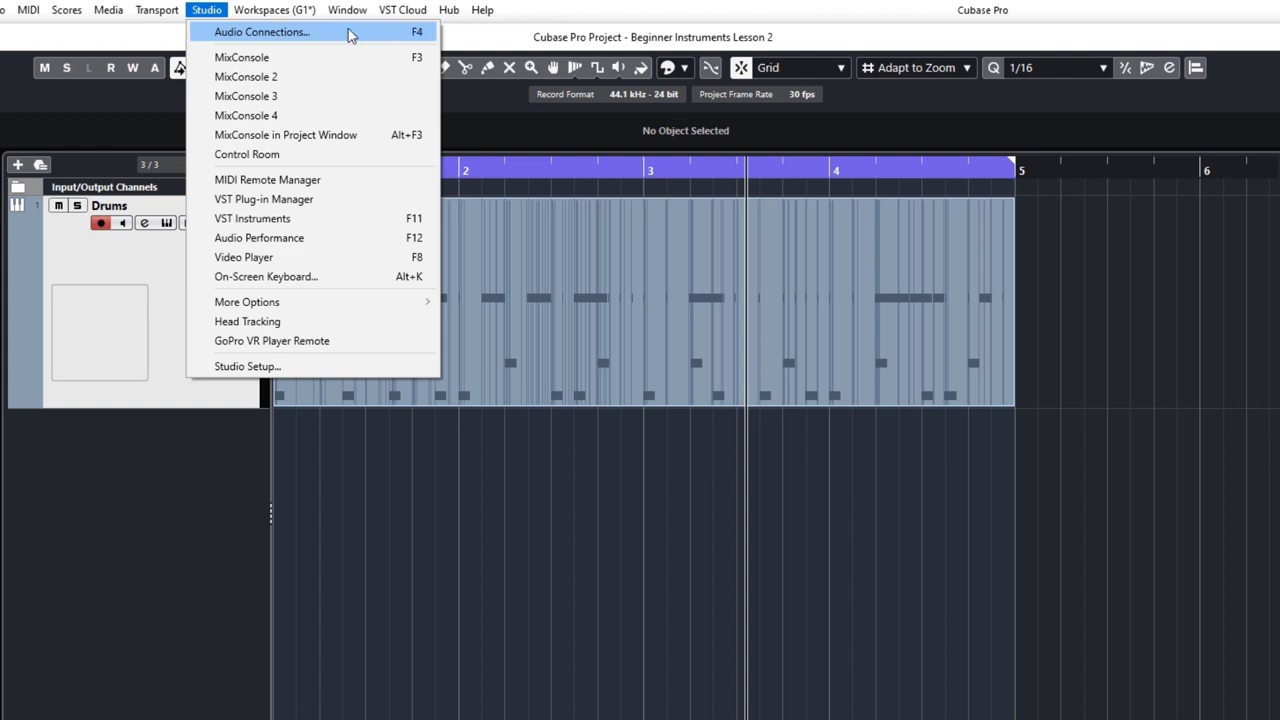
left_click(262, 32)
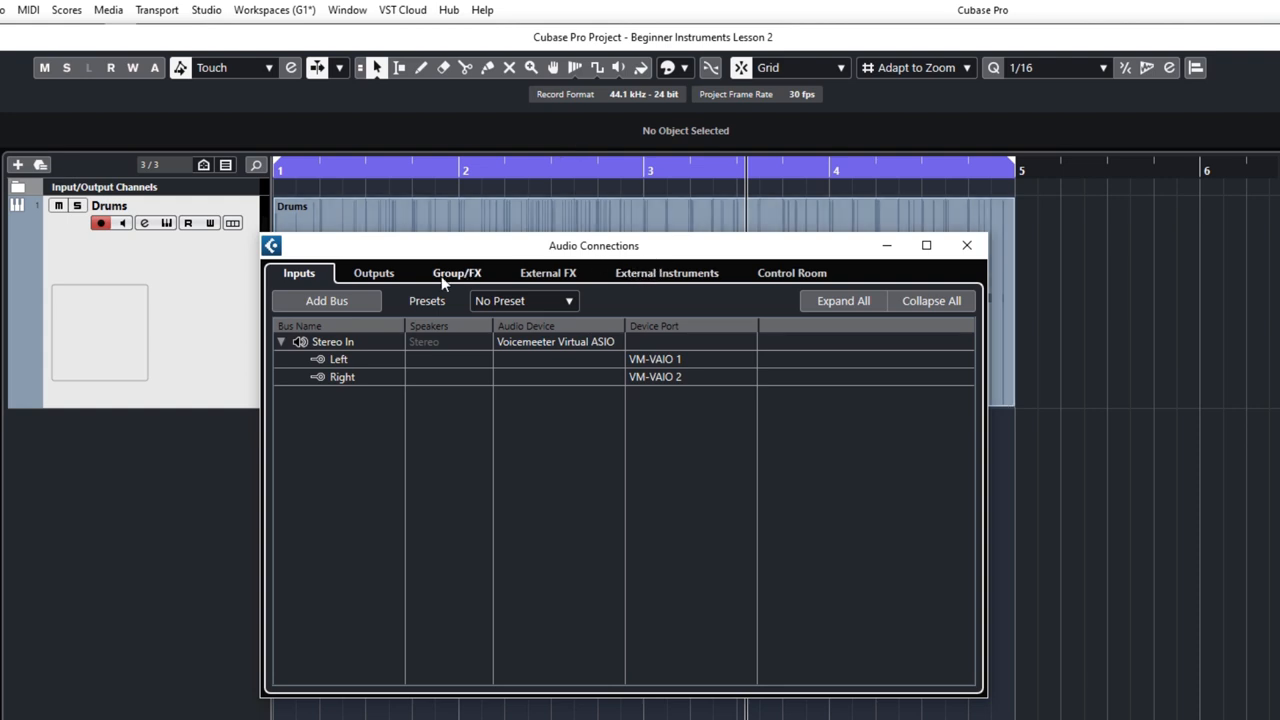
mouse_move(372, 280)
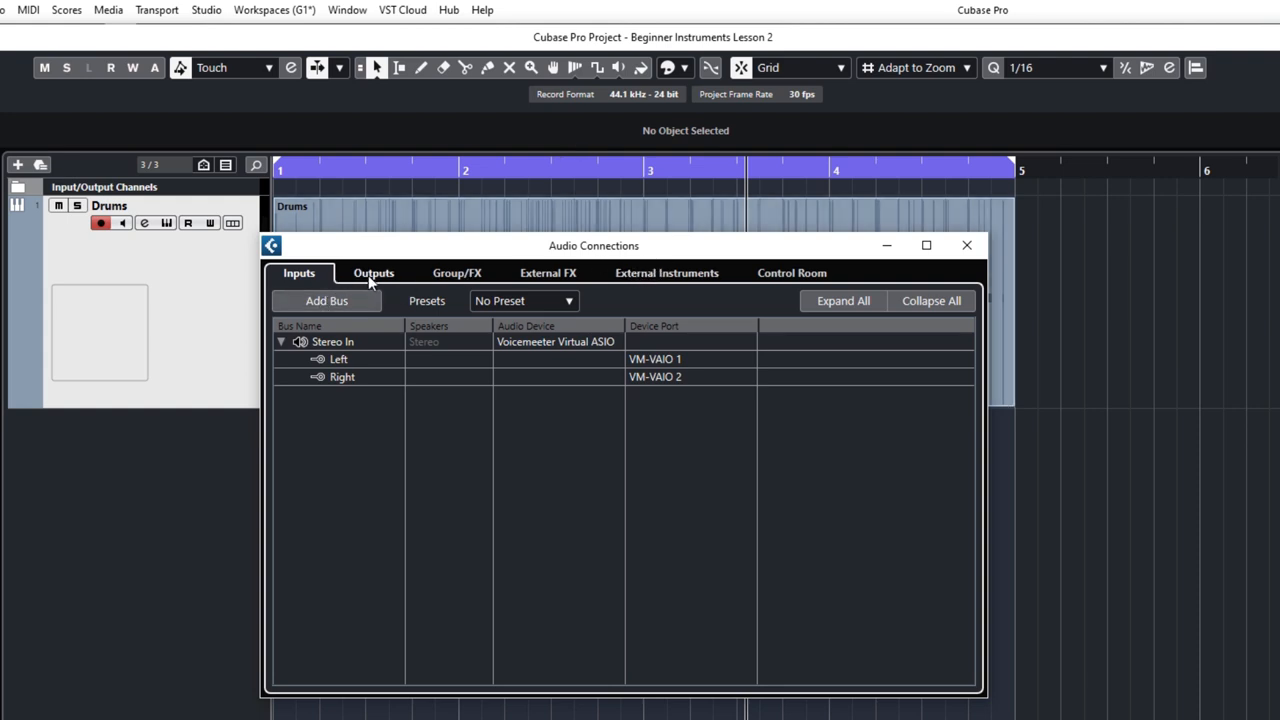
mouse_move(304, 280)
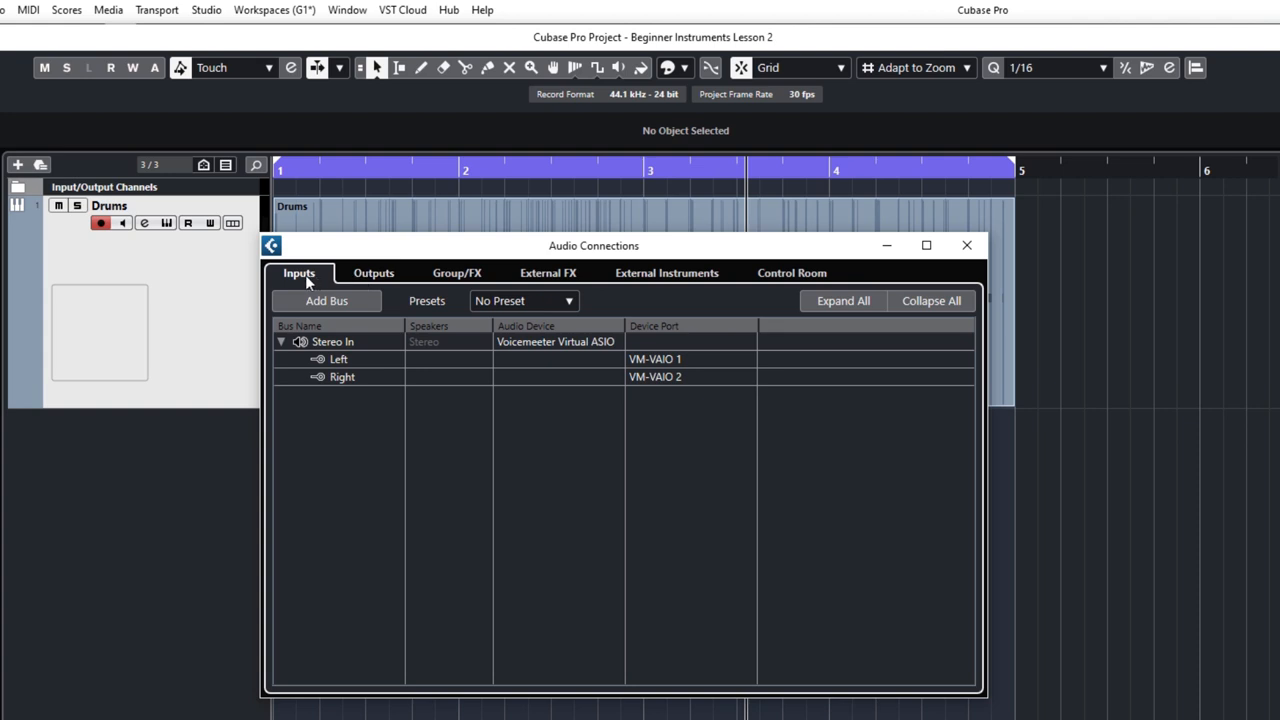
Step: Review the Outputs and Inputs tabs, checking Stereo In's left port stays on VM-VAIO 1
left_click(372, 272)
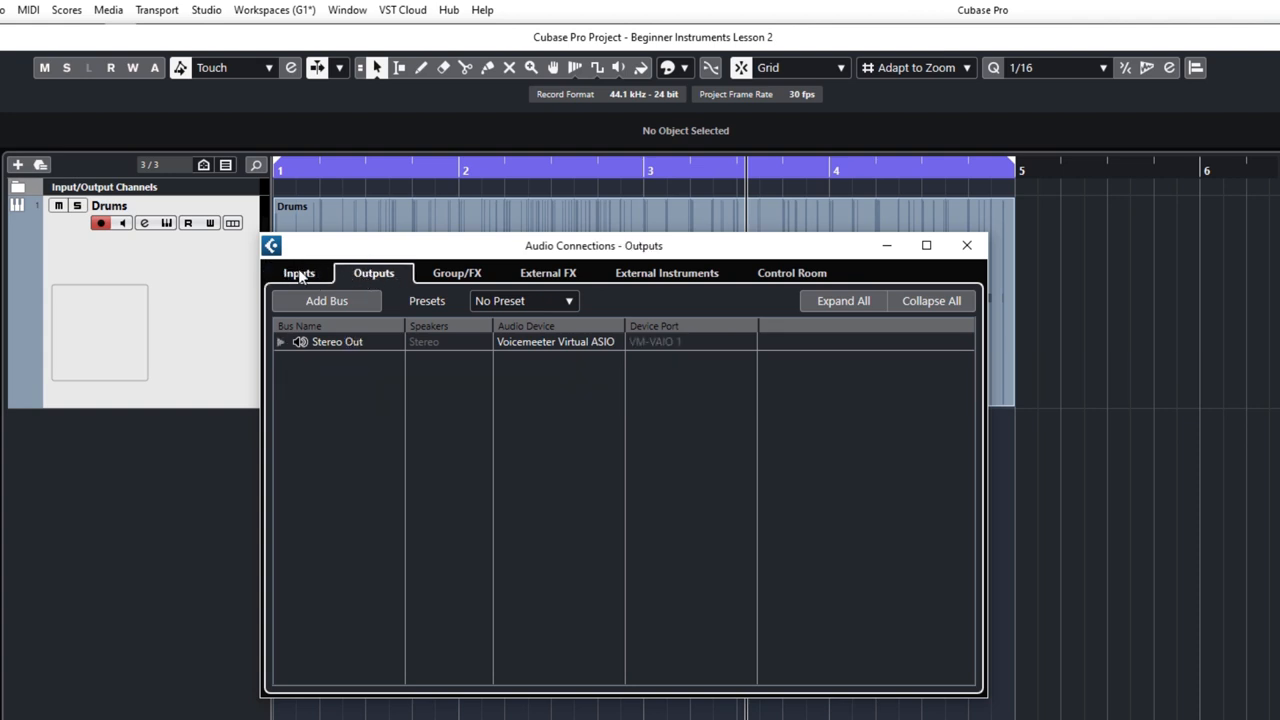
left_click(300, 272)
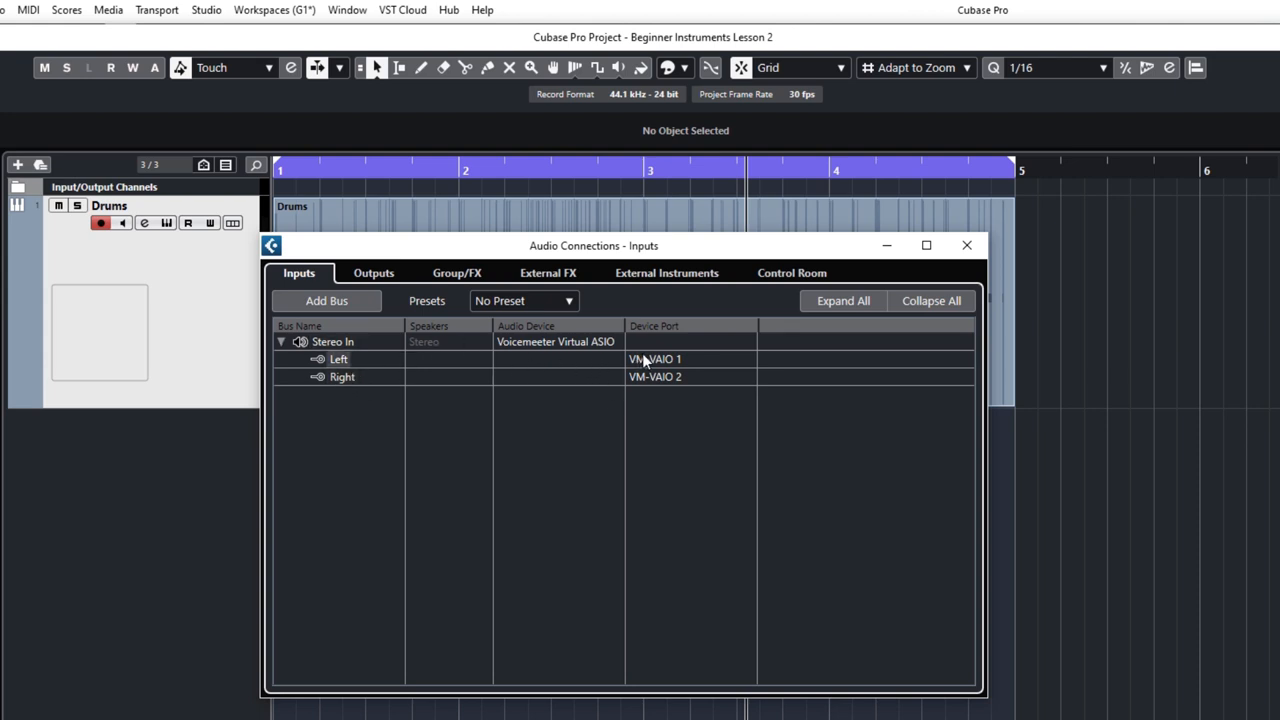
left_click(690, 360)
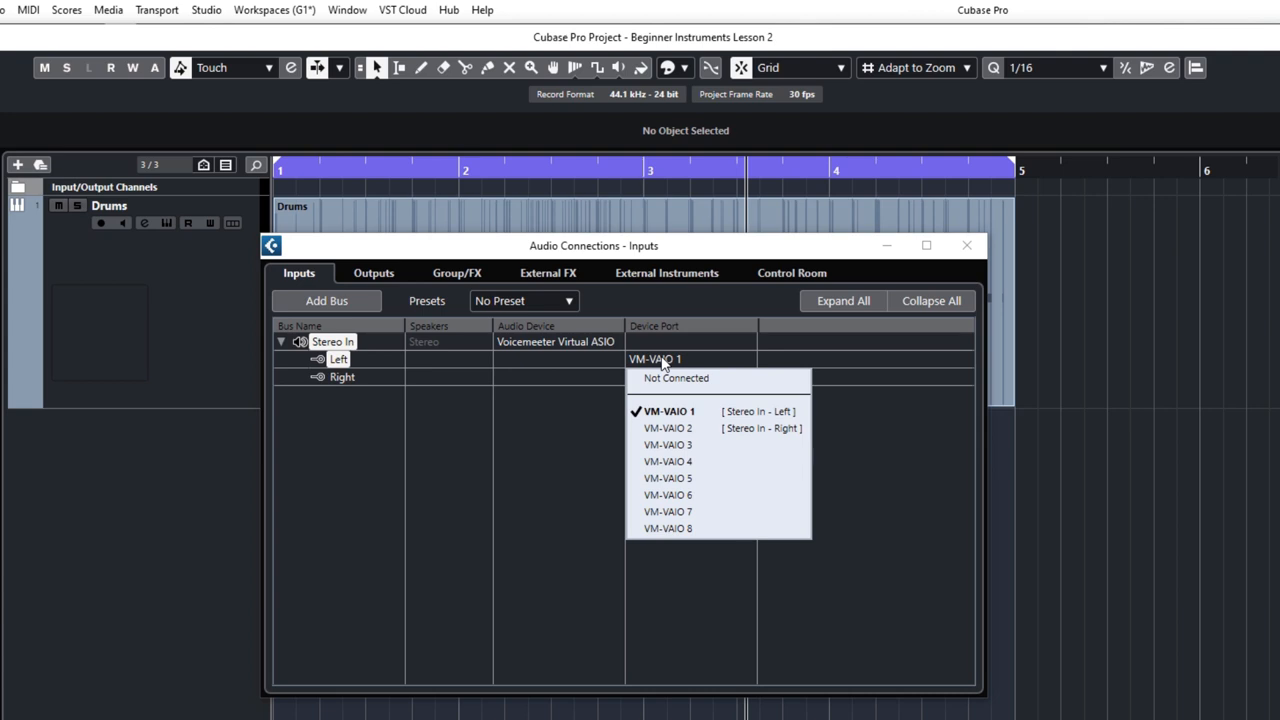
mouse_move(660, 364)
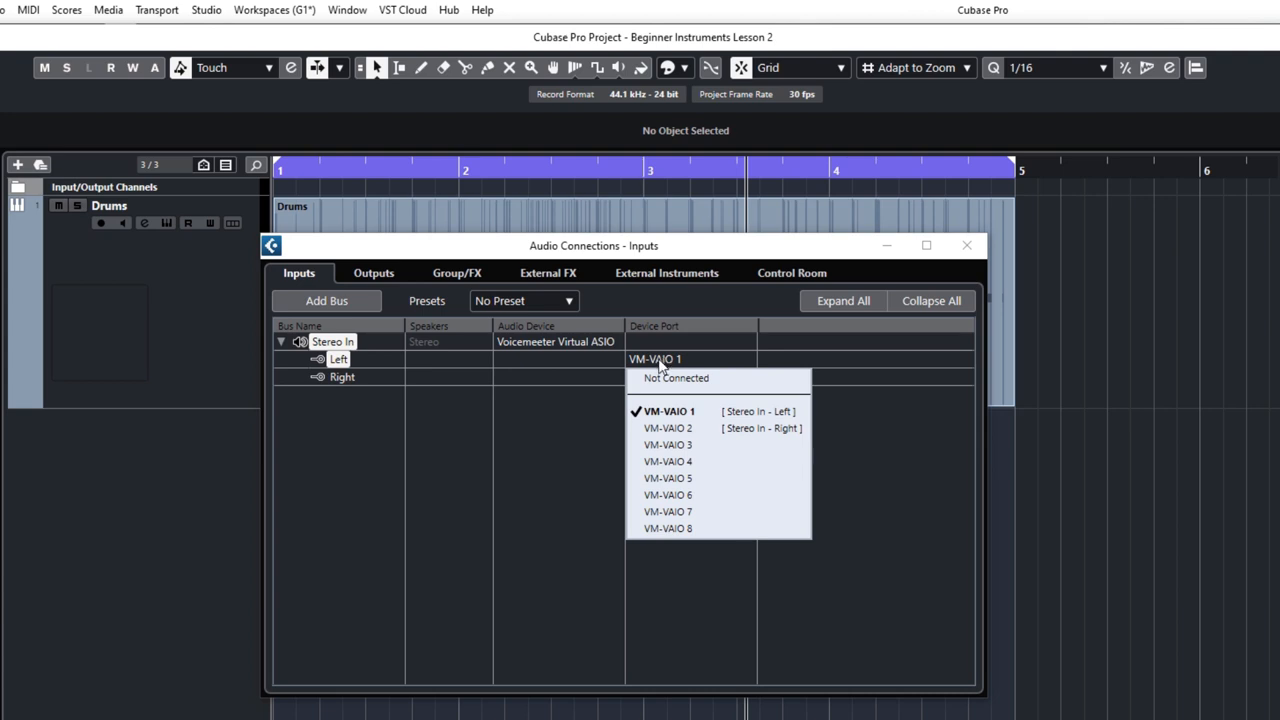
left_click(668, 412)
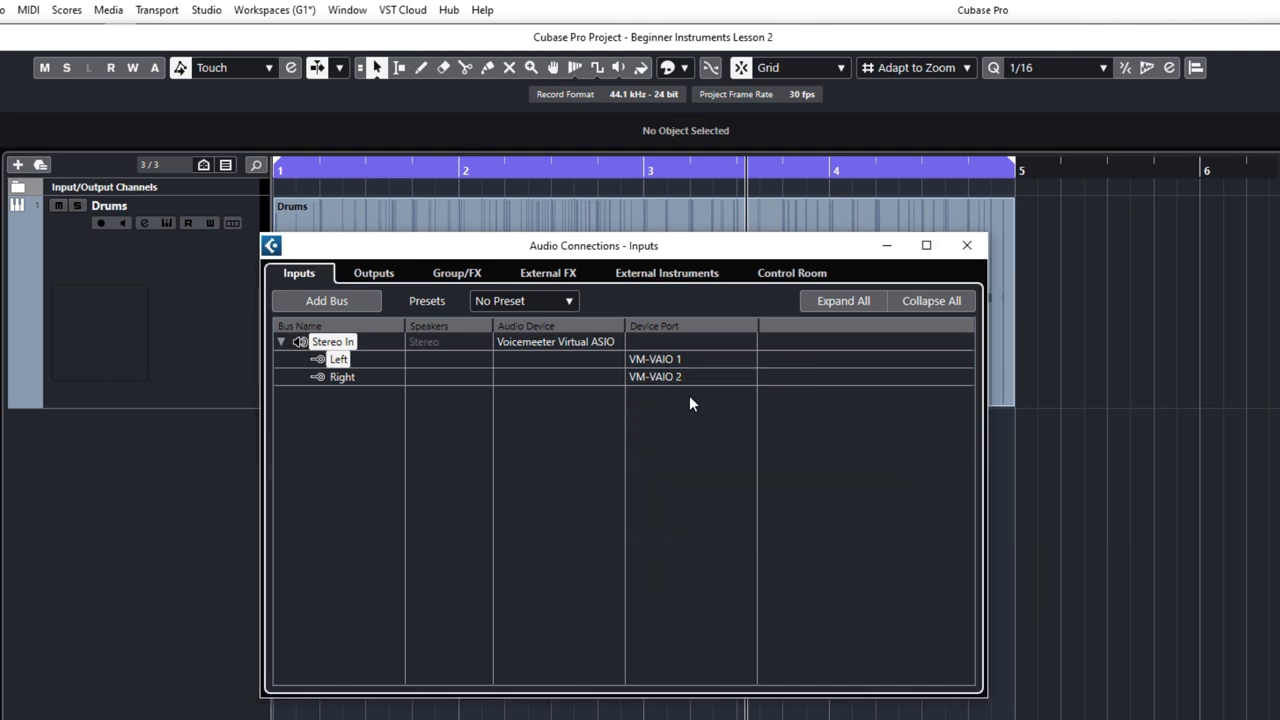
mouse_move(708, 374)
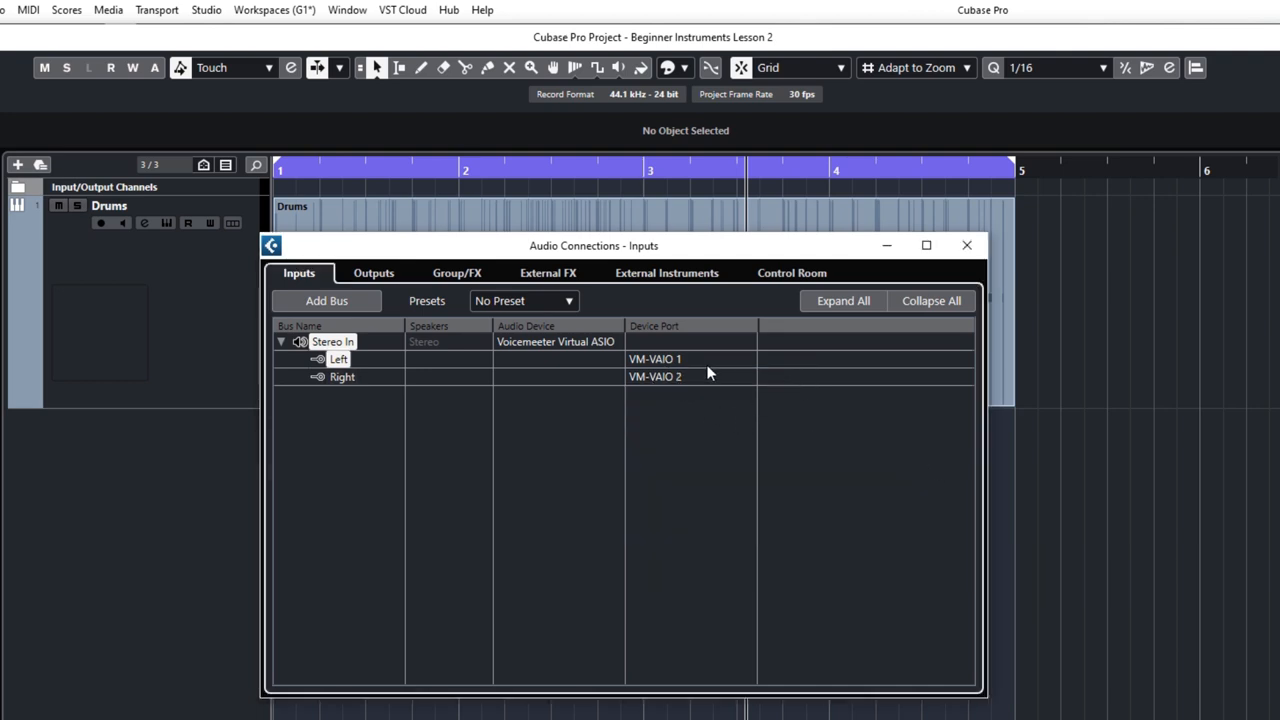
mouse_move(708, 372)
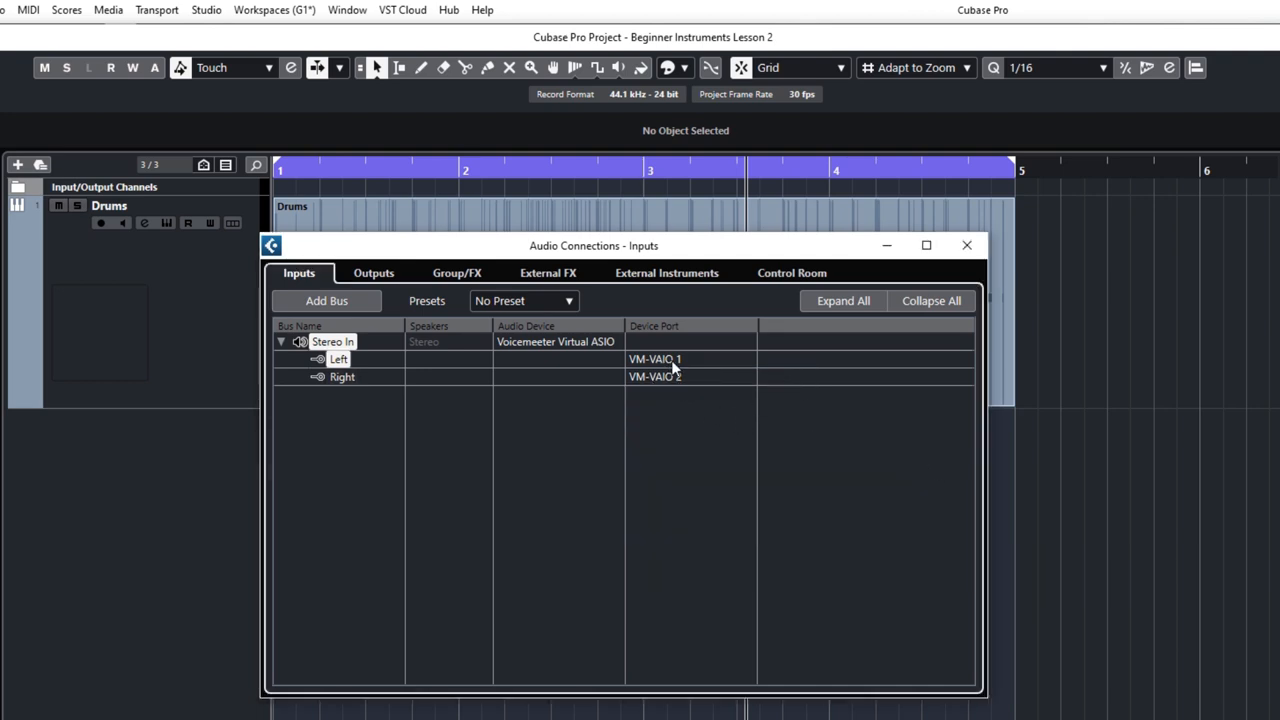
left_click(656, 360)
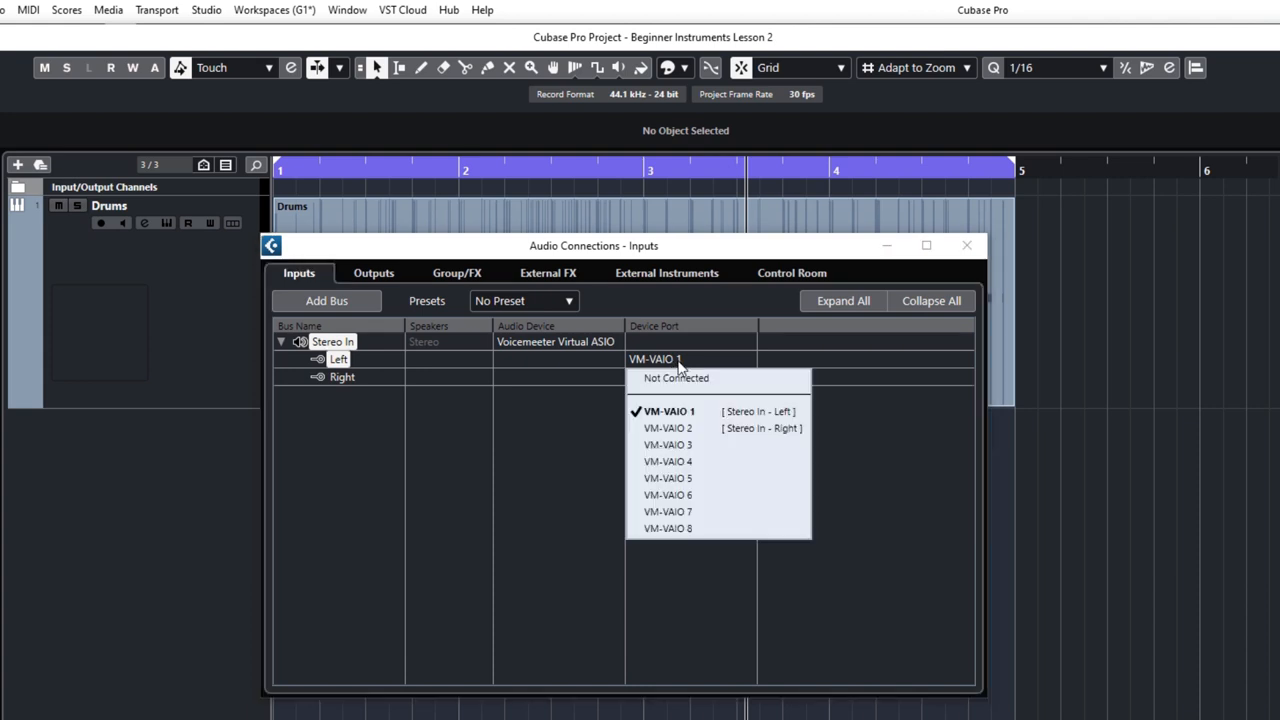
left_click(668, 412)
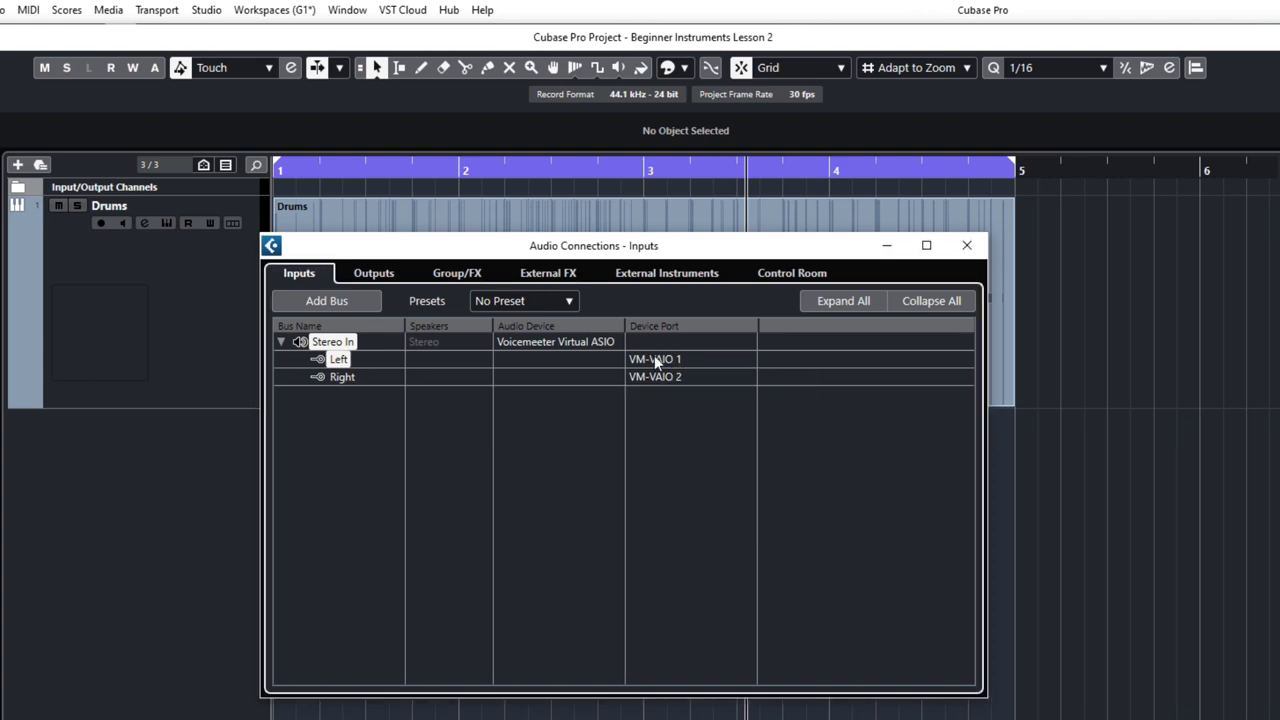
mouse_move(252, 308)
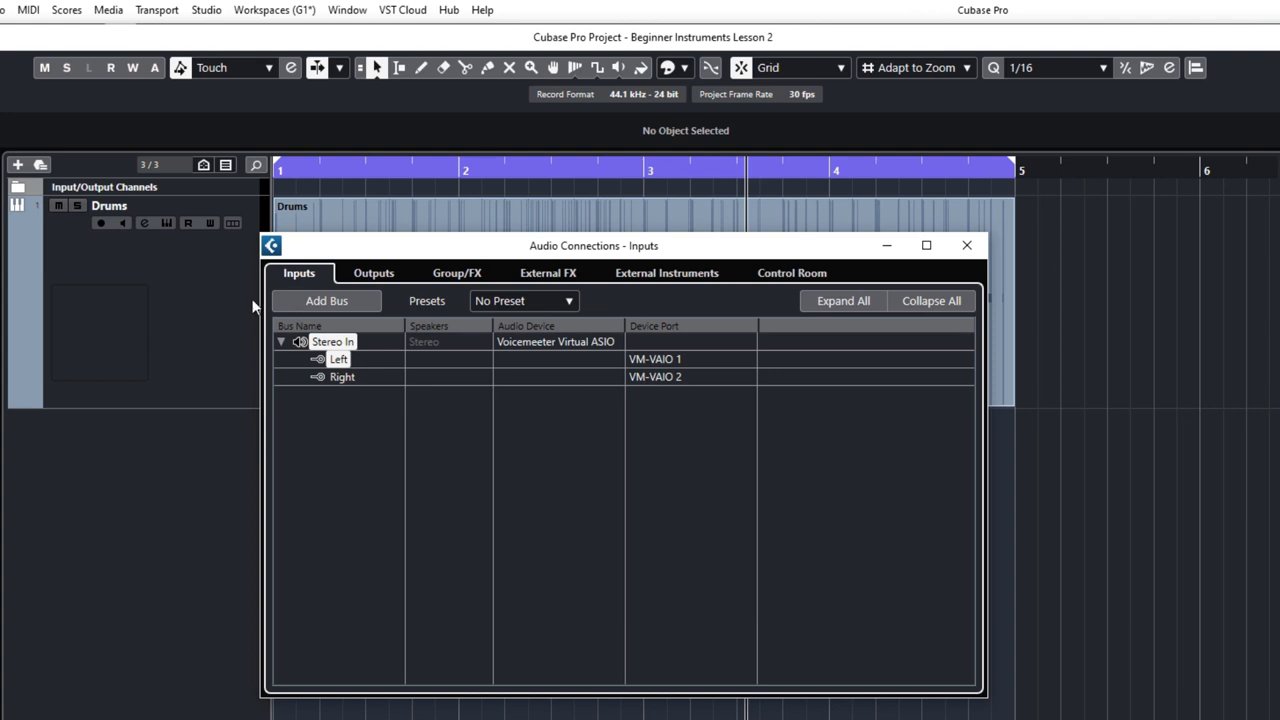
left_click(372, 272)
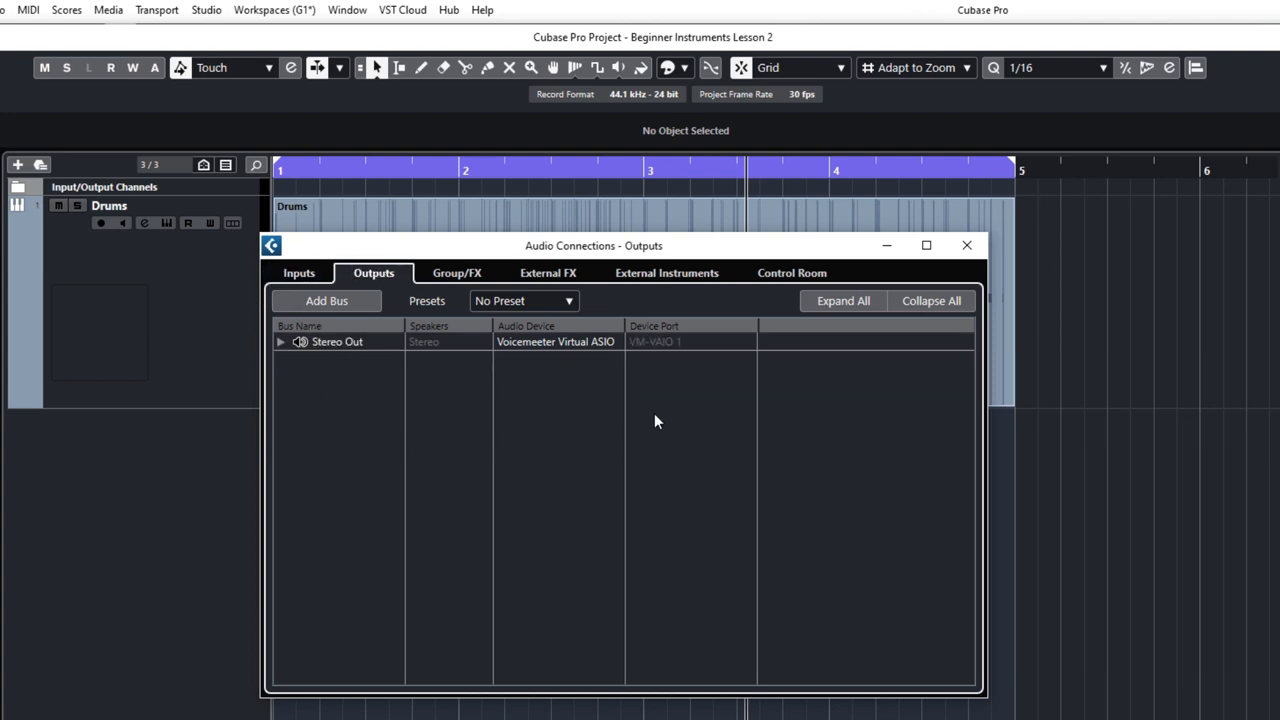
mouse_move(664, 364)
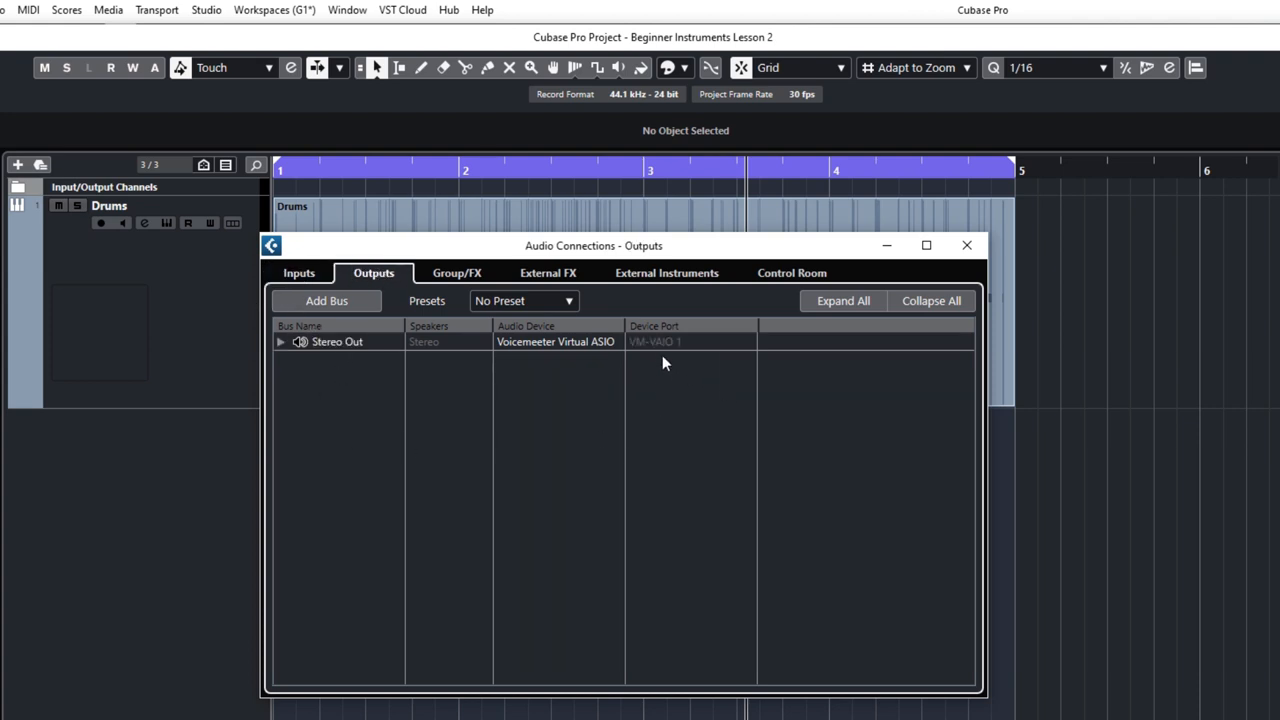
mouse_move(684, 396)
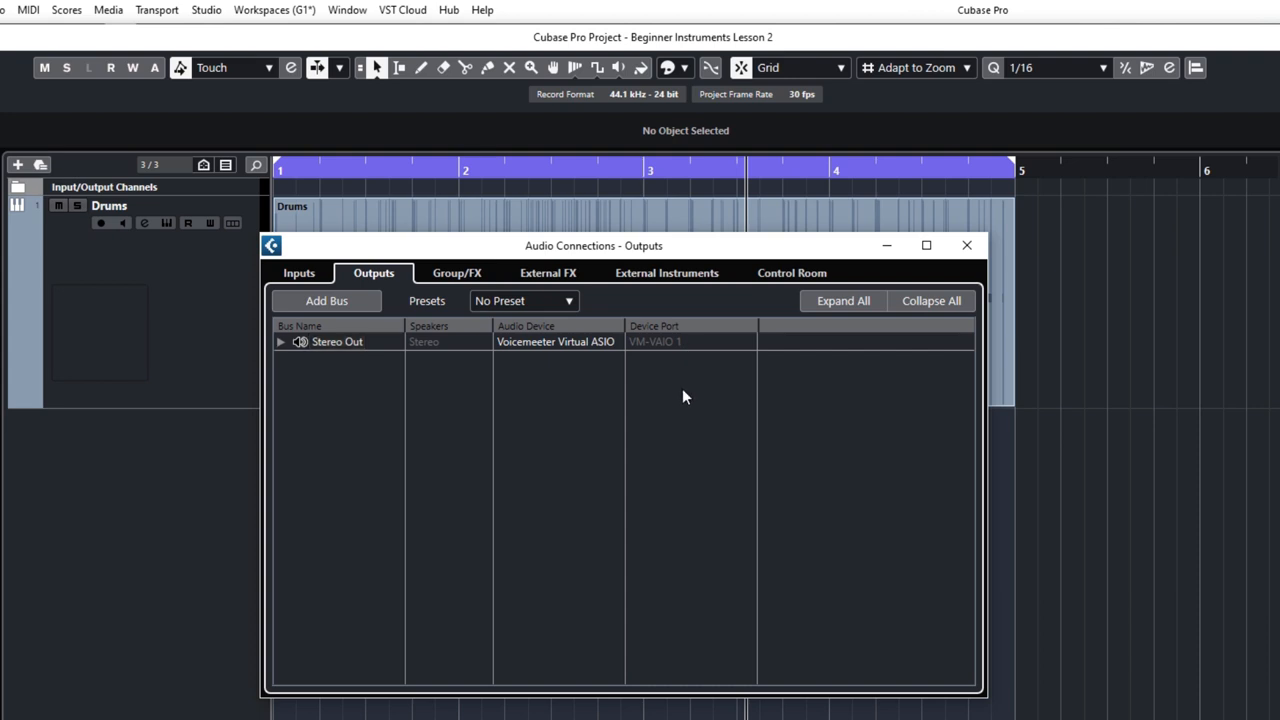
mouse_move(486, 366)
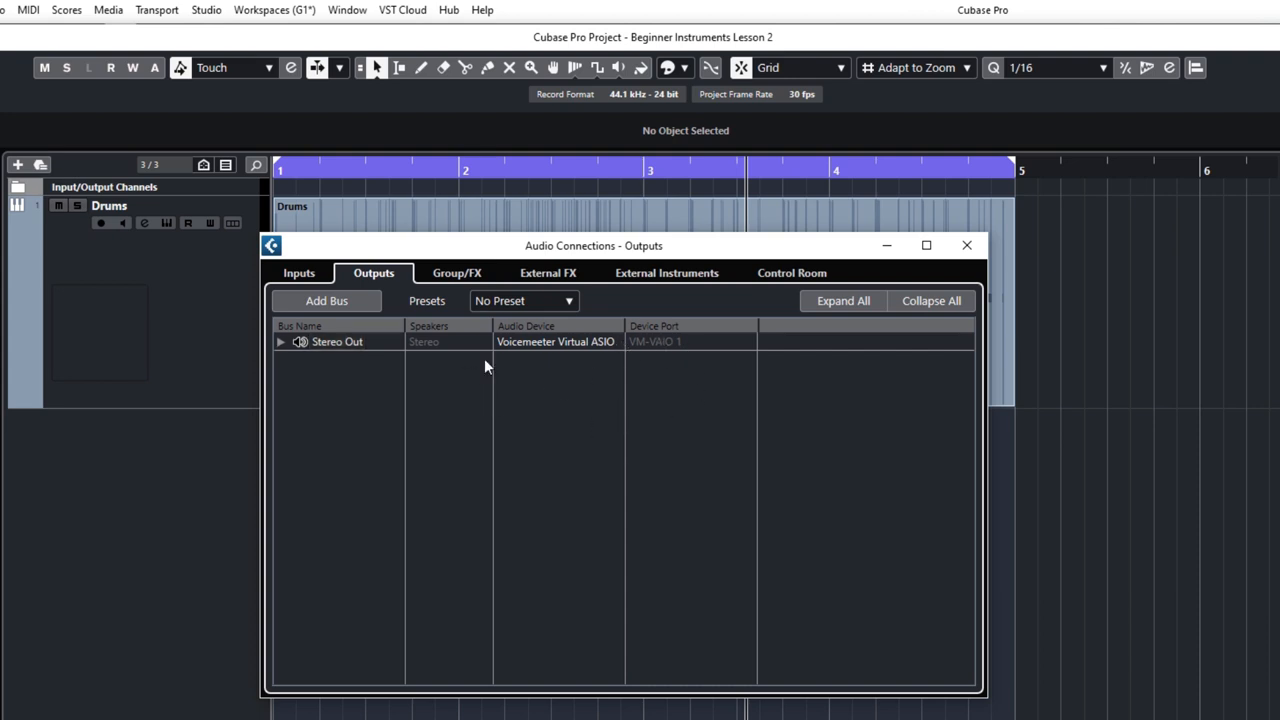
left_click(300, 272)
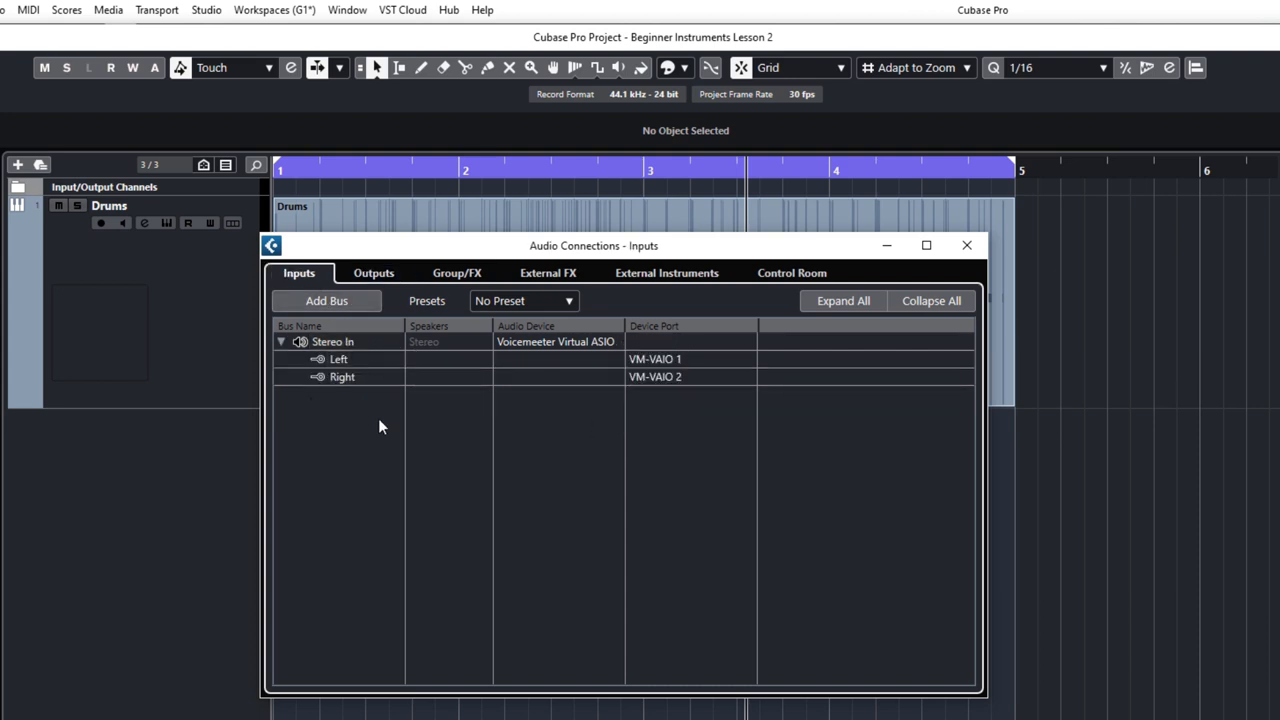
Step: Bring up the Stereo In bus's context options, confirming it is the default input bus
left_click(332, 340)
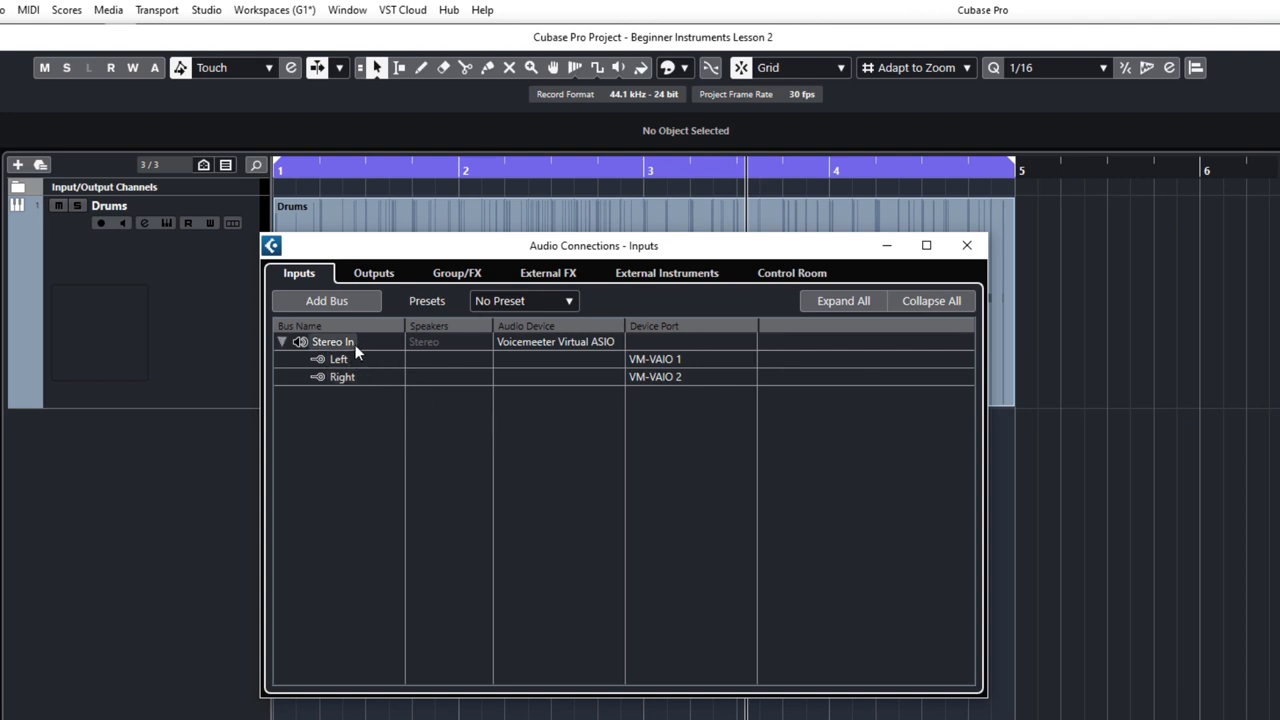
mouse_move(350, 350)
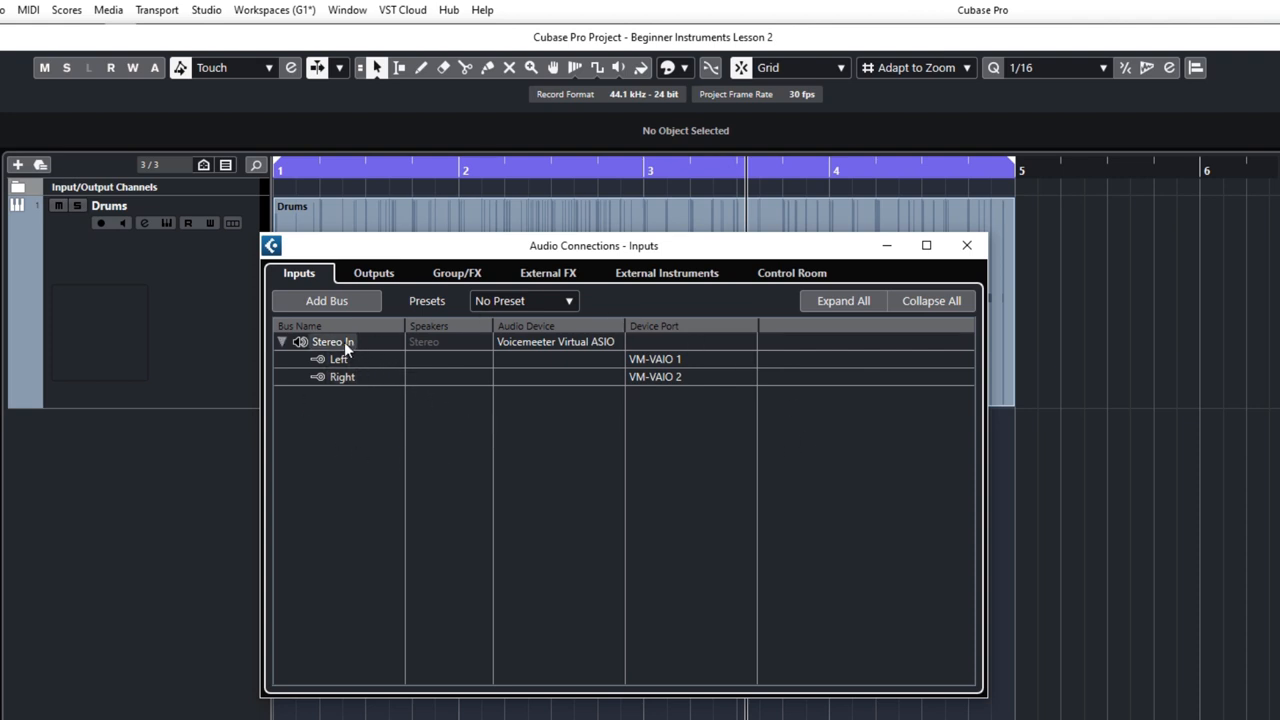
right_click(328, 340)
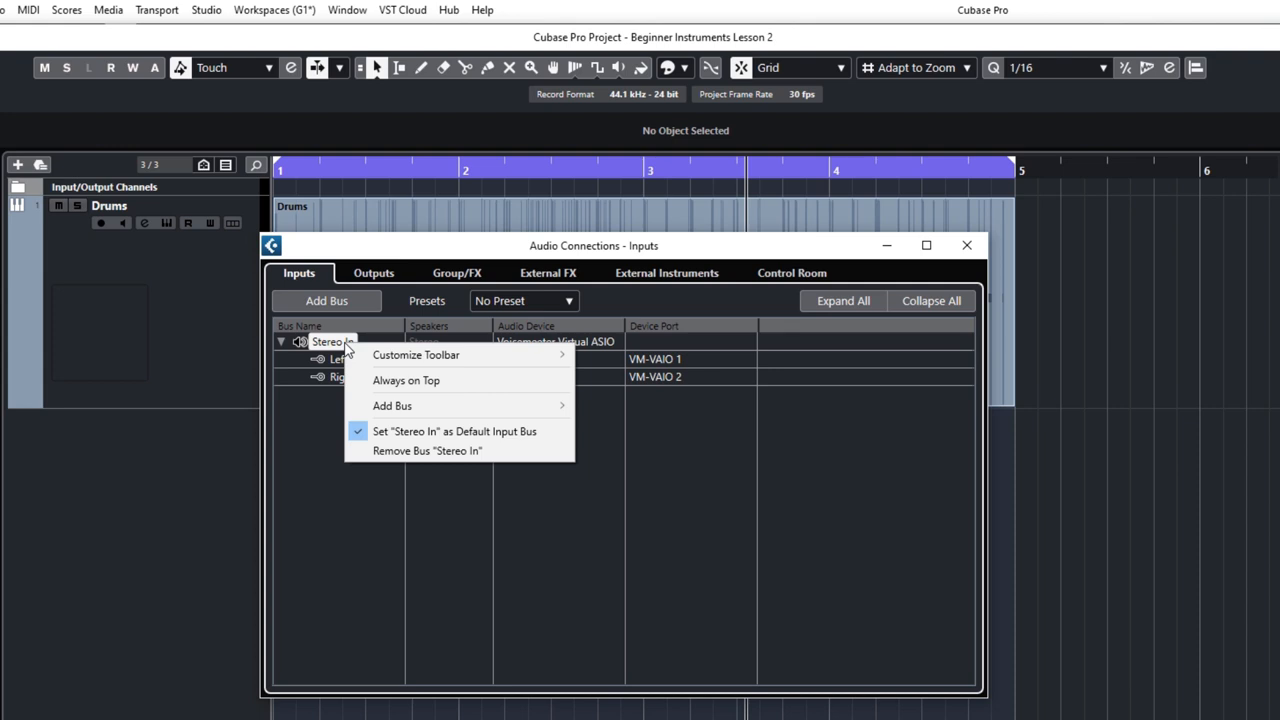
mouse_move(432, 452)
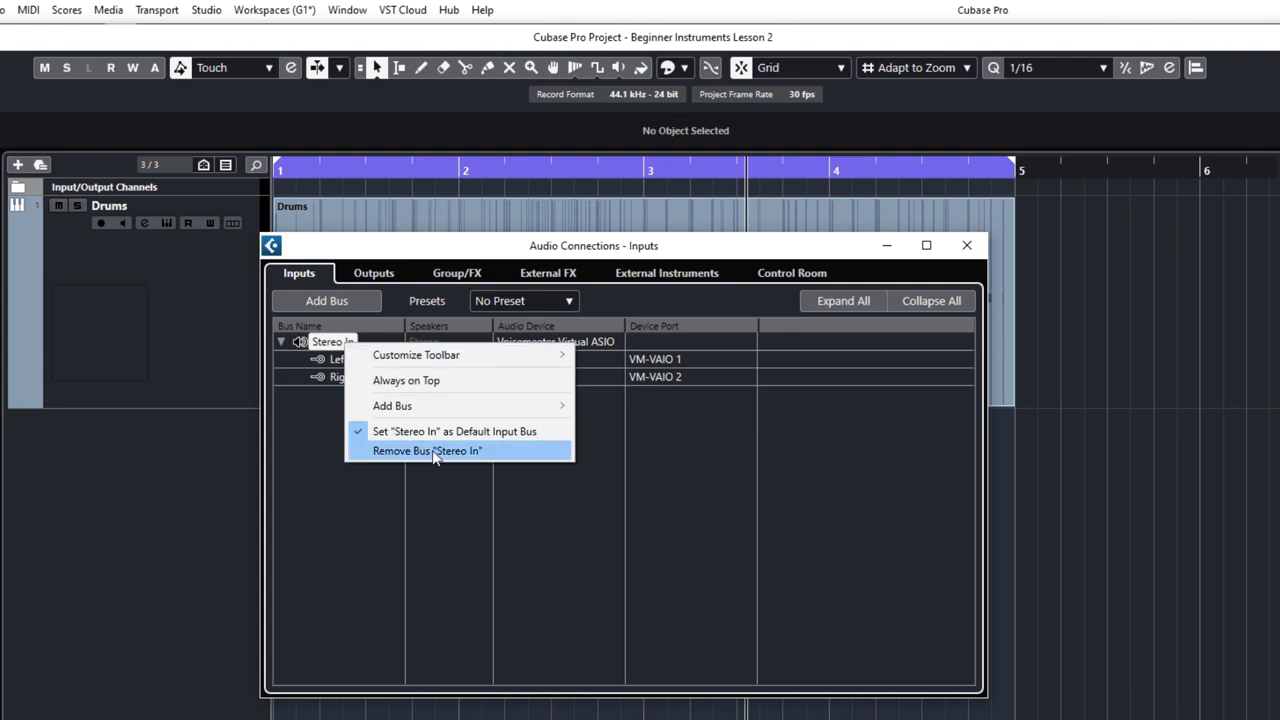
Step: Keep Stereo In and start adding a new input bus, checking its channel configuration
left_click(340, 310)
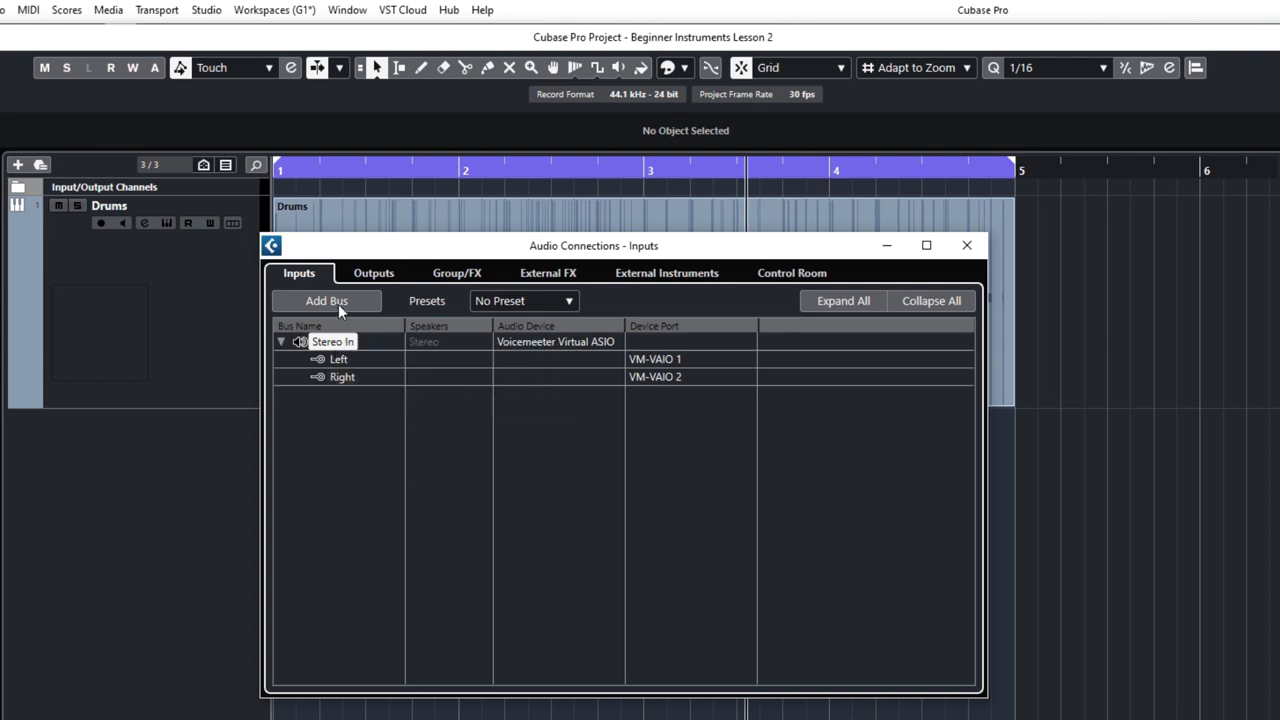
left_click(326, 300)
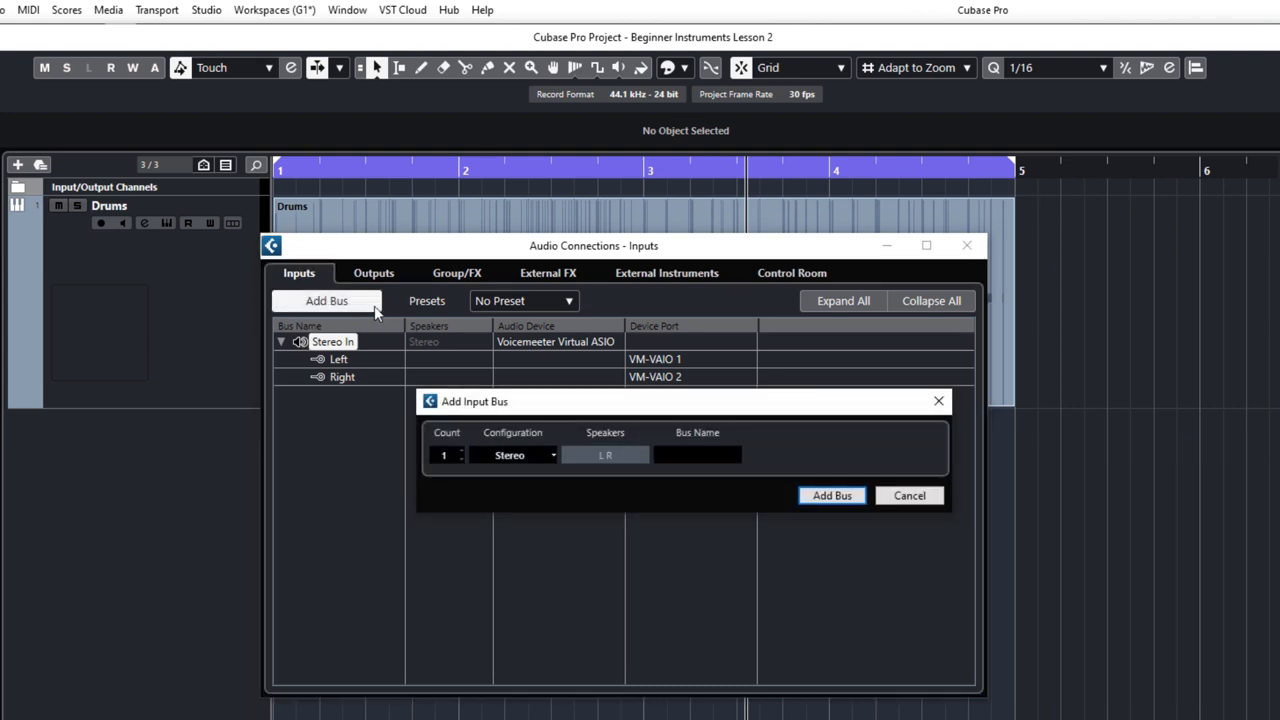
mouse_move(518, 460)
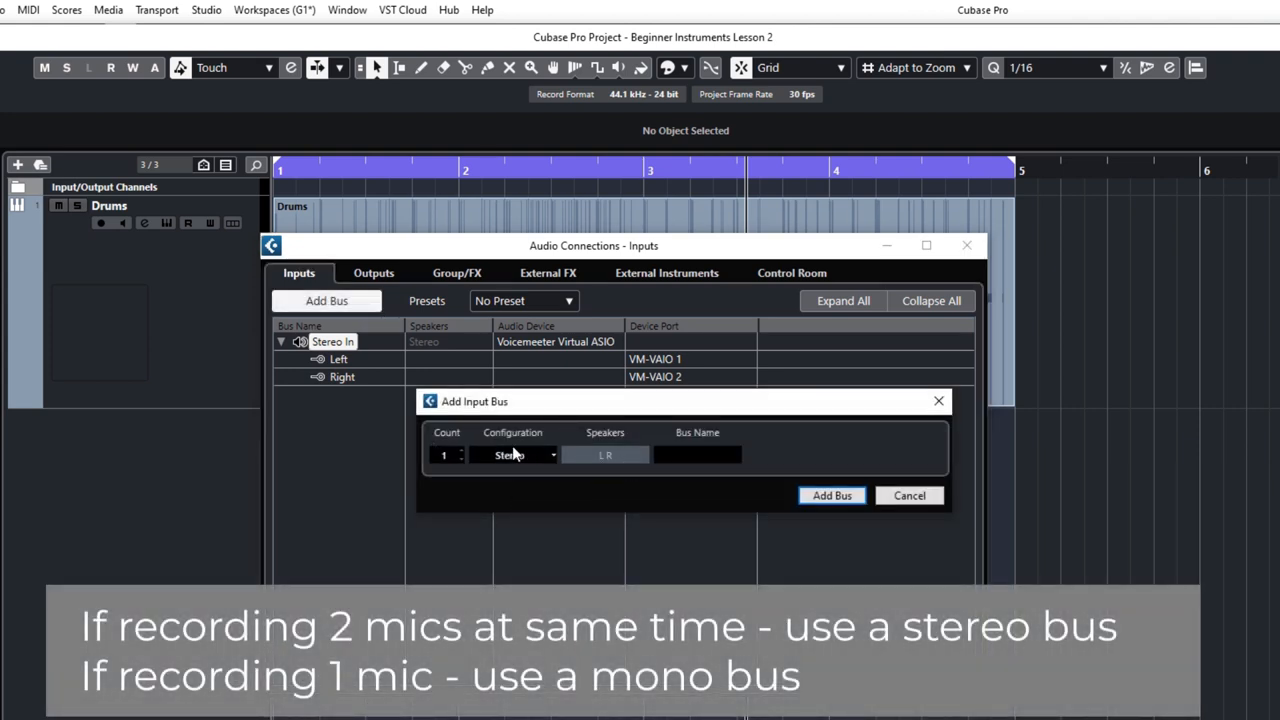
left_click(512, 456)
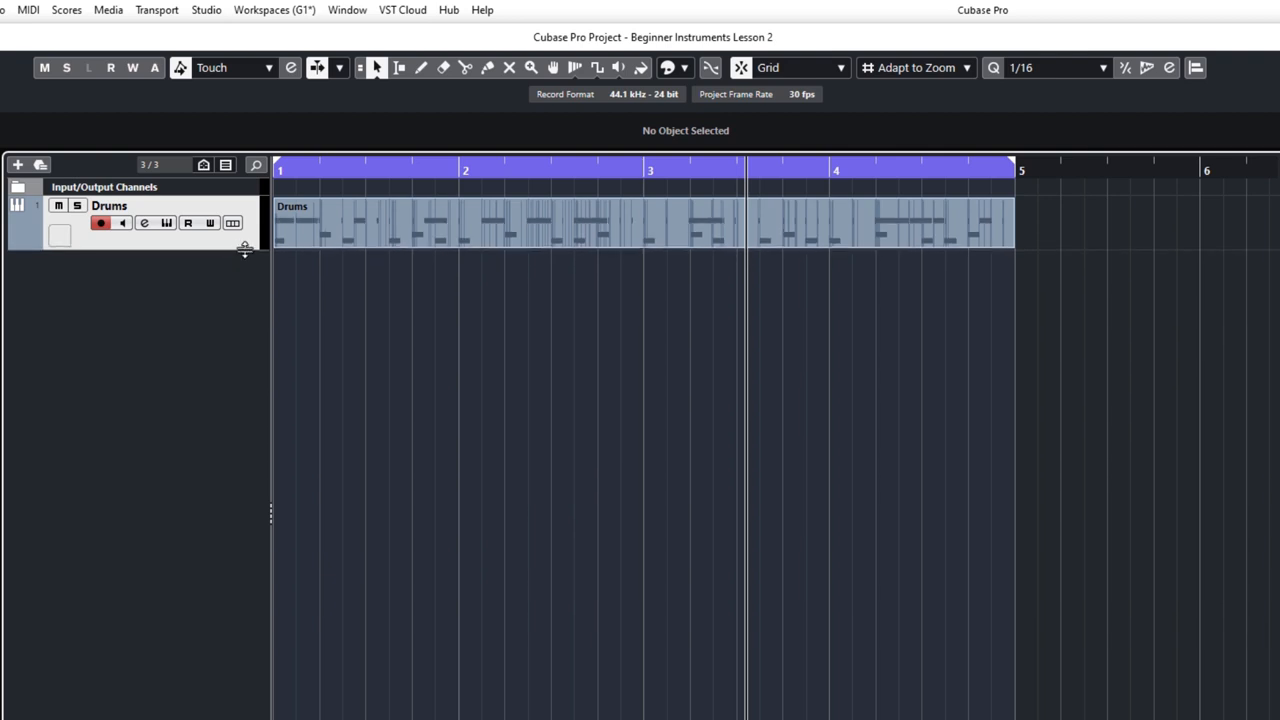
mouse_move(126, 334)
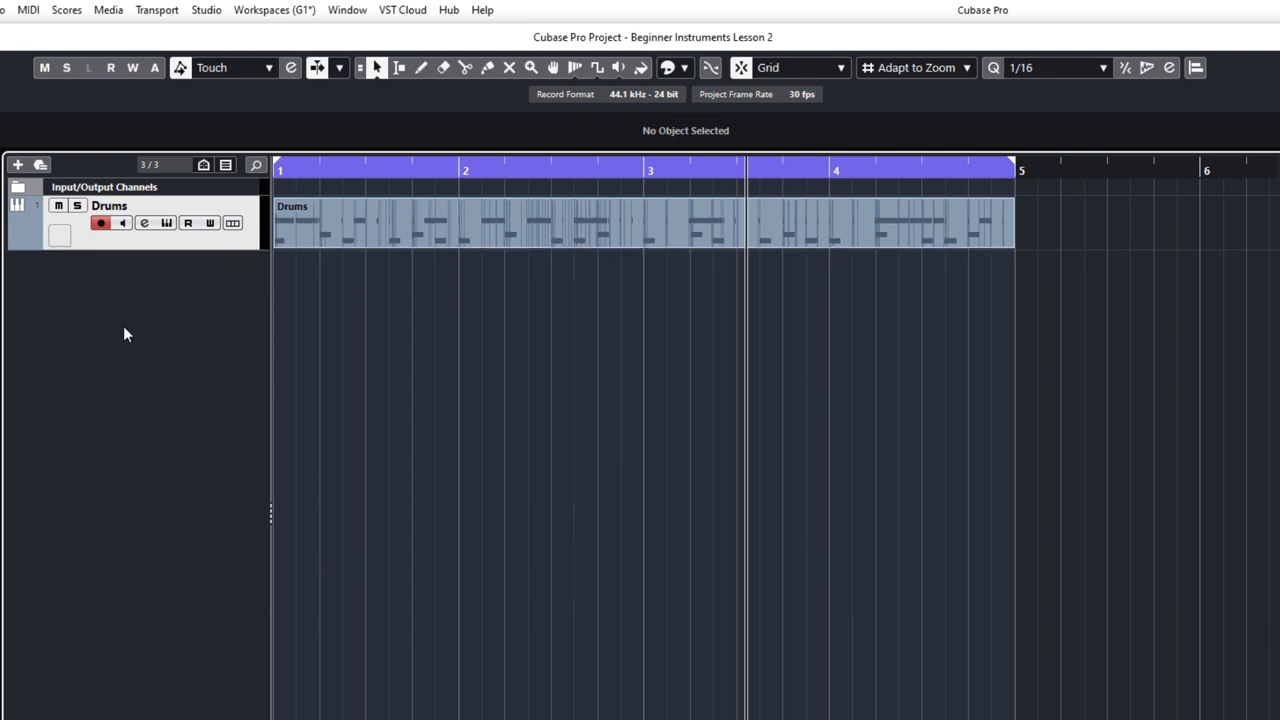
mouse_move(124, 320)
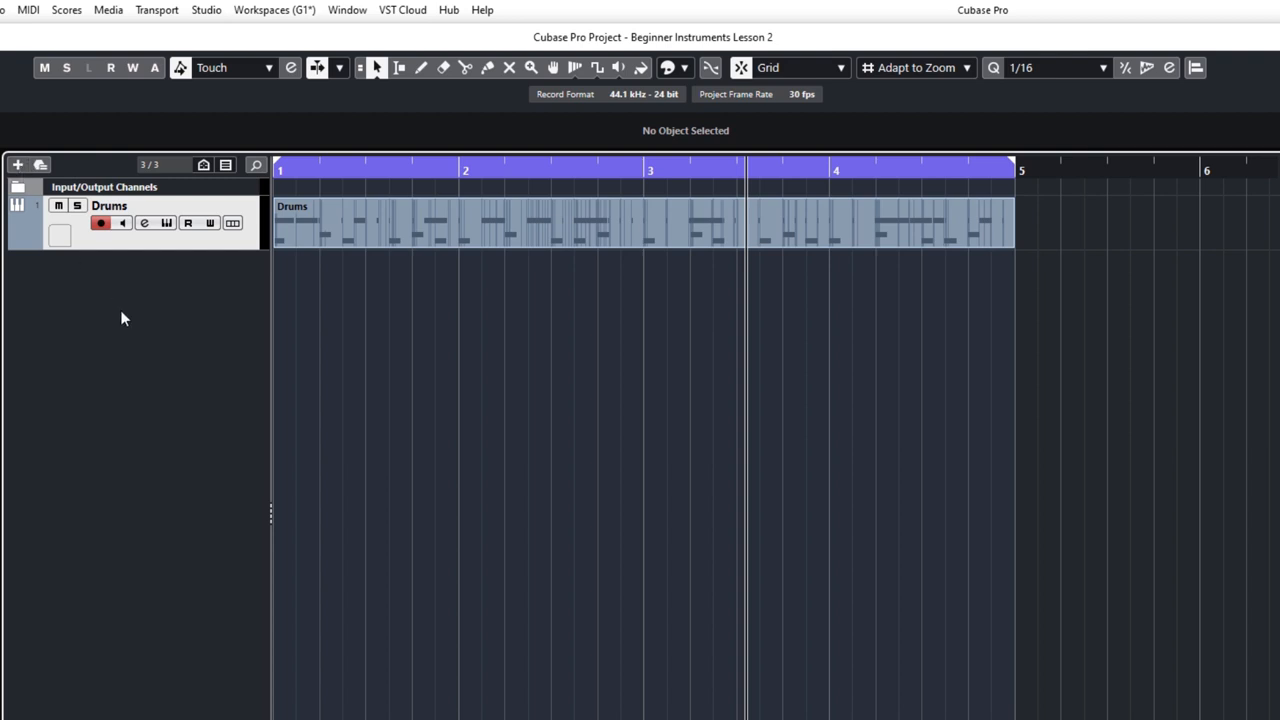
mouse_move(136, 328)
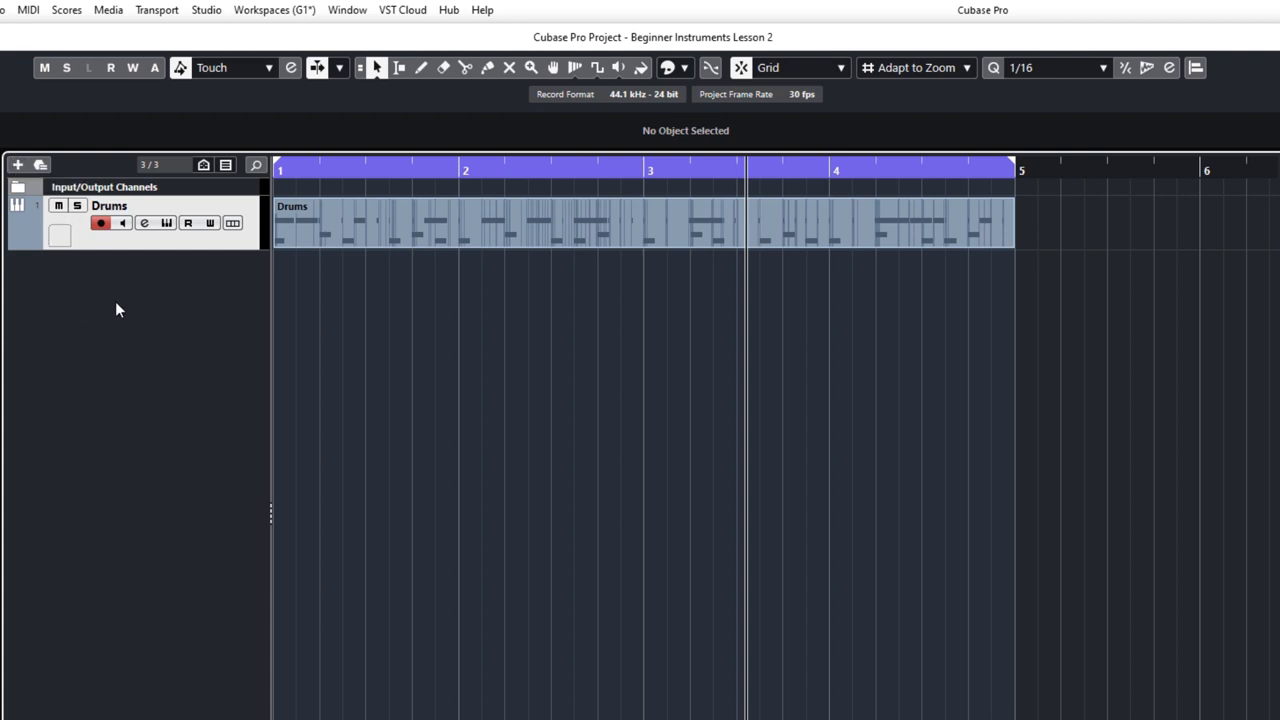
Step: Add a mono audio track fed from Mono In 2, routed to Stereo Out, and name it Acoustic Guitar
right_click(120, 310)
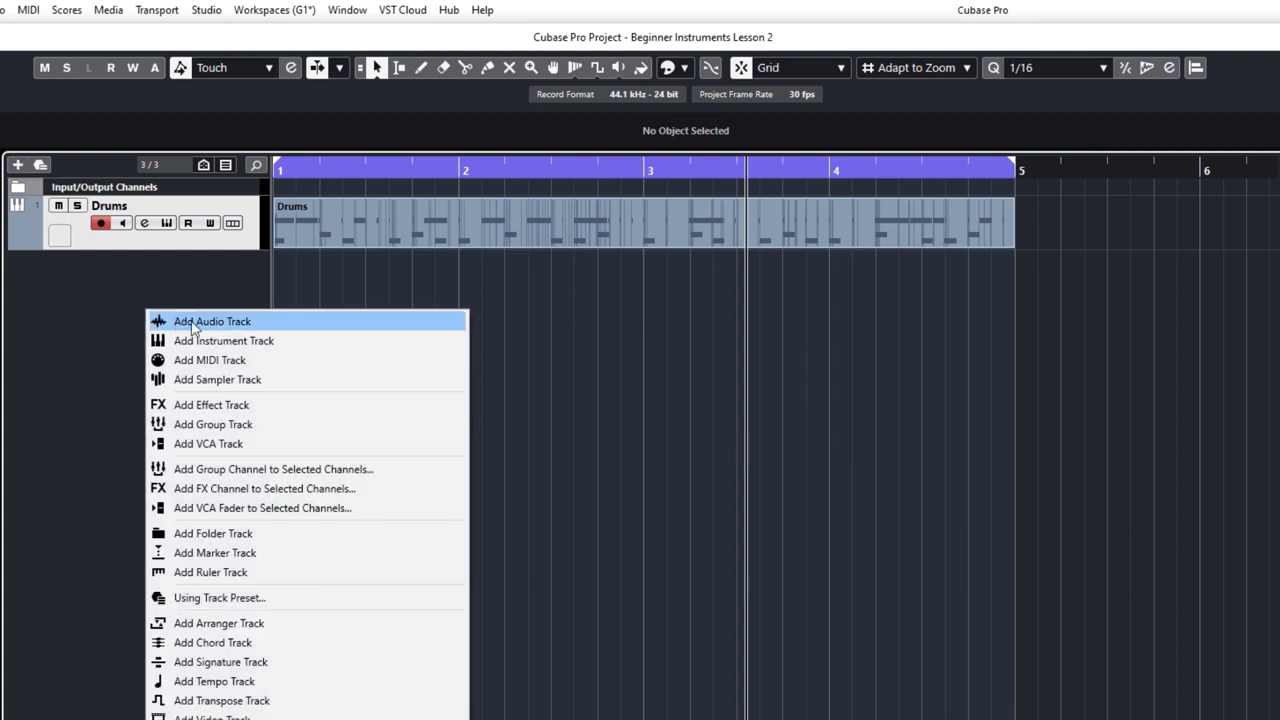
left_click(212, 320)
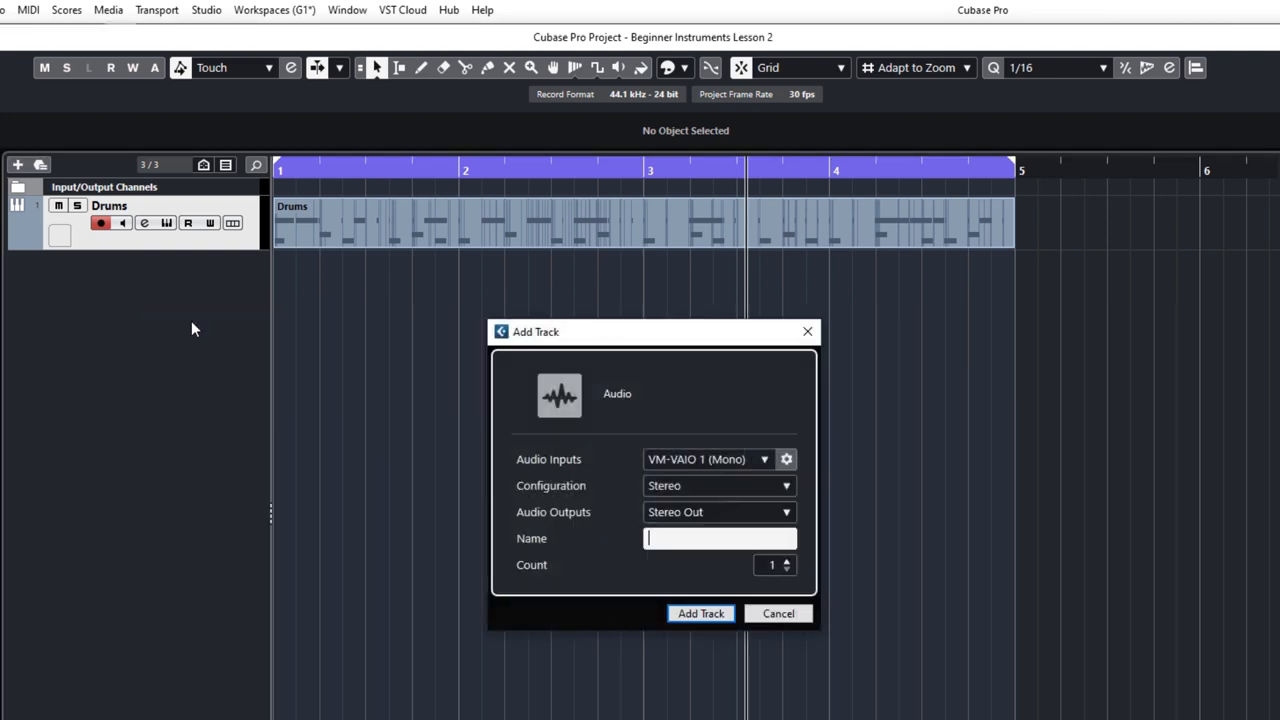
left_click(764, 458)
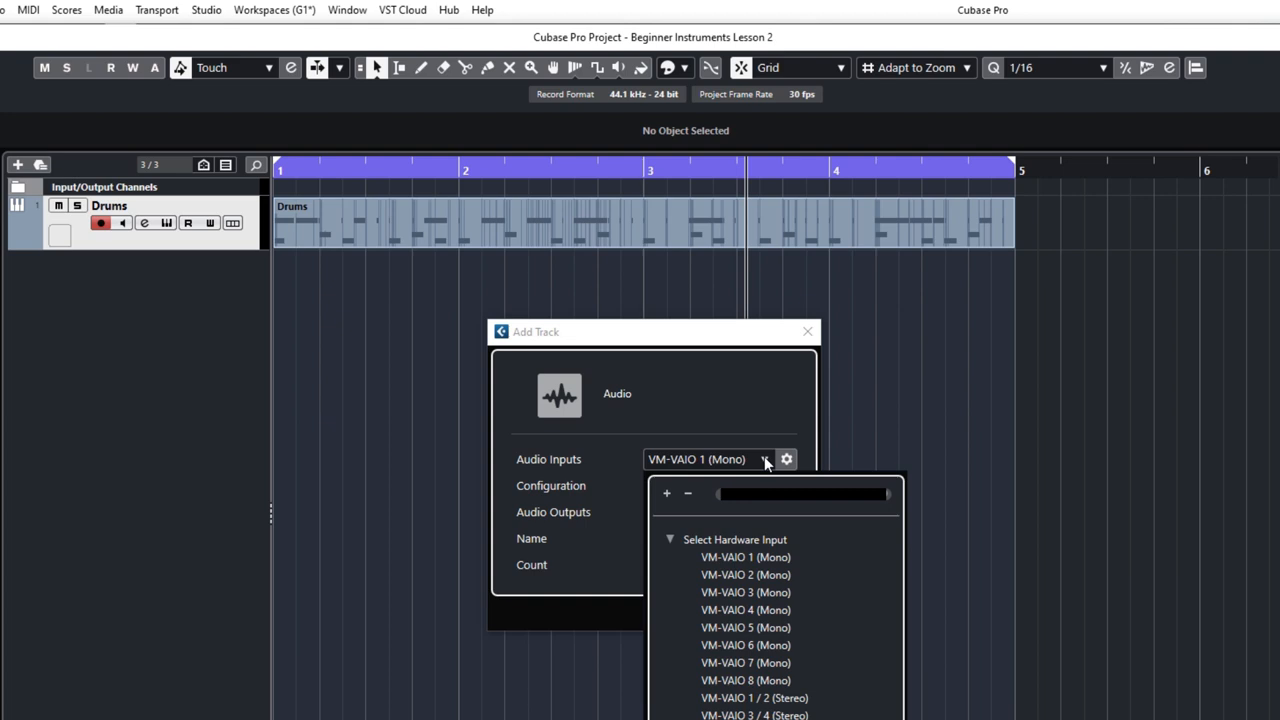
mouse_move(770, 470)
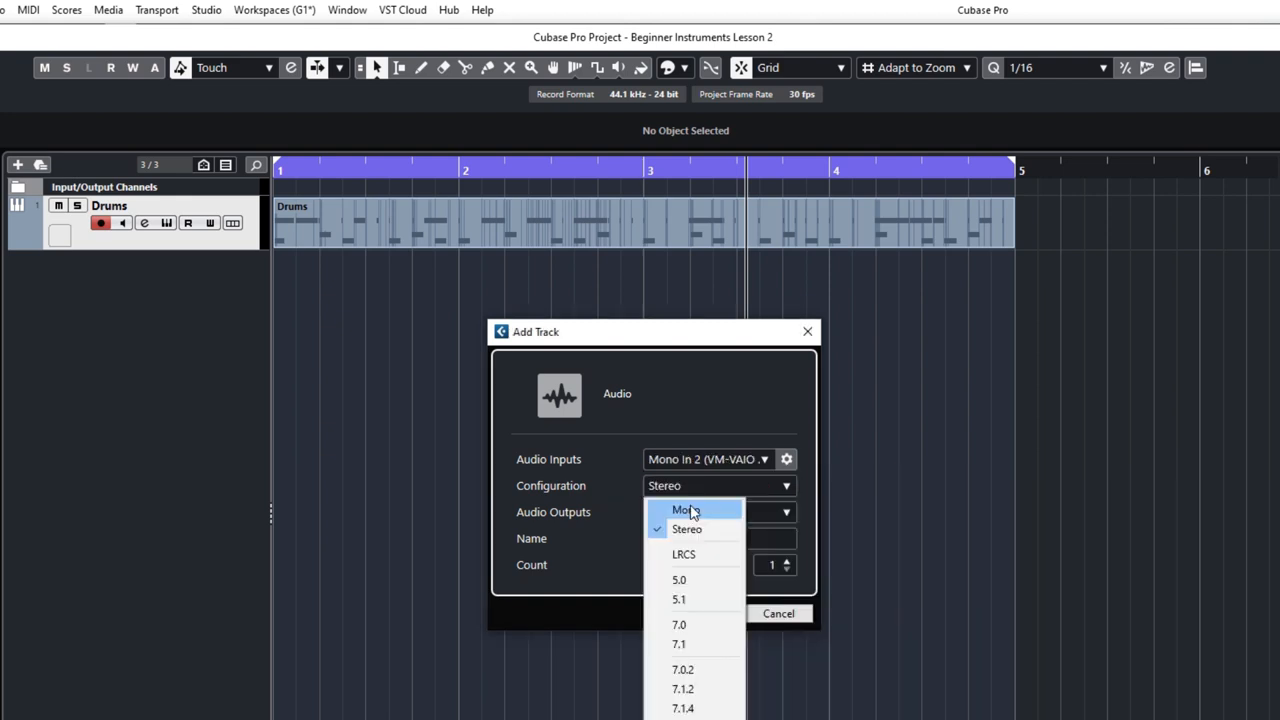
left_click(680, 510)
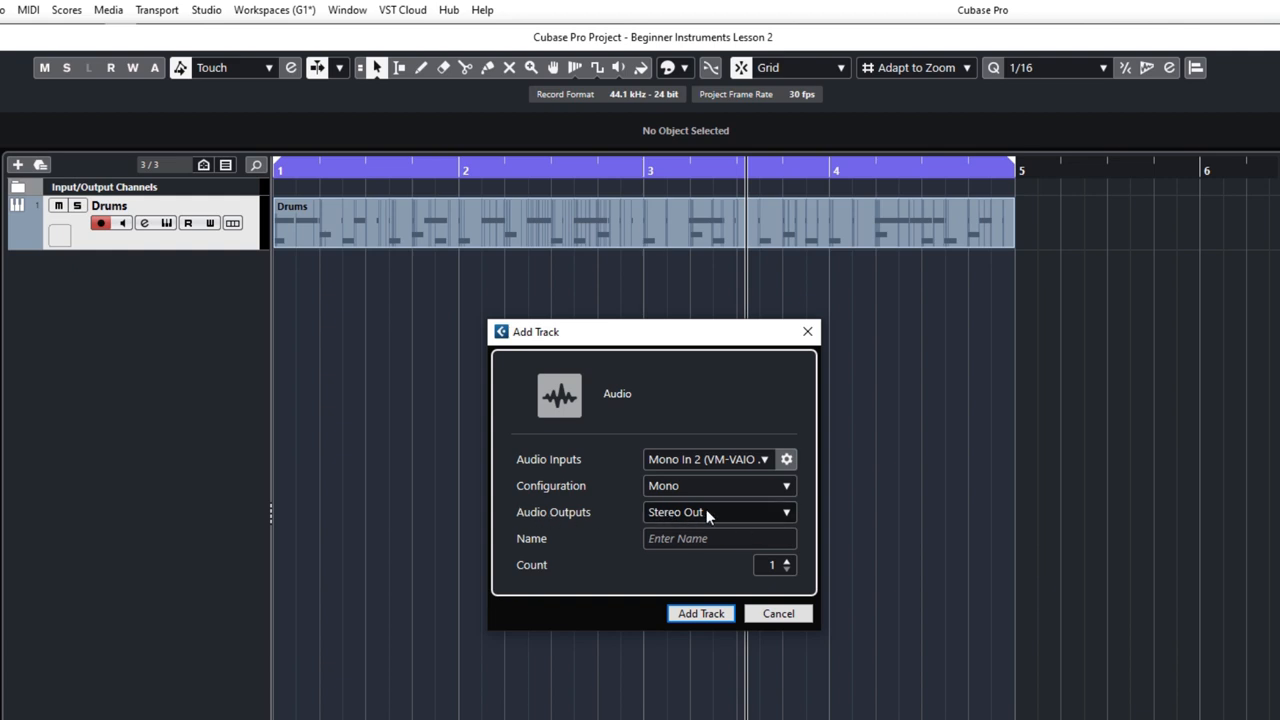
left_click(720, 538)
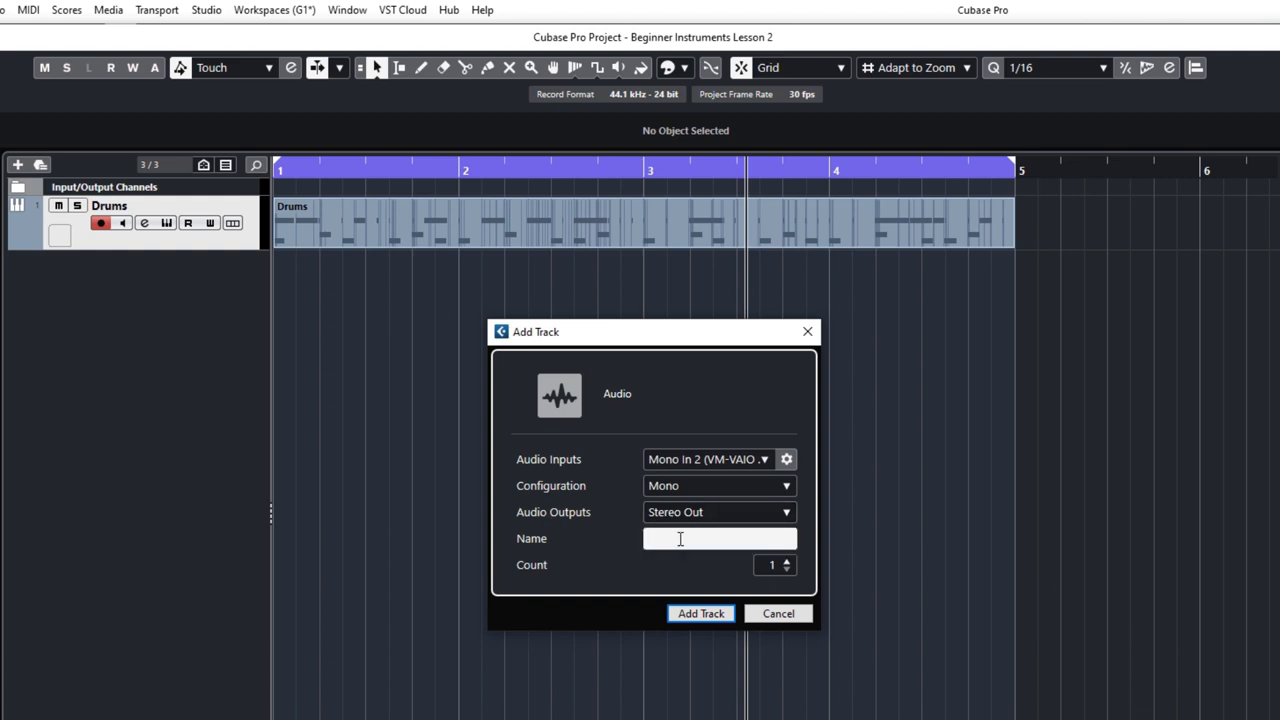
left_click(720, 538)
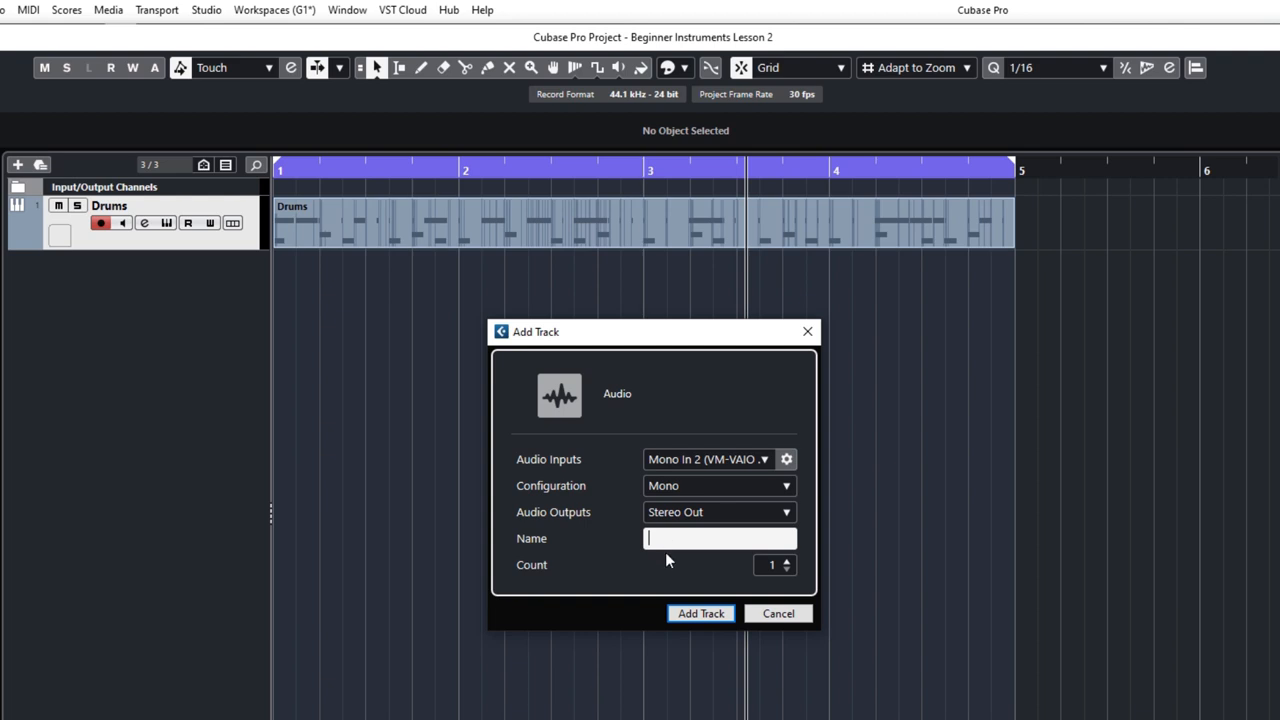
left_click(700, 612)
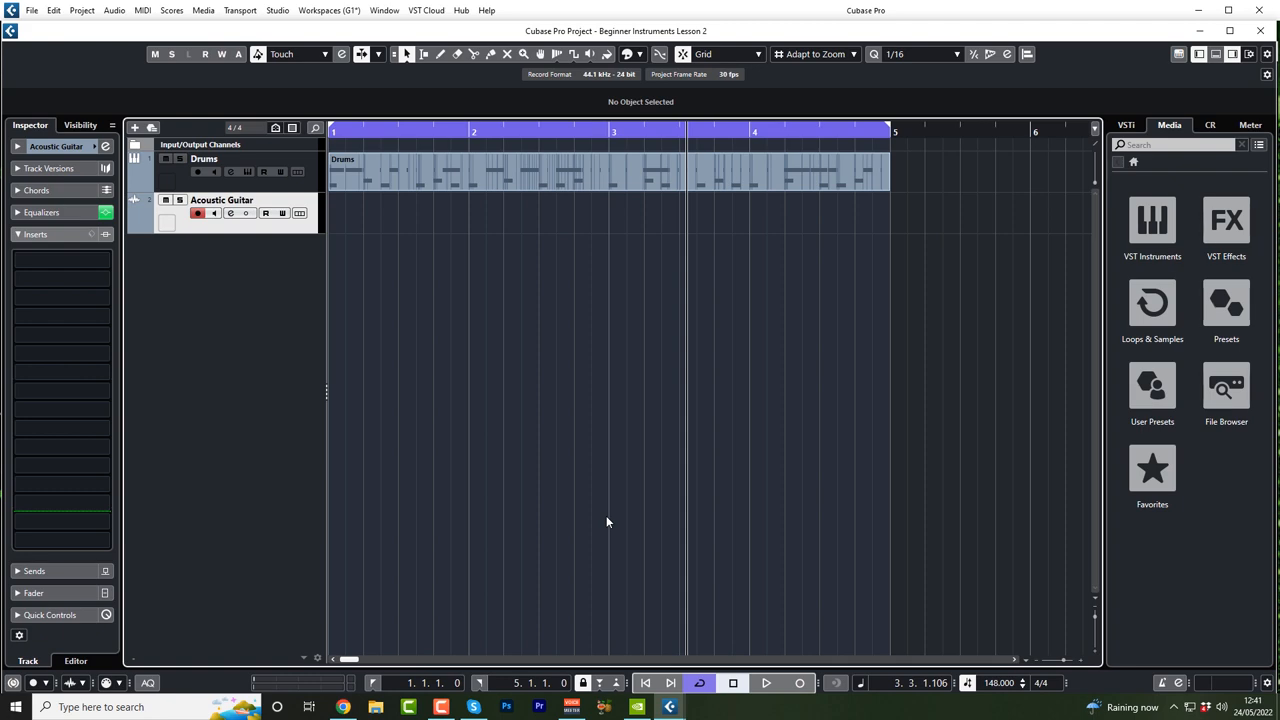
mouse_move(256, 272)
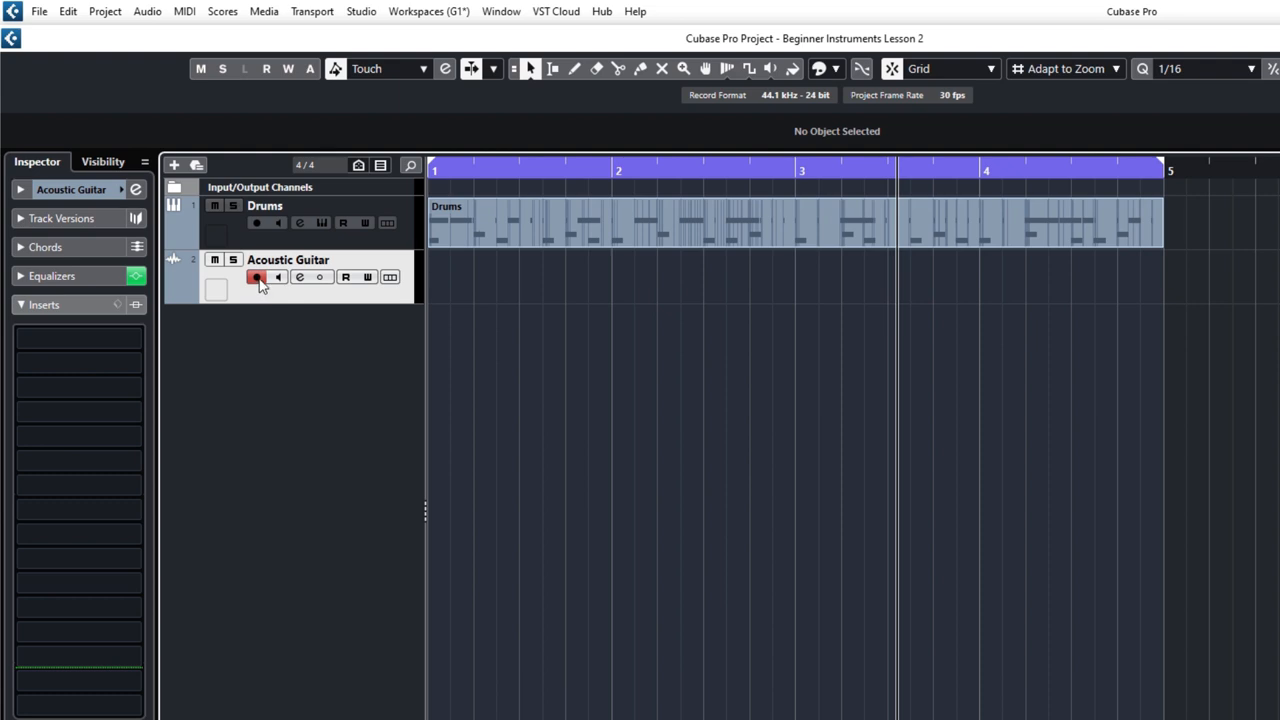
Step: Keep Acoustic Guitar record-armed and toggle its input monitoring on then off
left_click(256, 276)
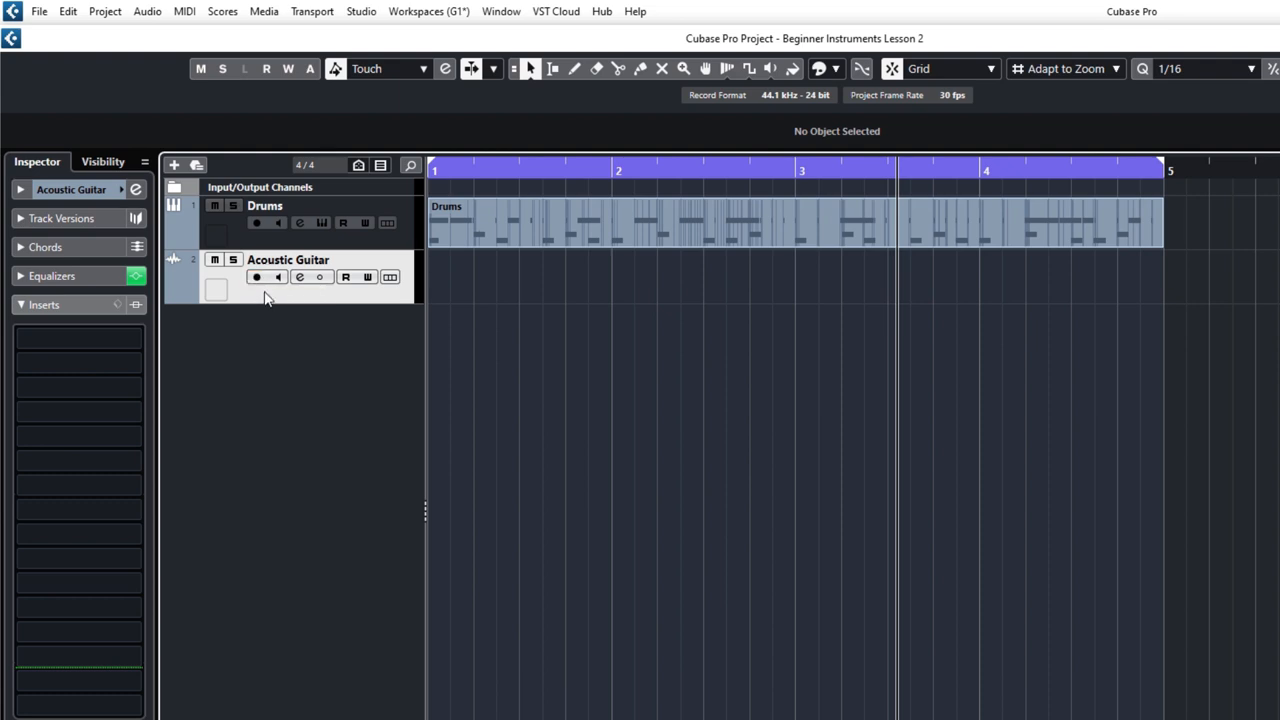
left_click(256, 276)
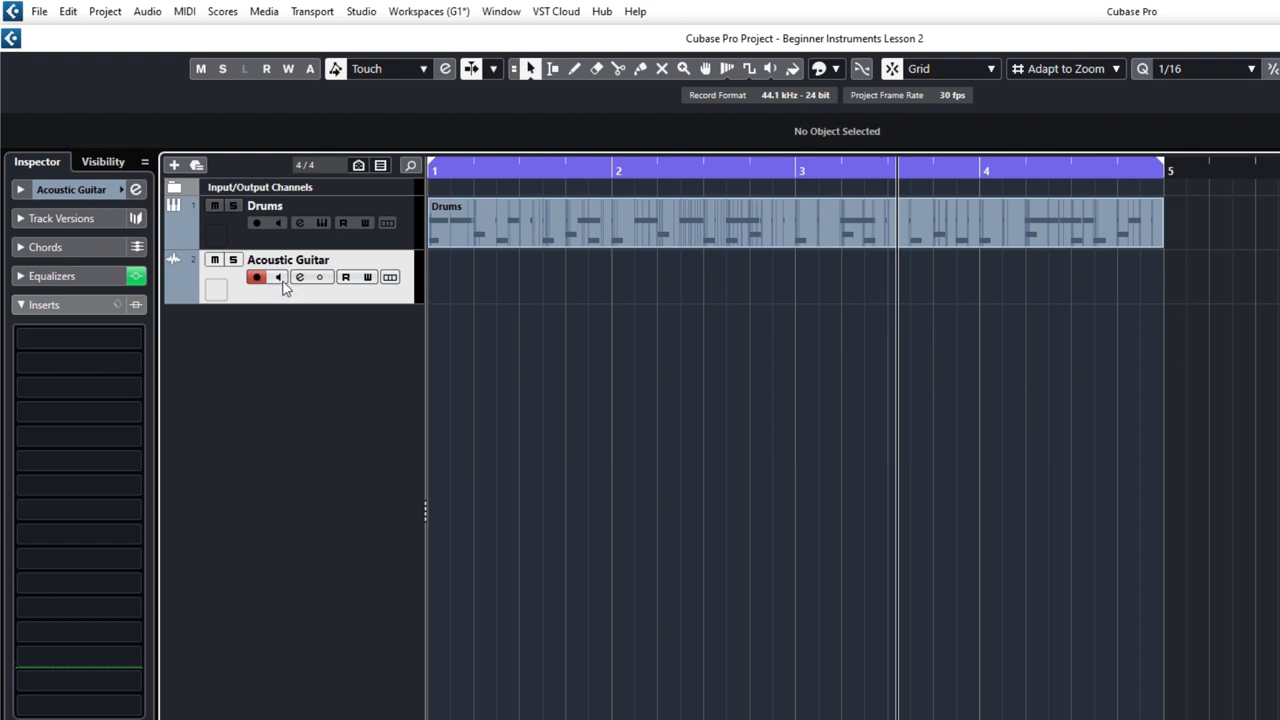
left_click(278, 276)
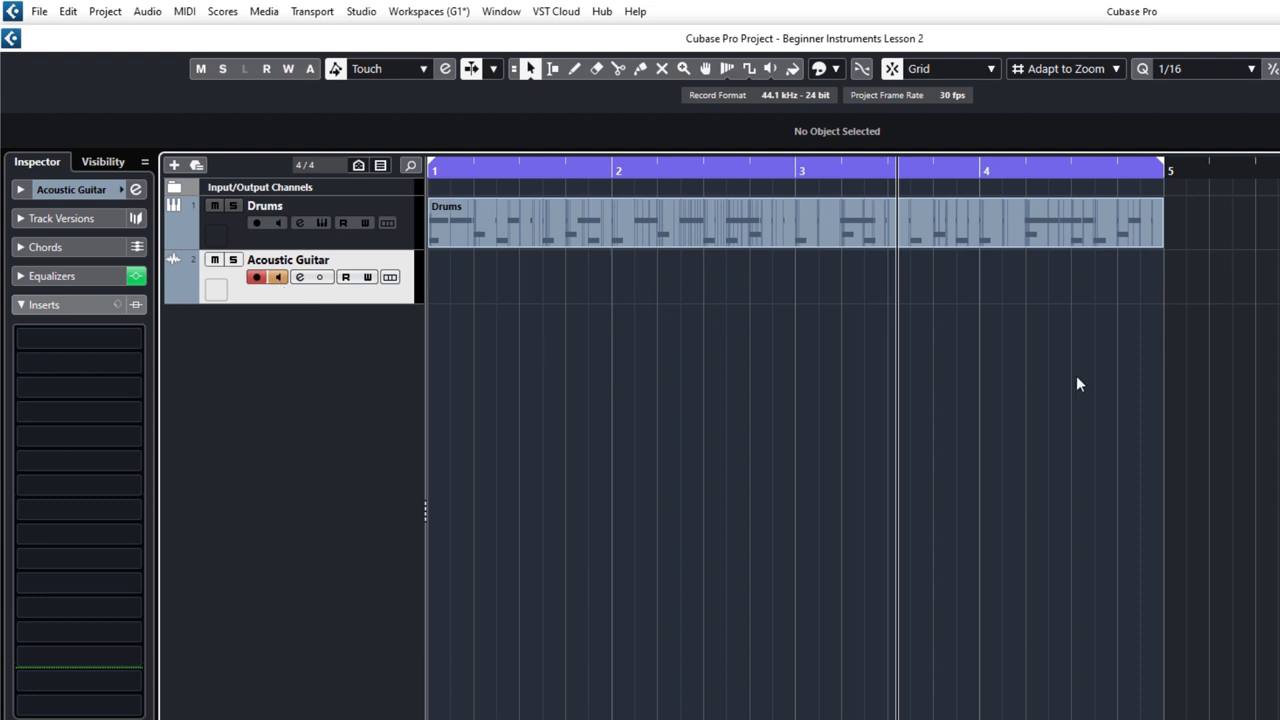
mouse_move(290, 252)
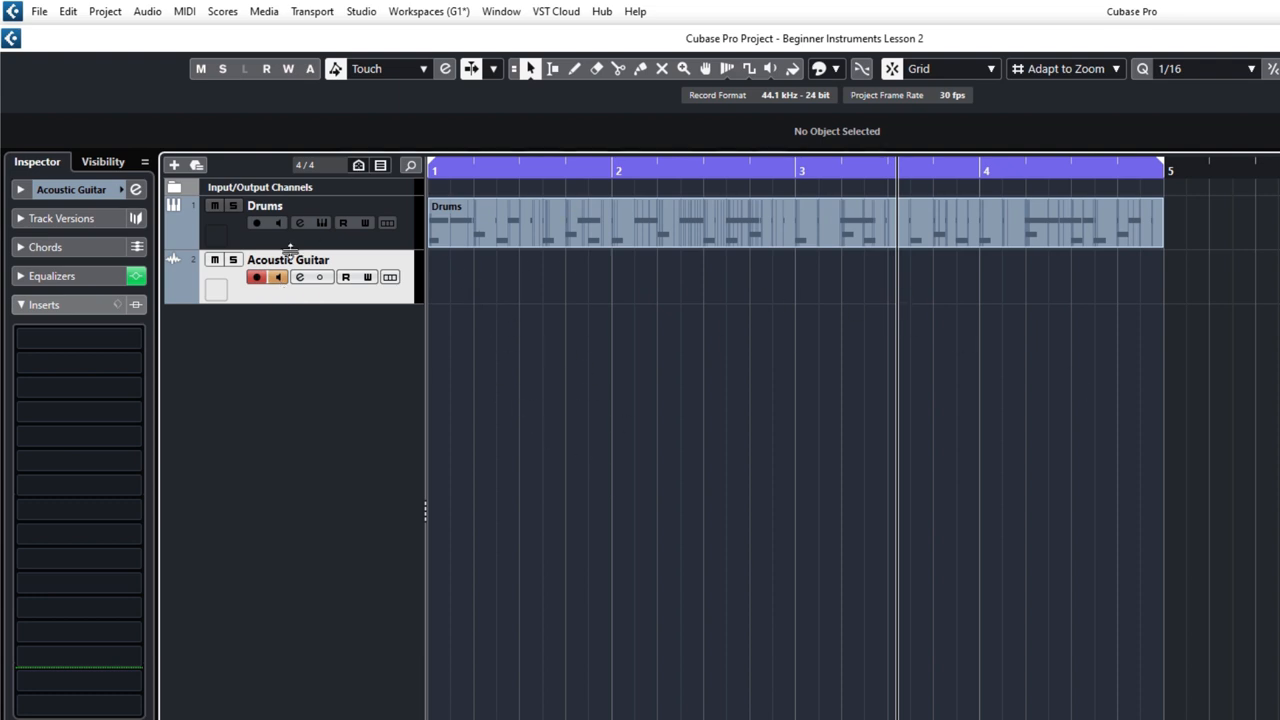
left_click(278, 276)
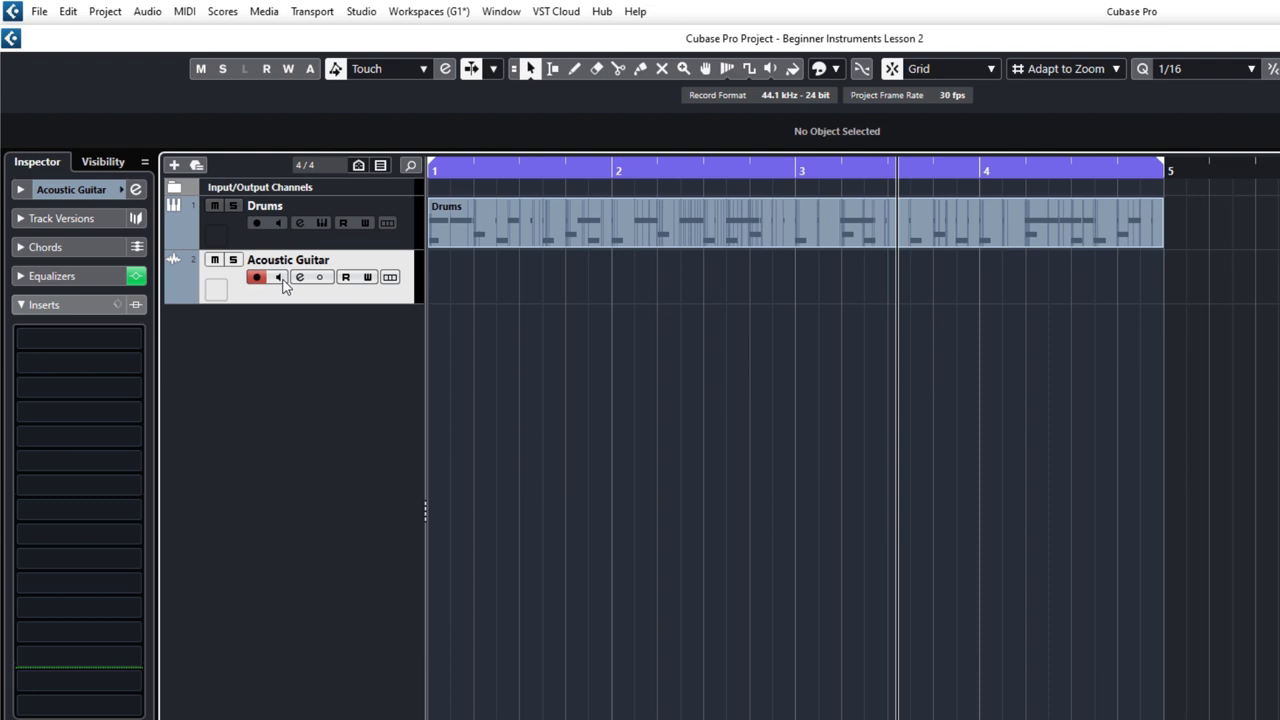
left_click(278, 276)
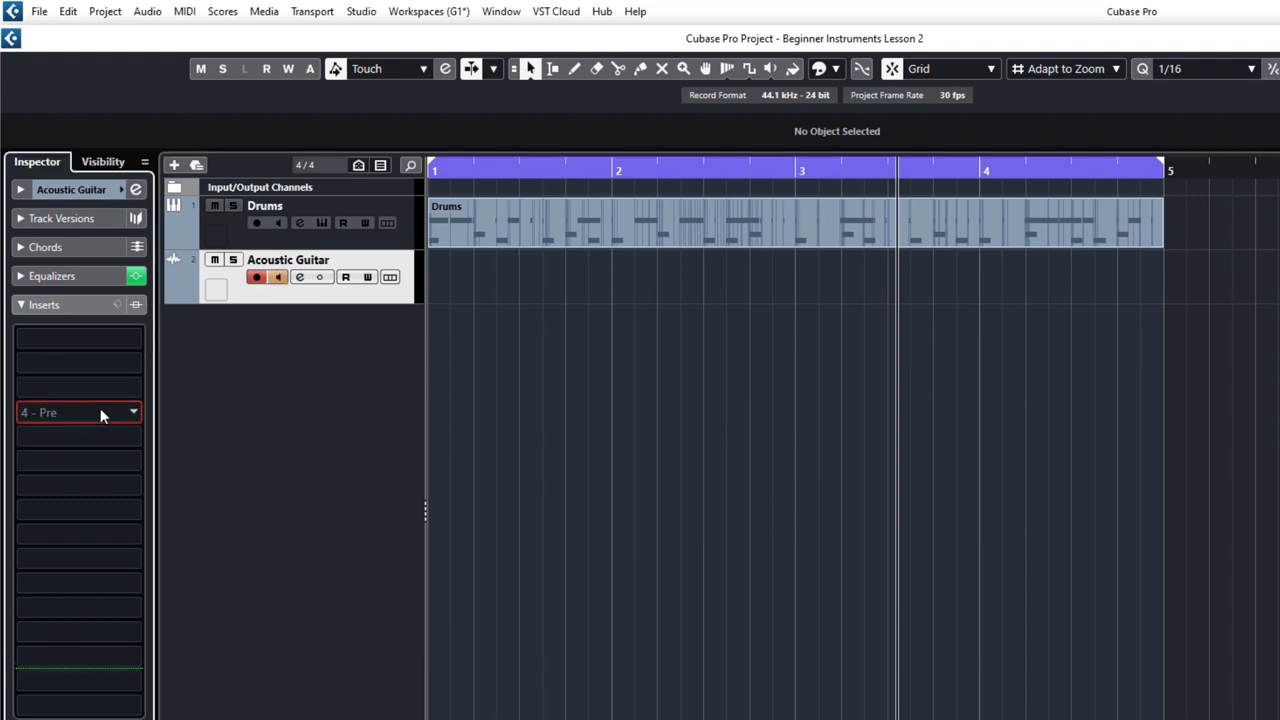
left_click(78, 412)
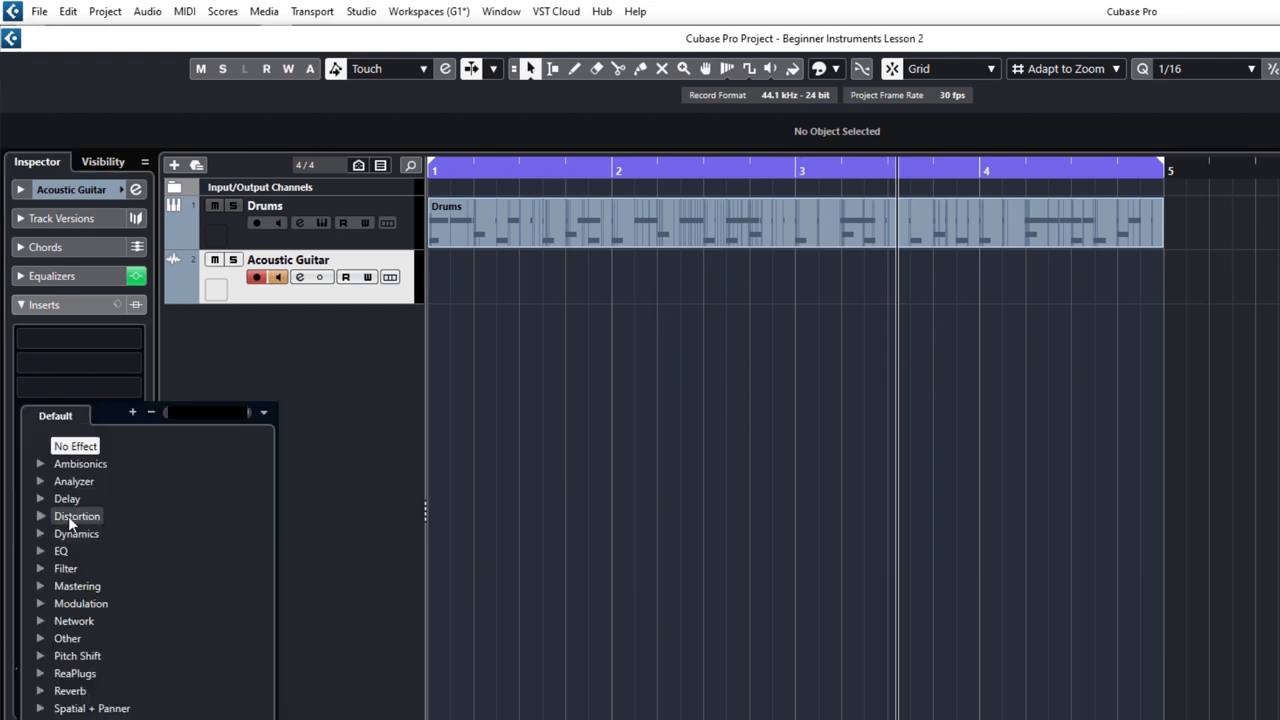
mouse_move(540, 412)
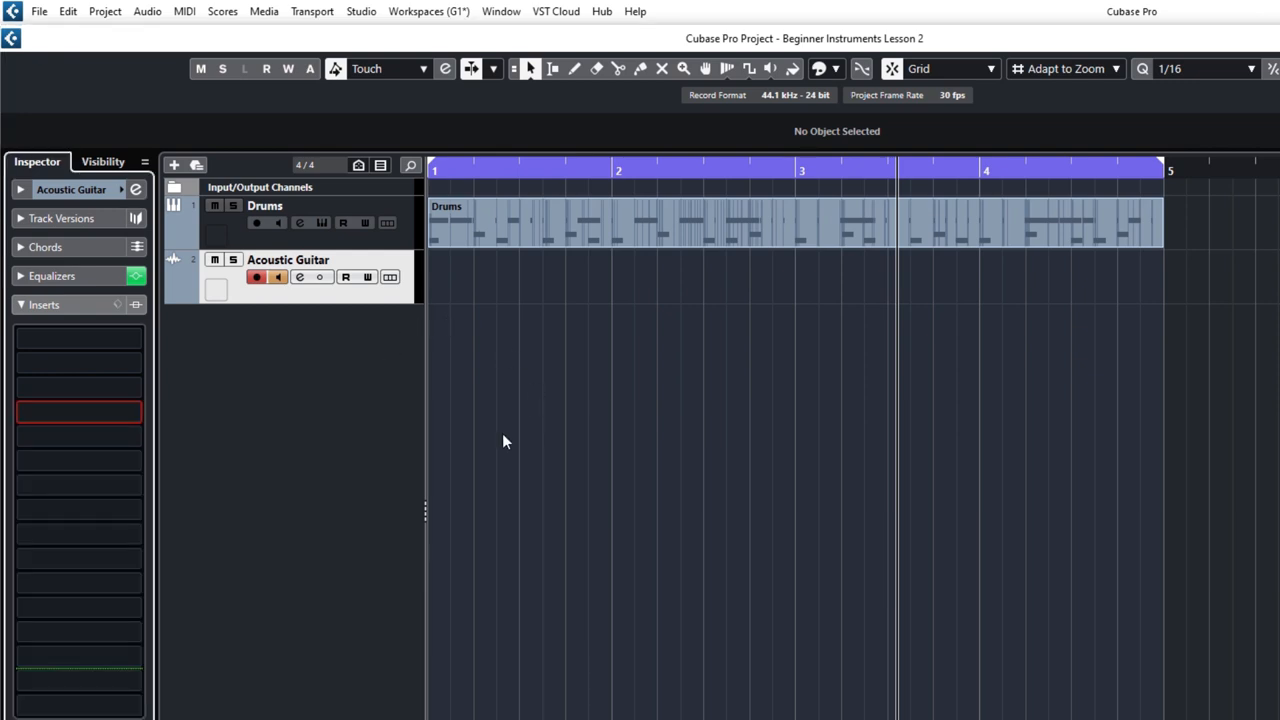
mouse_move(528, 392)
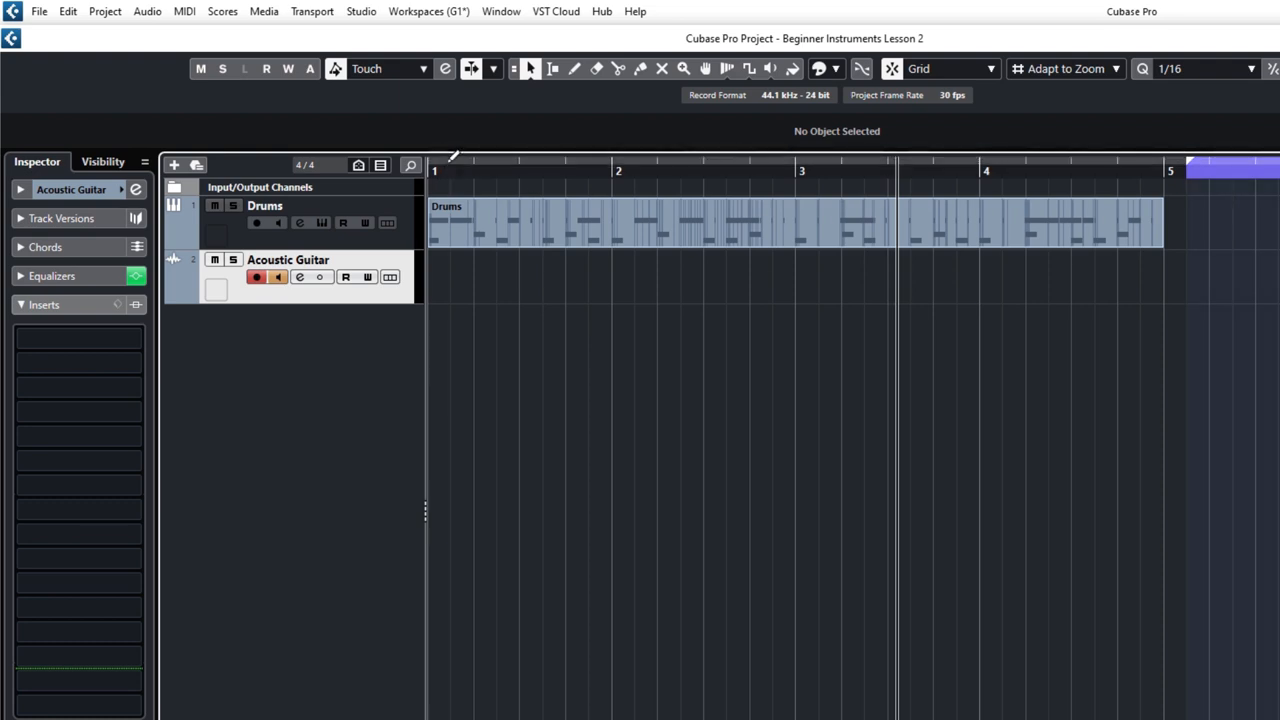
left_click_drag(432, 170, 610, 170)
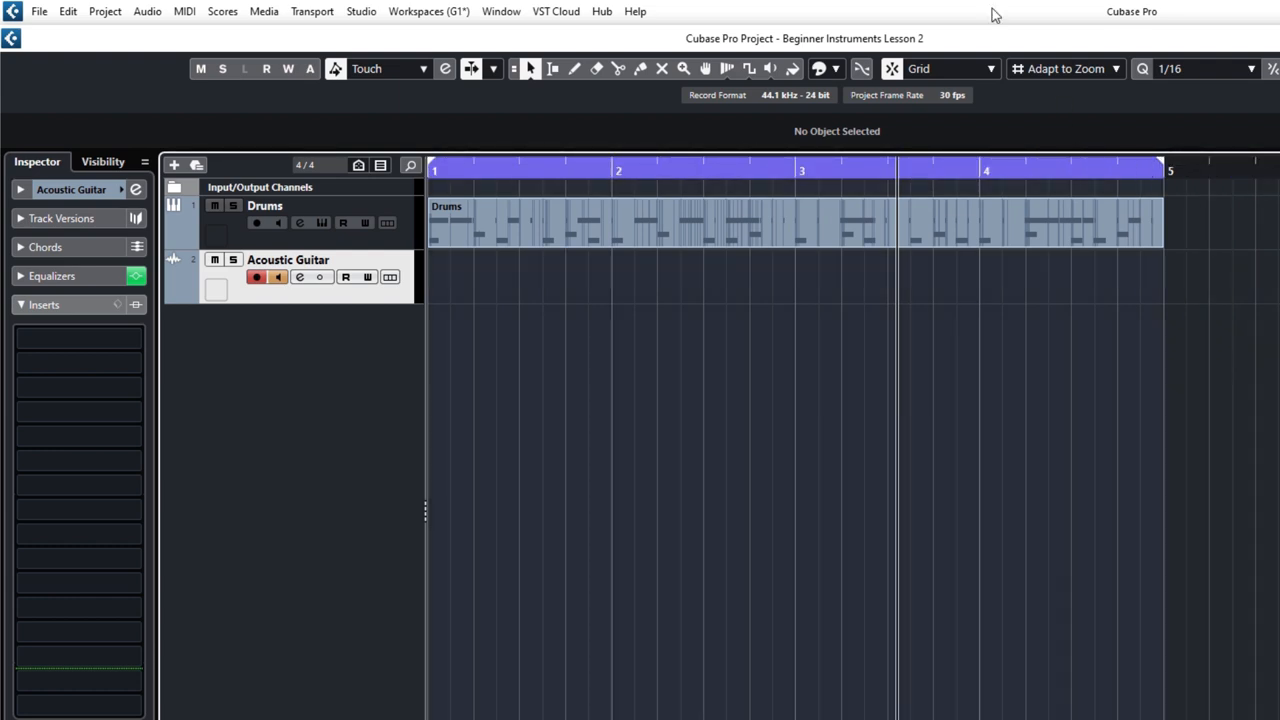
mouse_move(892, 68)
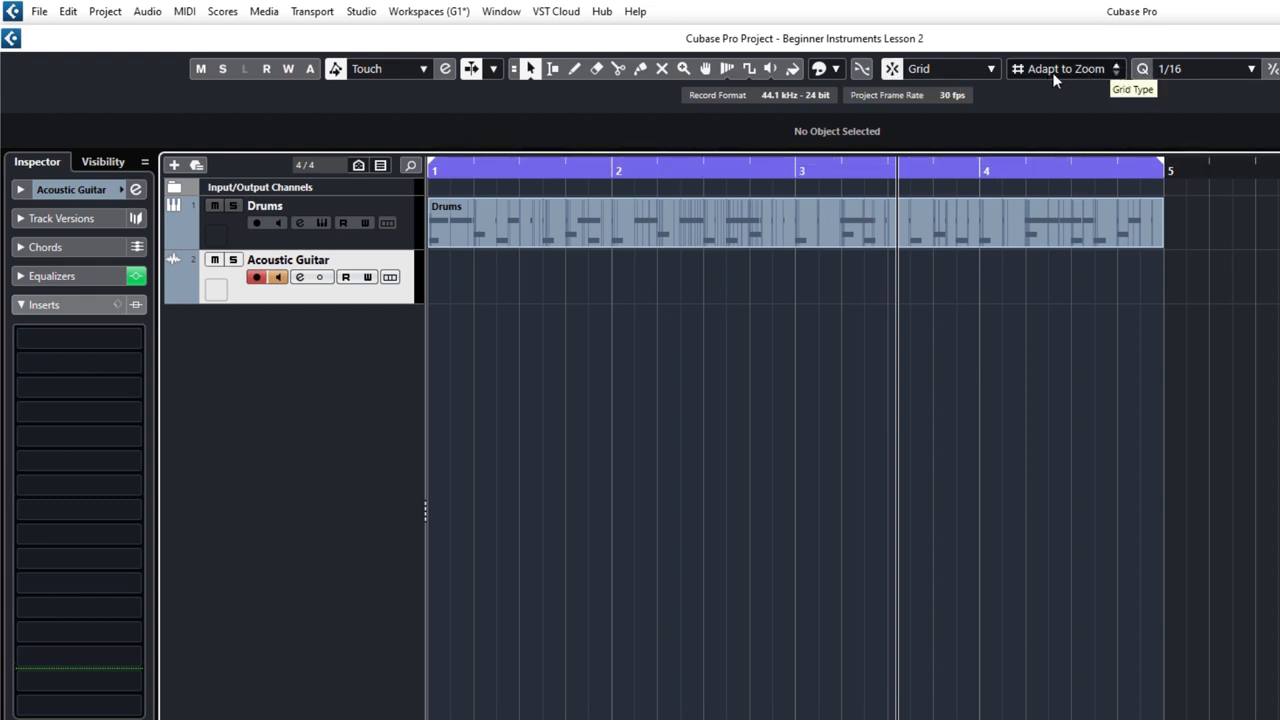
left_click(1064, 68)
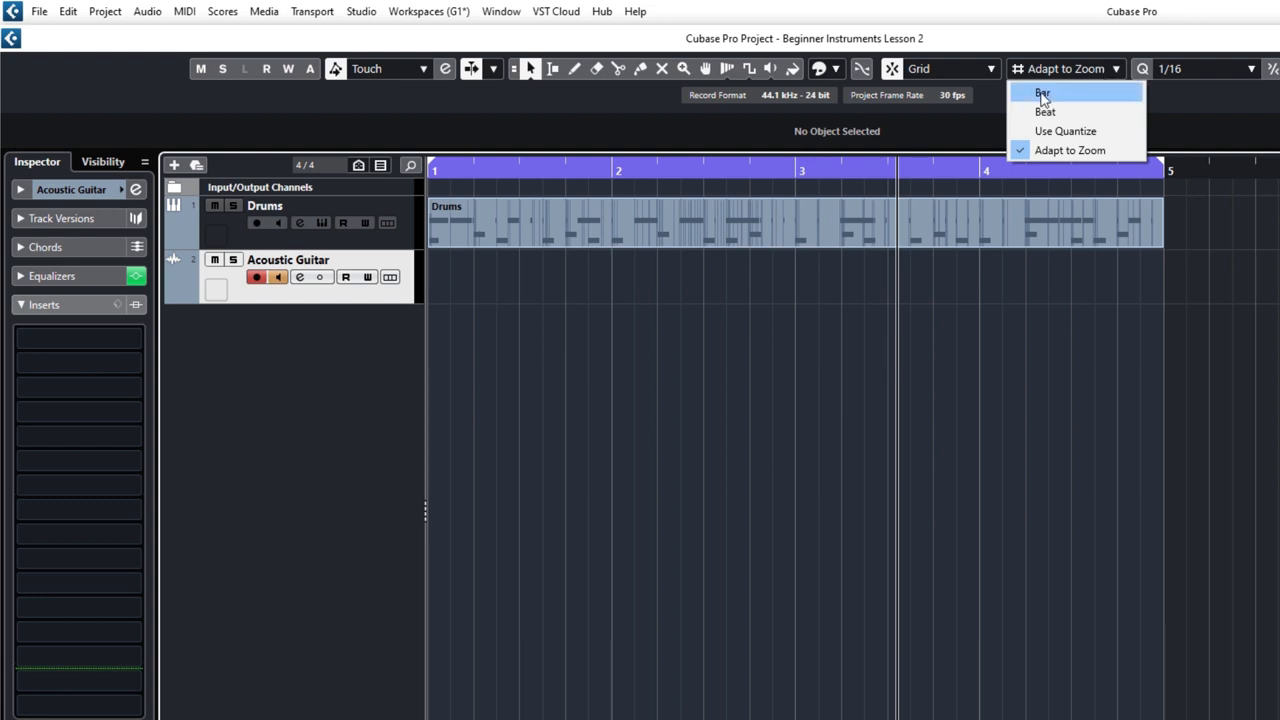
left_click(1044, 94)
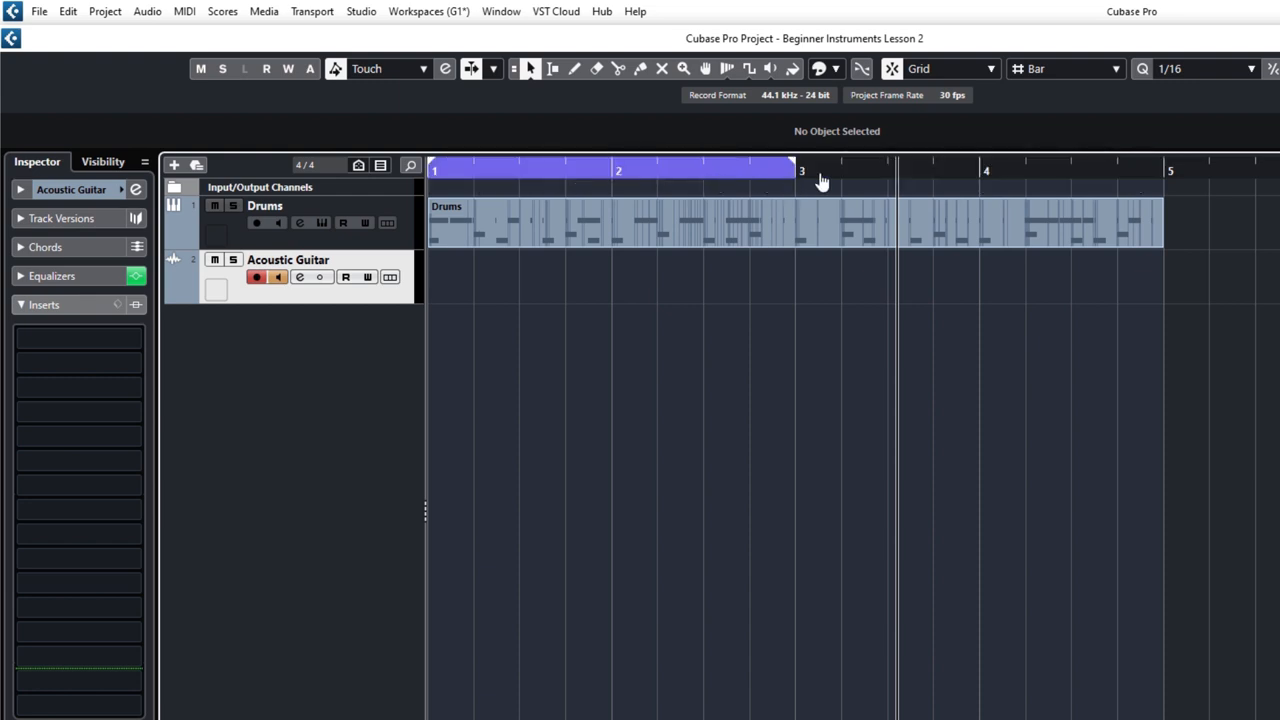
left_click(1064, 68)
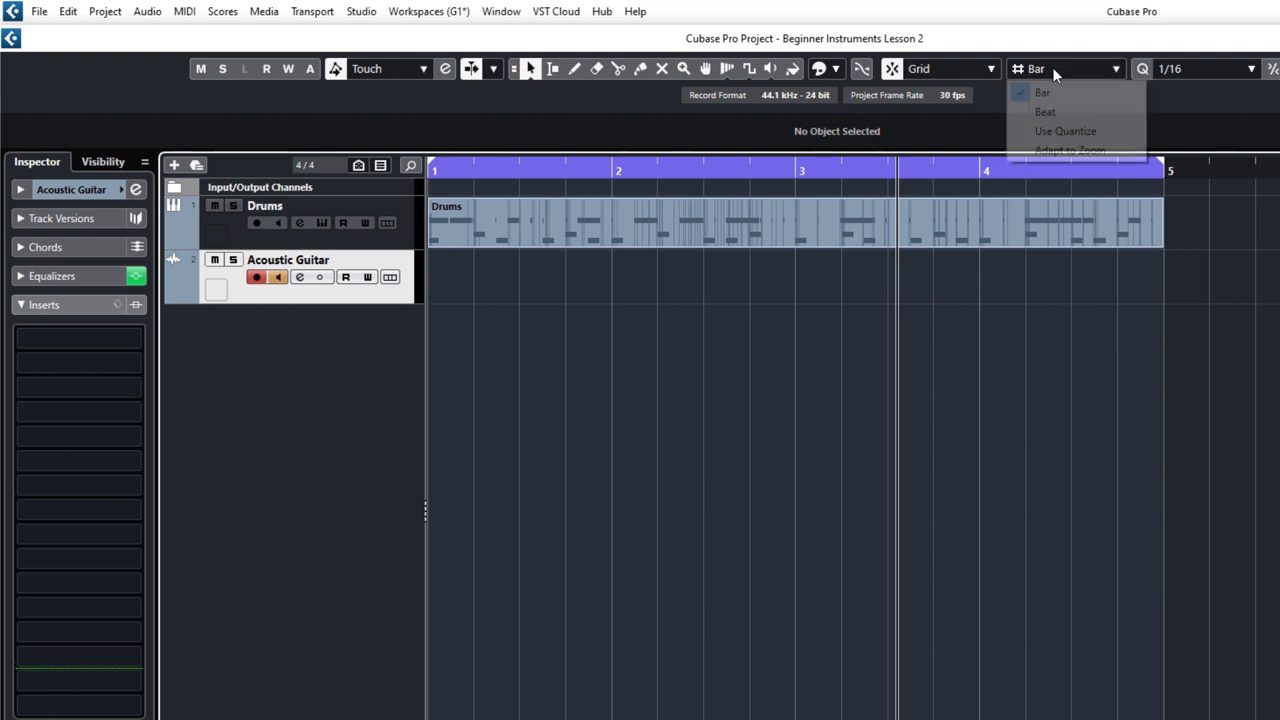
mouse_move(1068, 150)
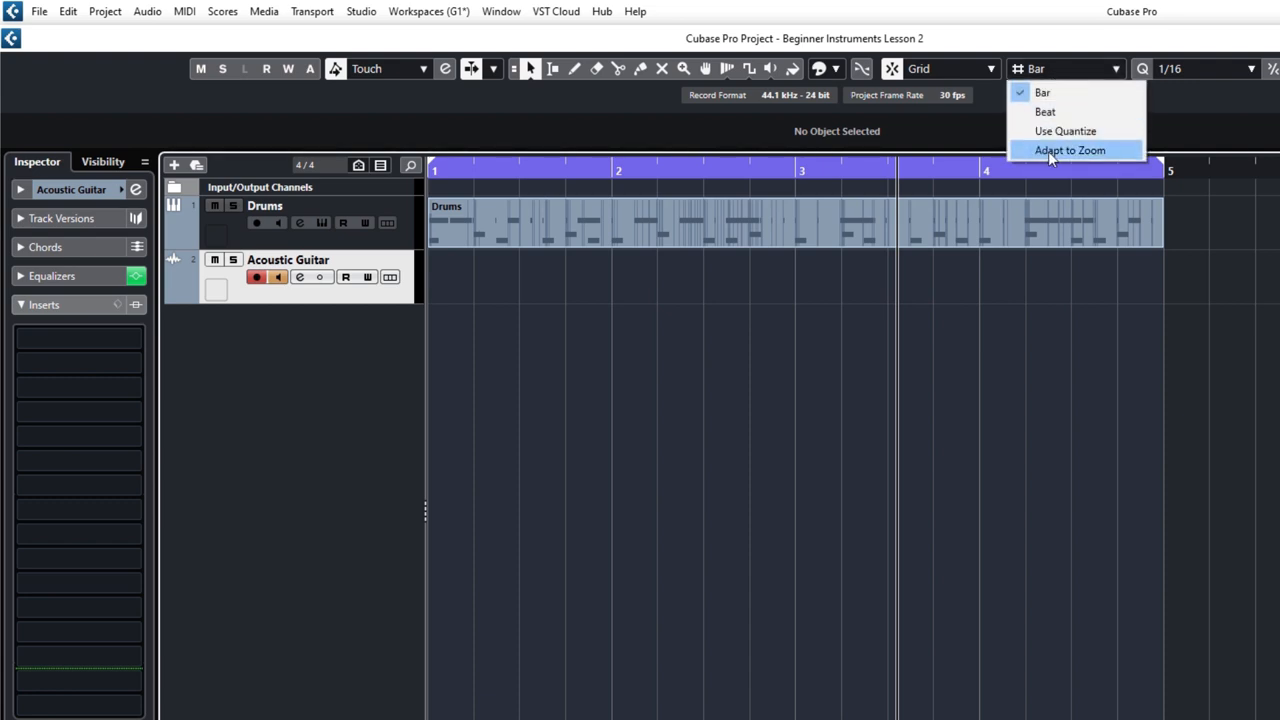
left_click(1068, 150)
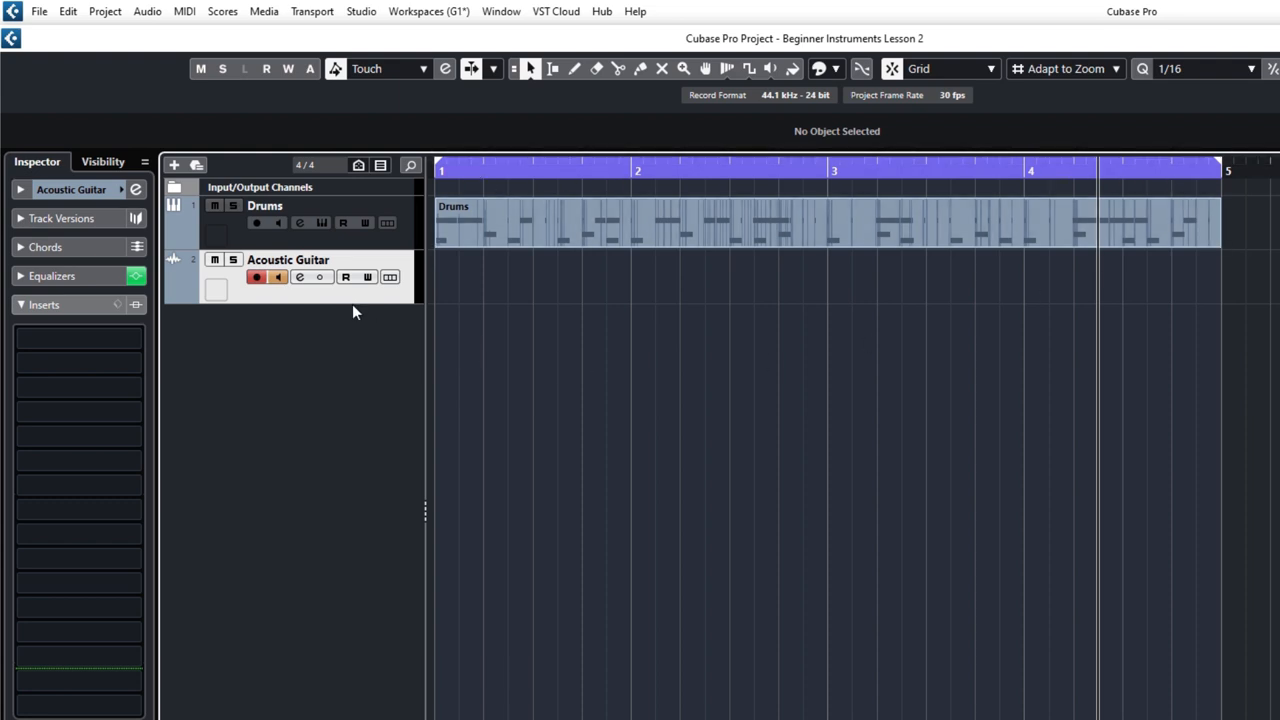
mouse_move(950, 414)
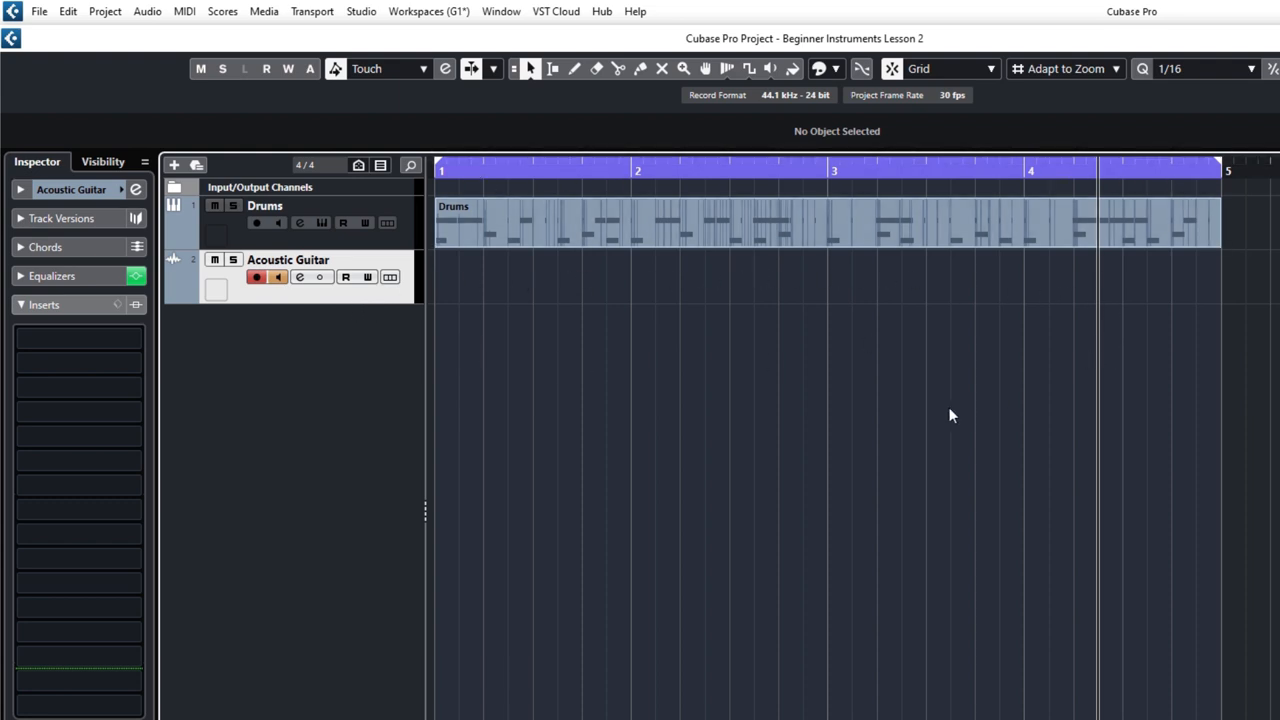
mouse_move(984, 470)
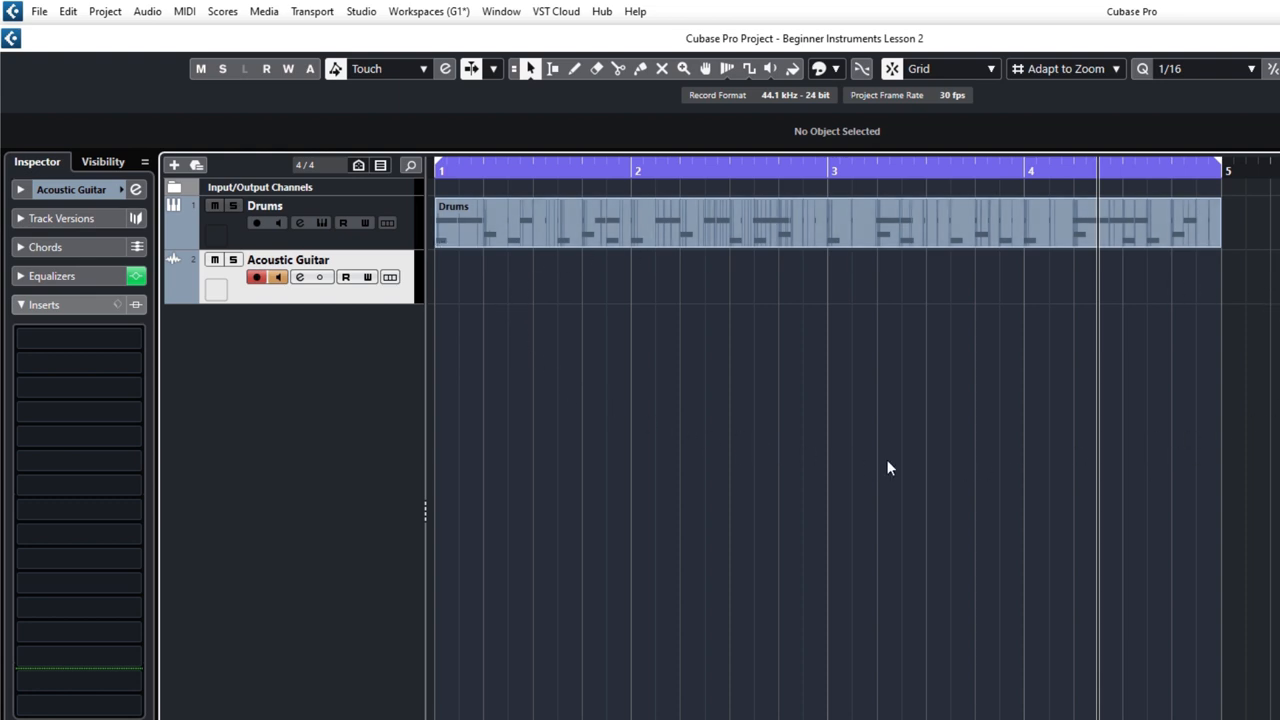
mouse_move(448, 540)
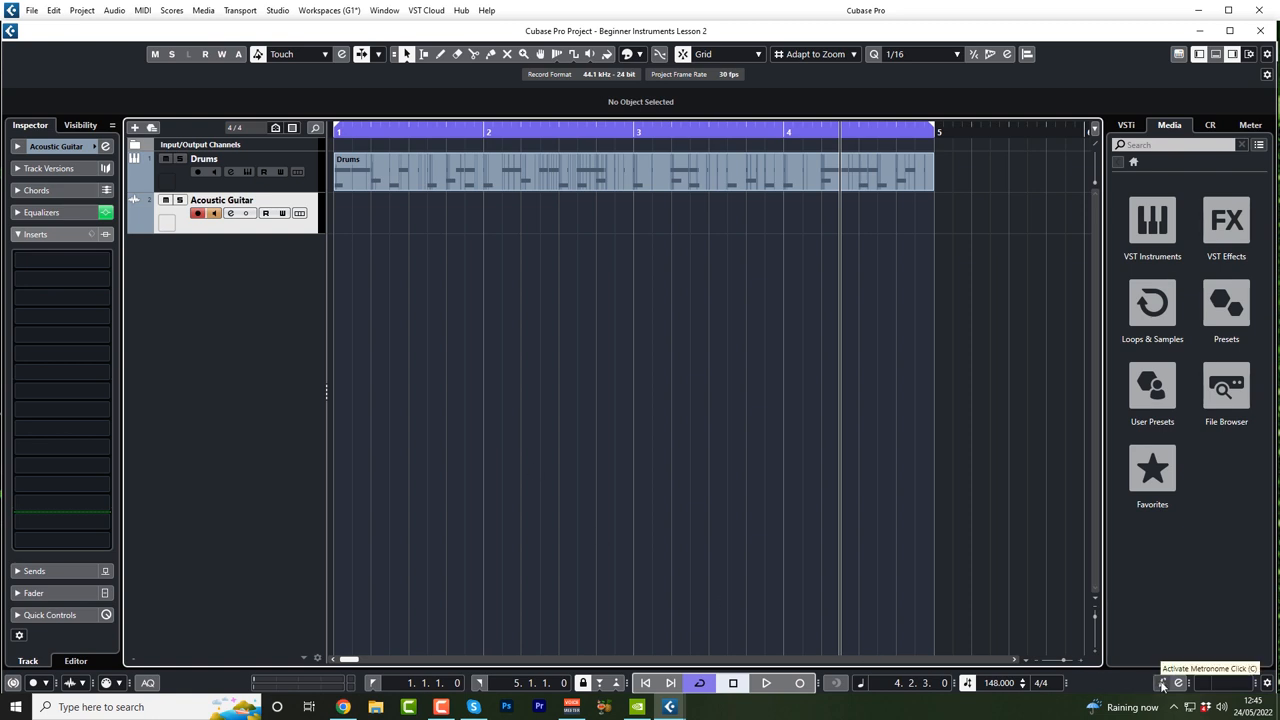
Step: Set the metronome count-in to 2 bars in Metronome Setup
left_click(1162, 684)
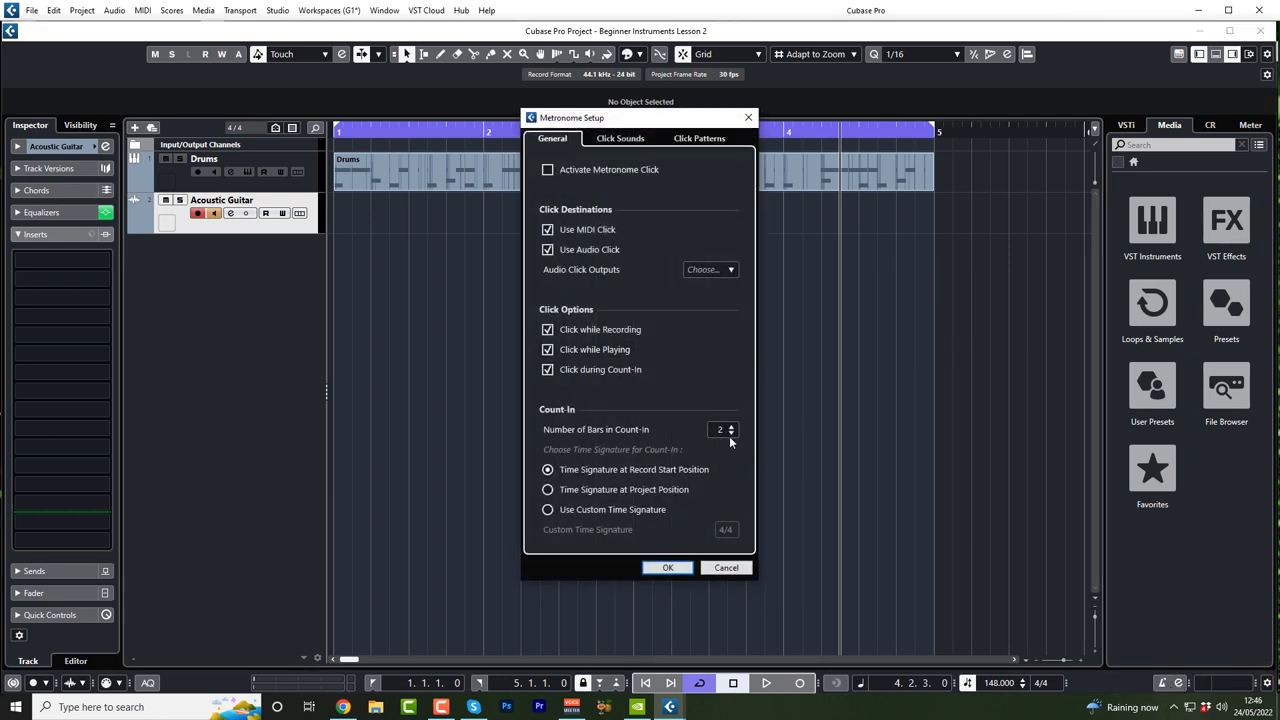
left_click(668, 568)
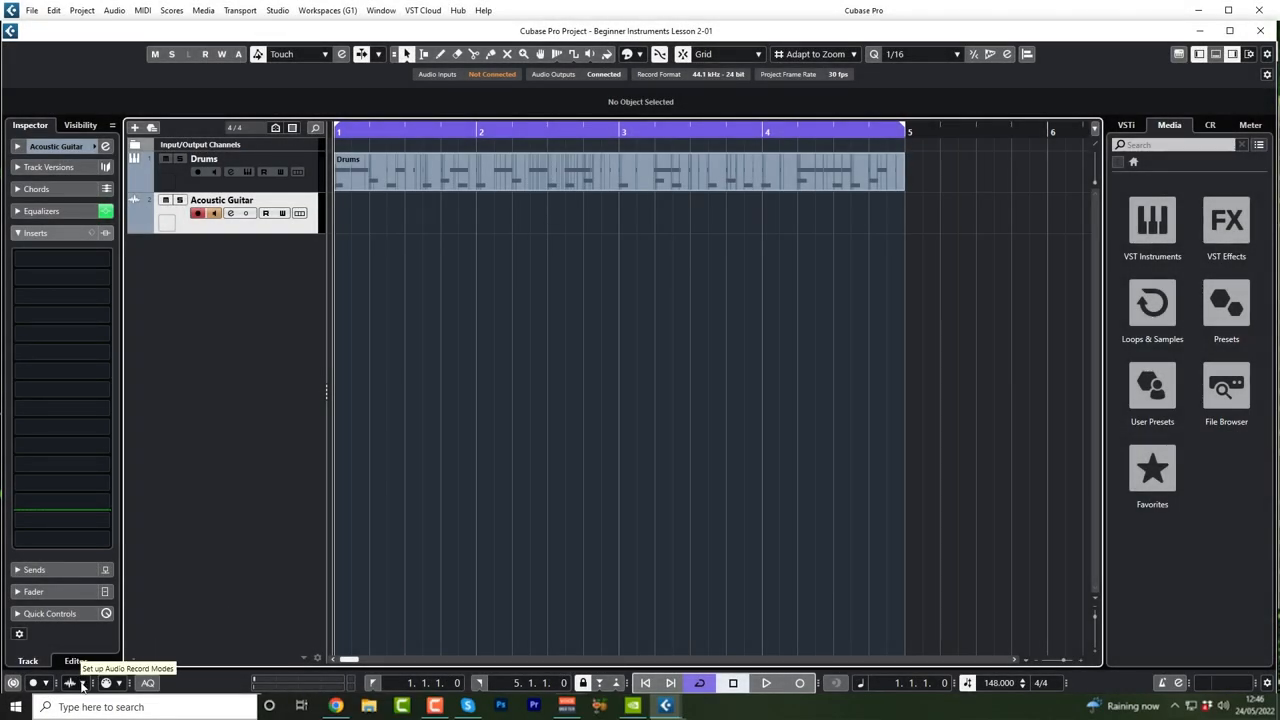
left_click(82, 684)
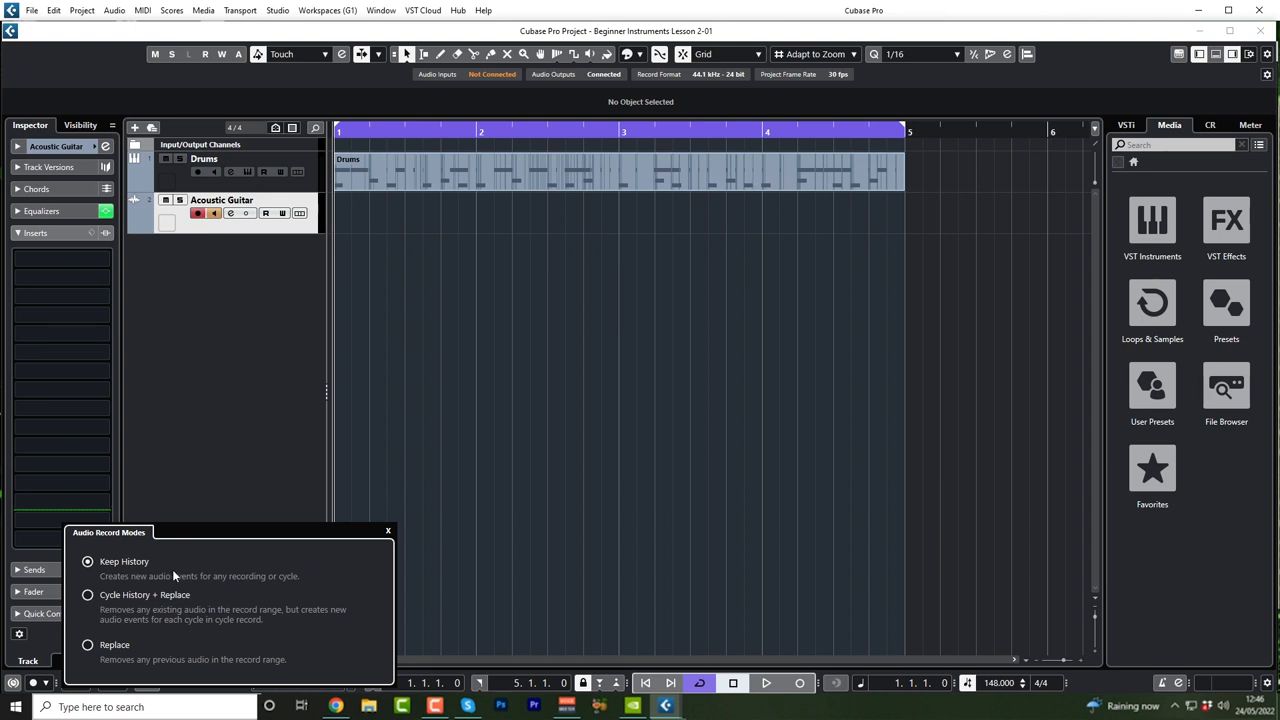
mouse_move(140, 610)
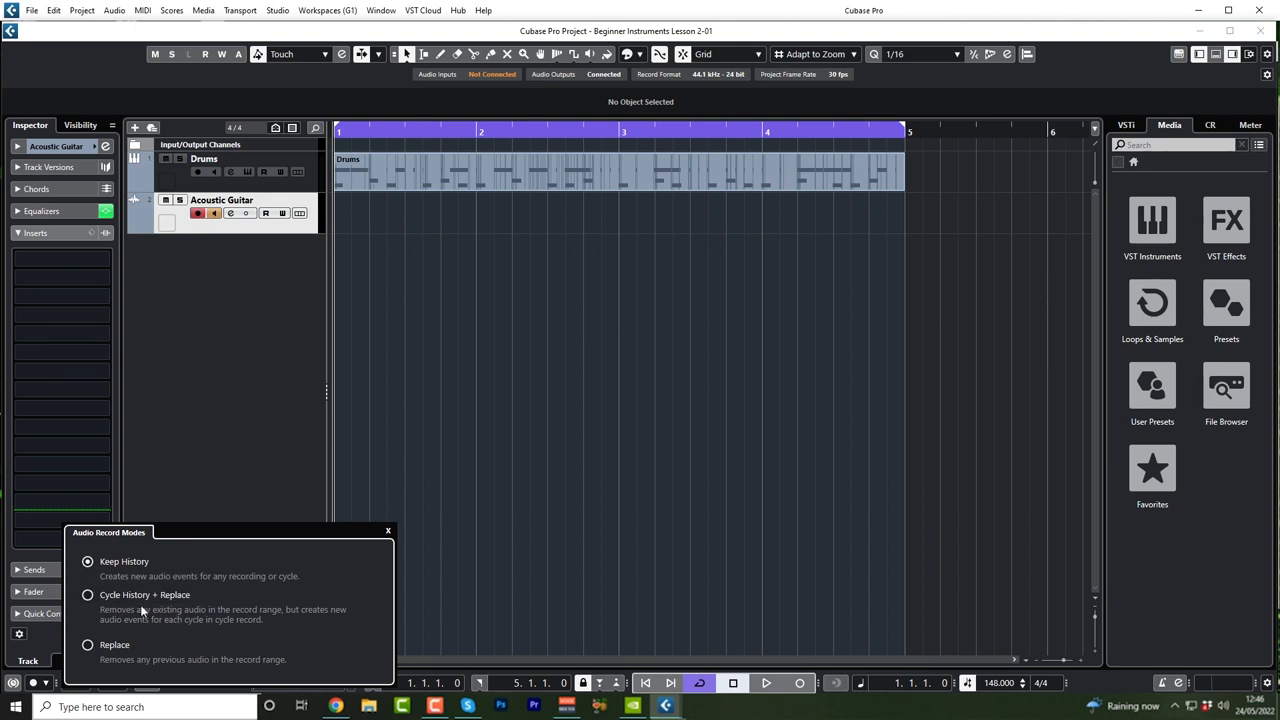
mouse_move(210, 628)
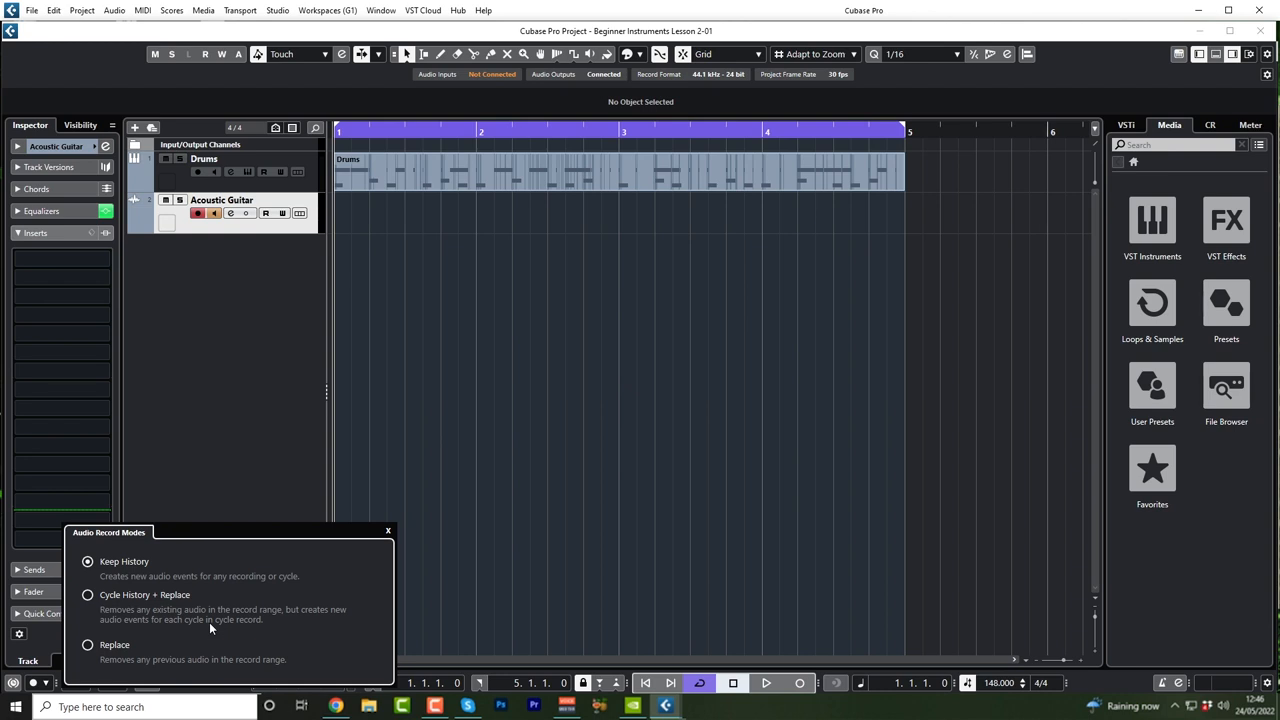
mouse_move(388, 542)
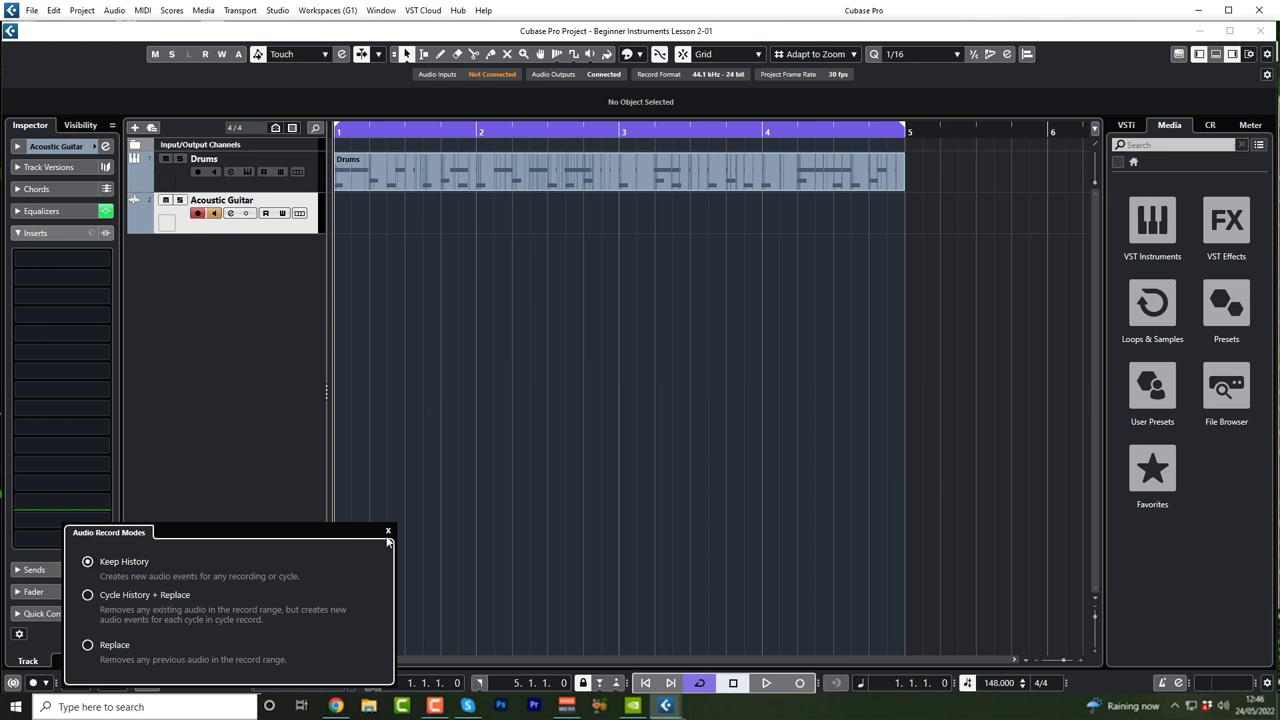
left_click(388, 530)
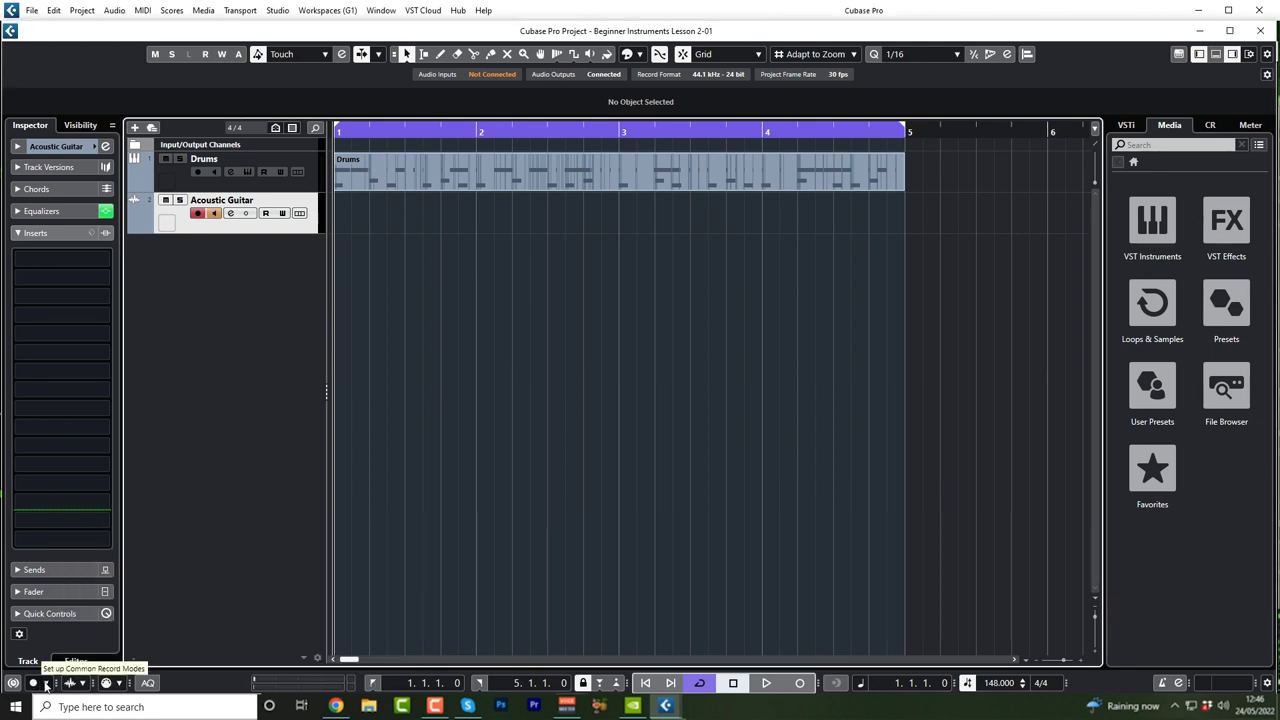
Step: Review the common record mode options and close them, keeping Punch In/Out at project cursor
left_click(44, 684)
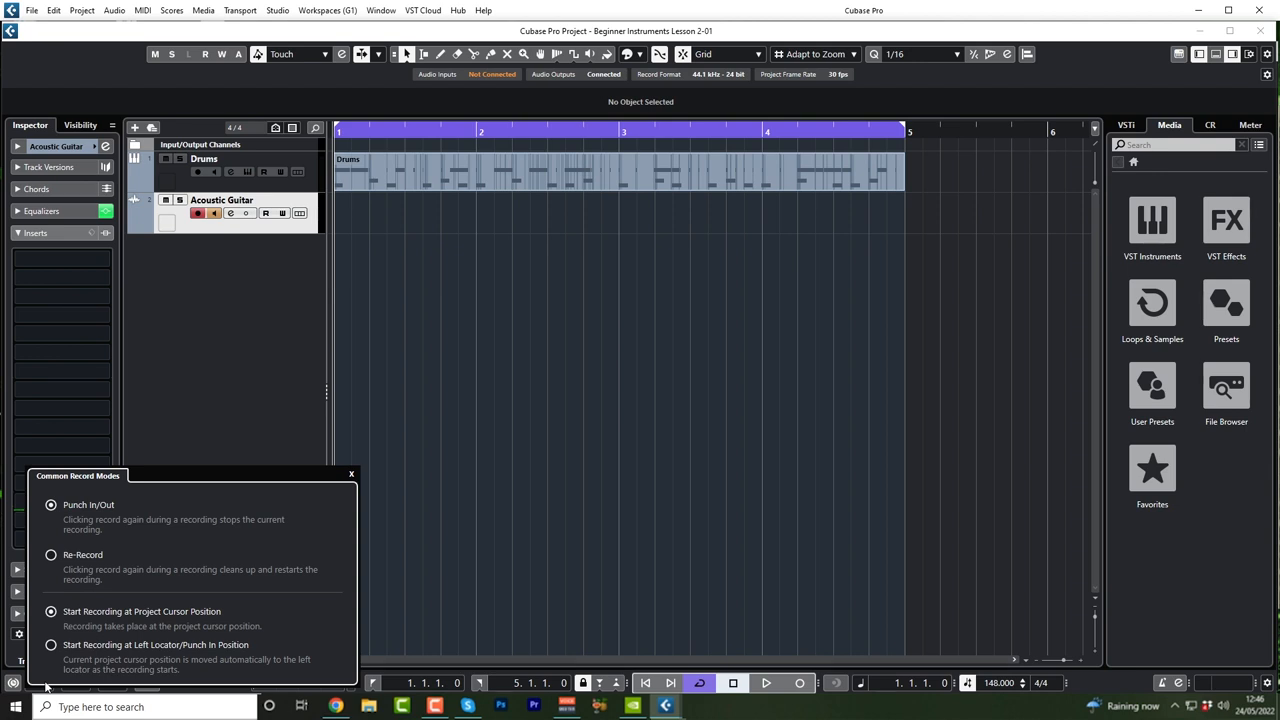
mouse_move(164, 610)
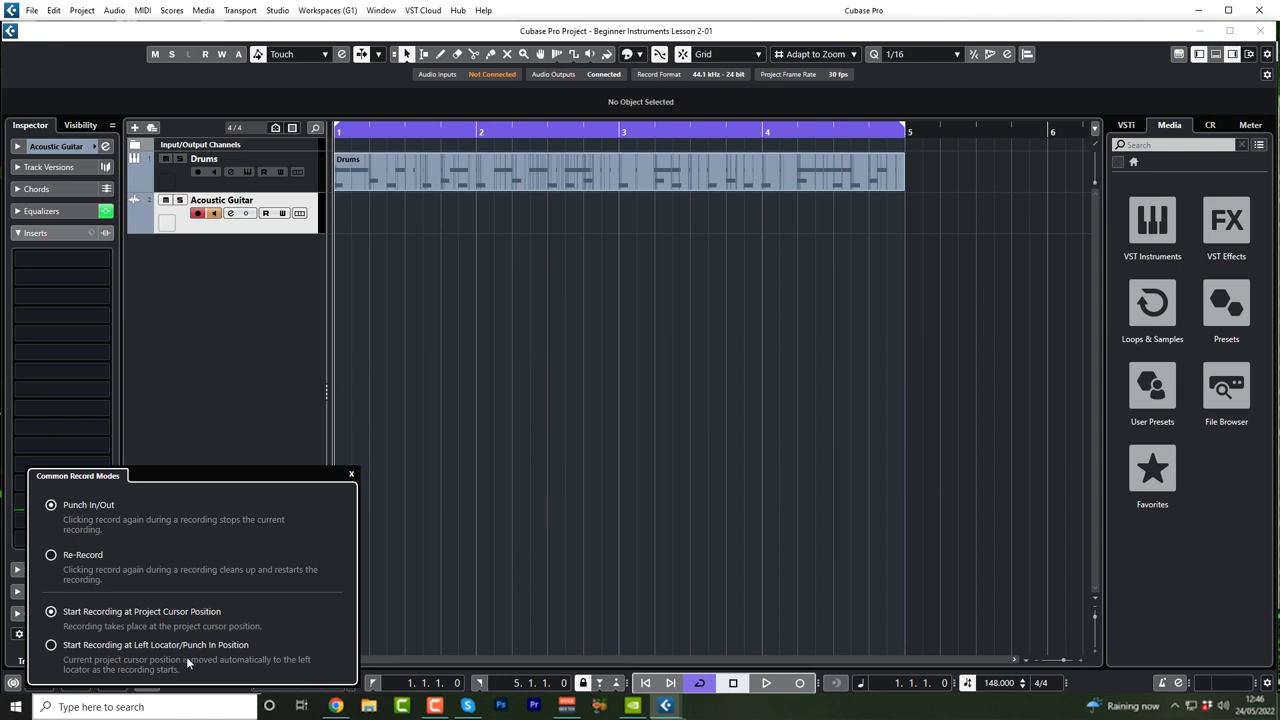
mouse_move(218, 532)
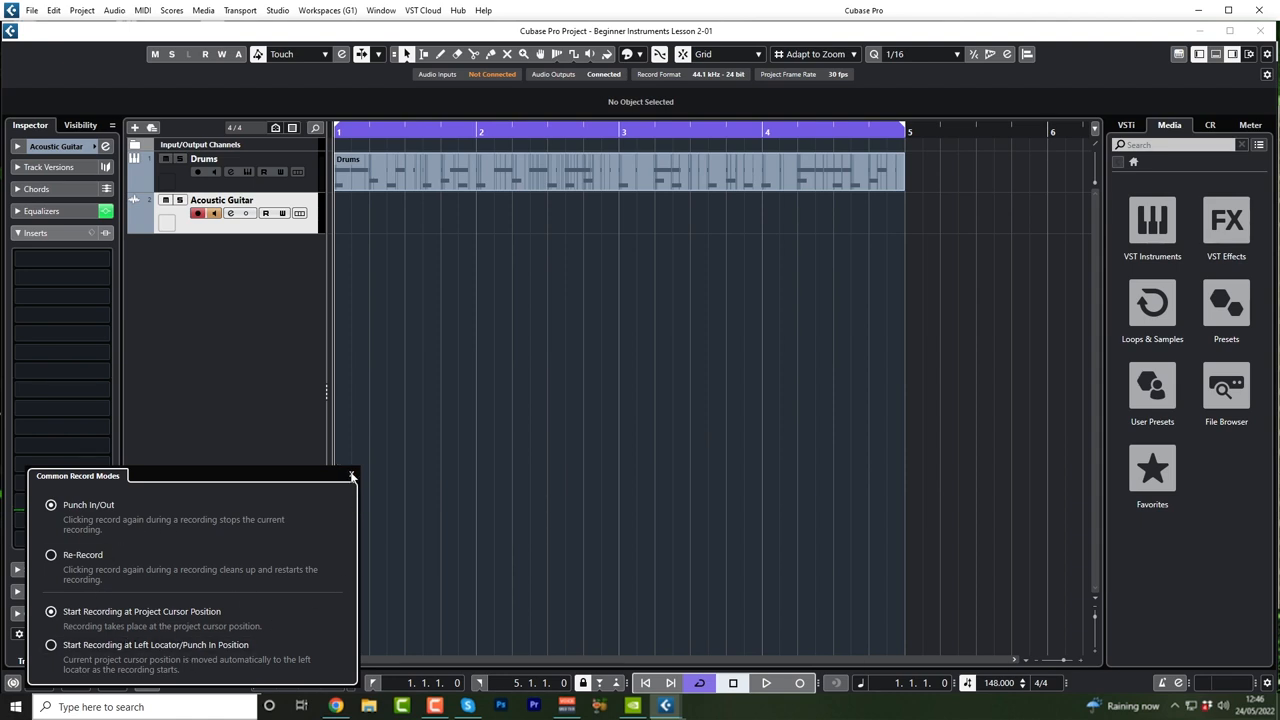
left_click(352, 476)
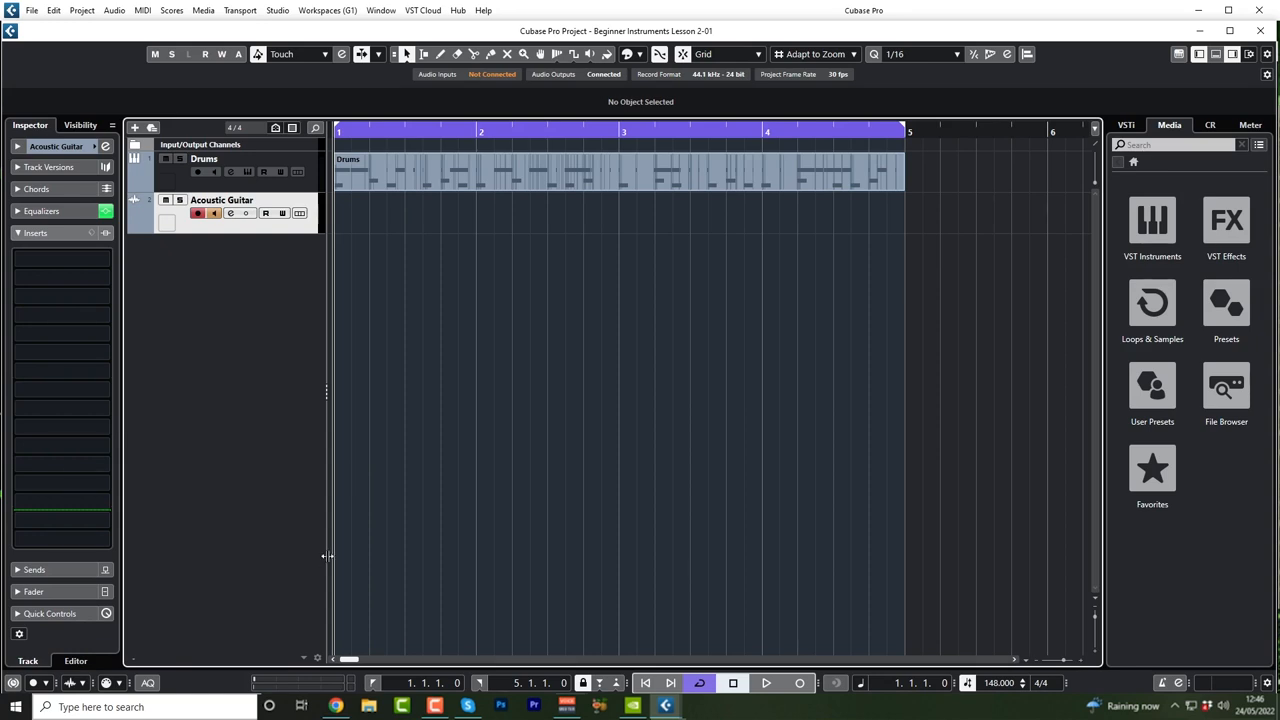
mouse_move(496, 350)
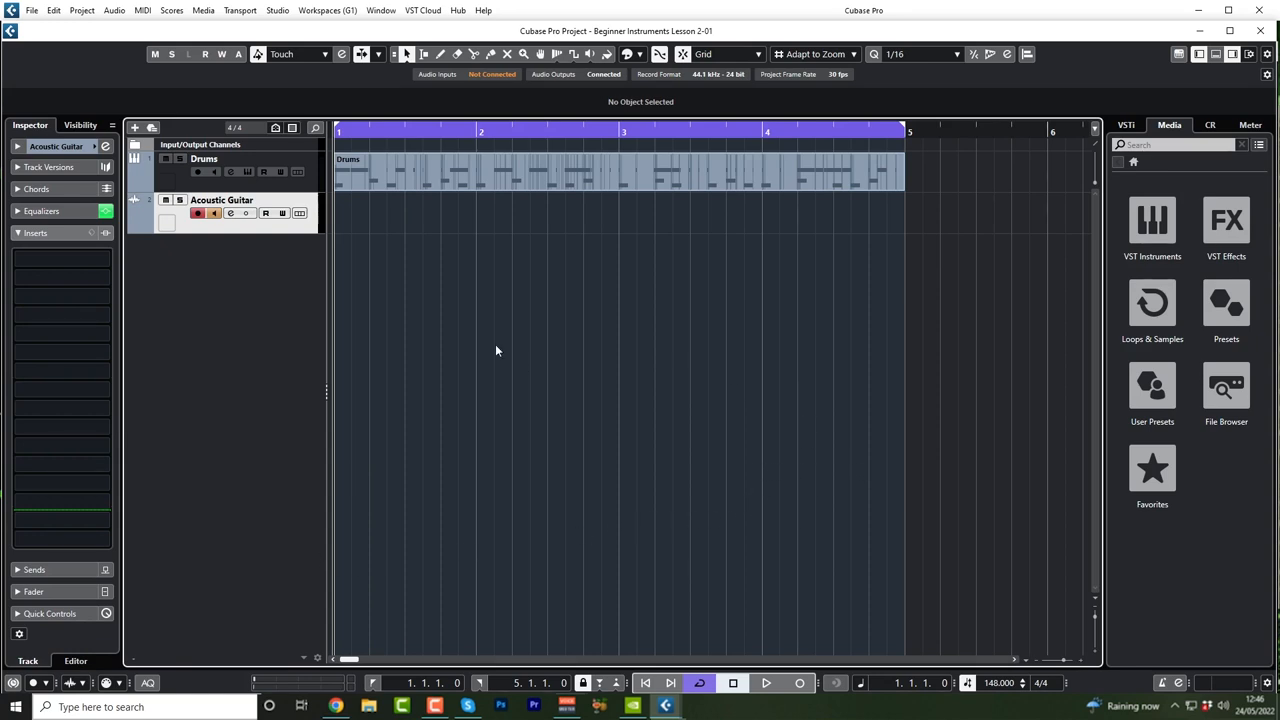
mouse_move(740, 318)
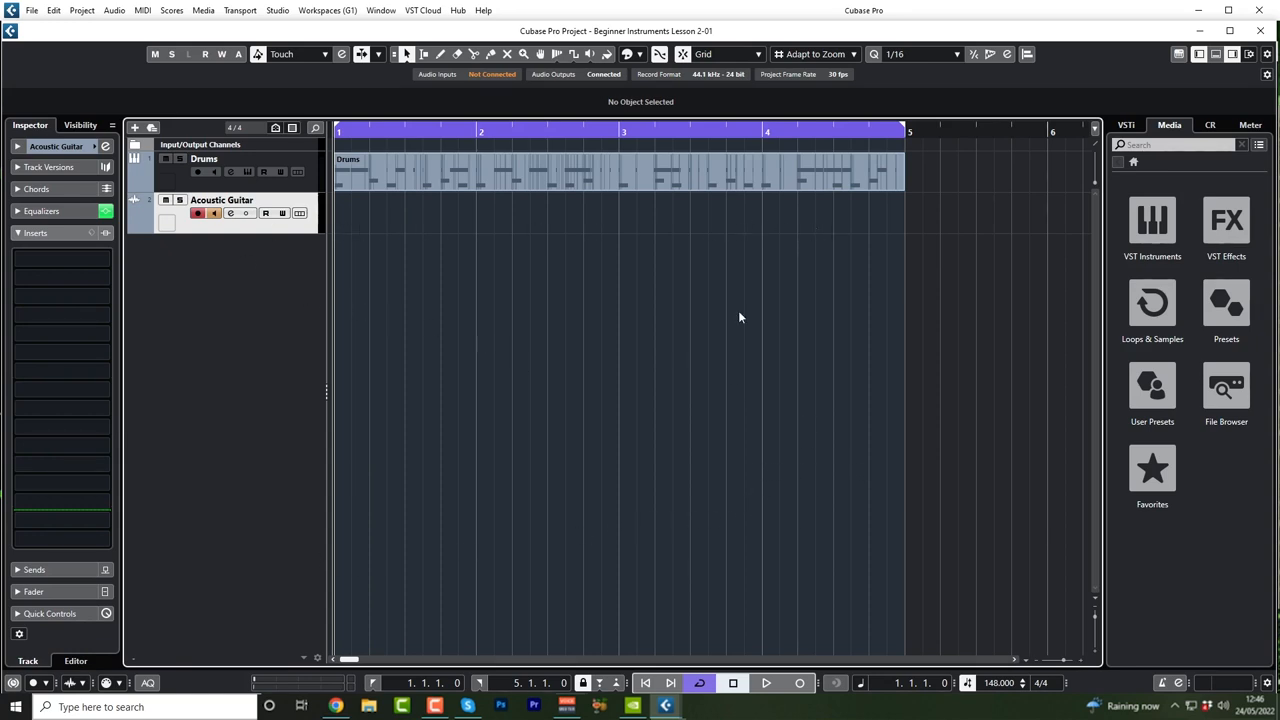
mouse_move(876, 496)
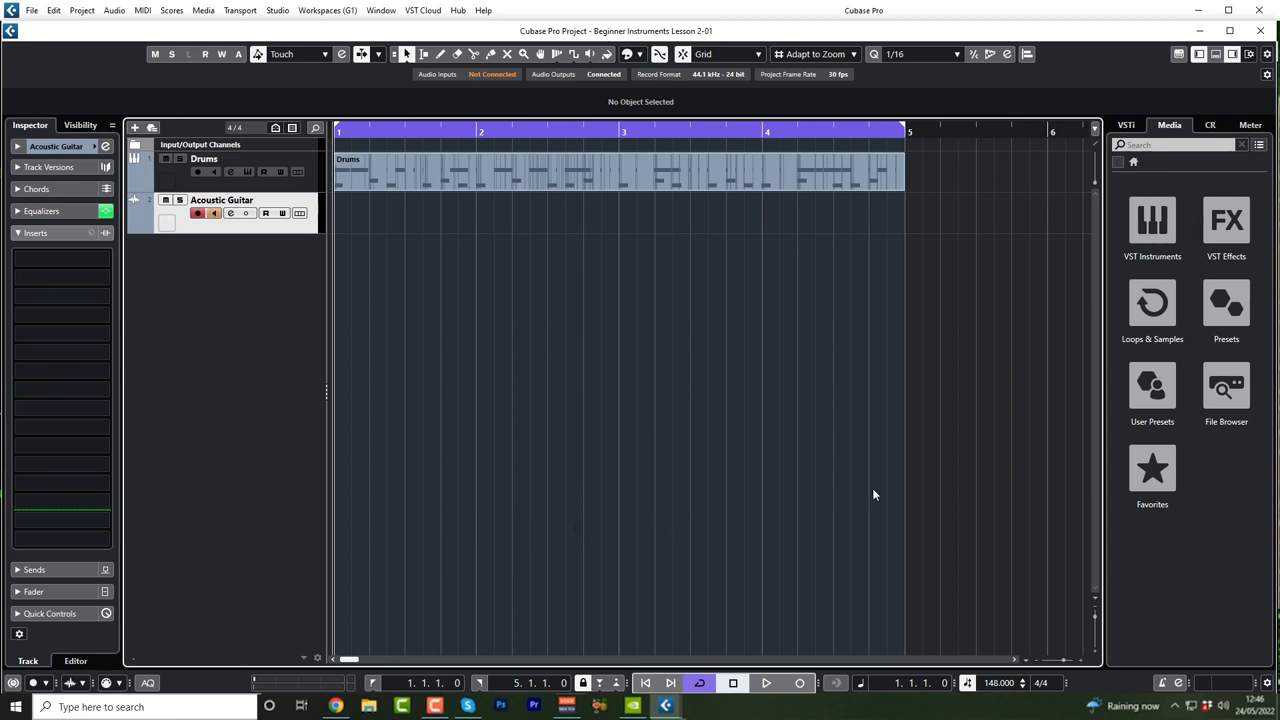
mouse_move(448, 414)
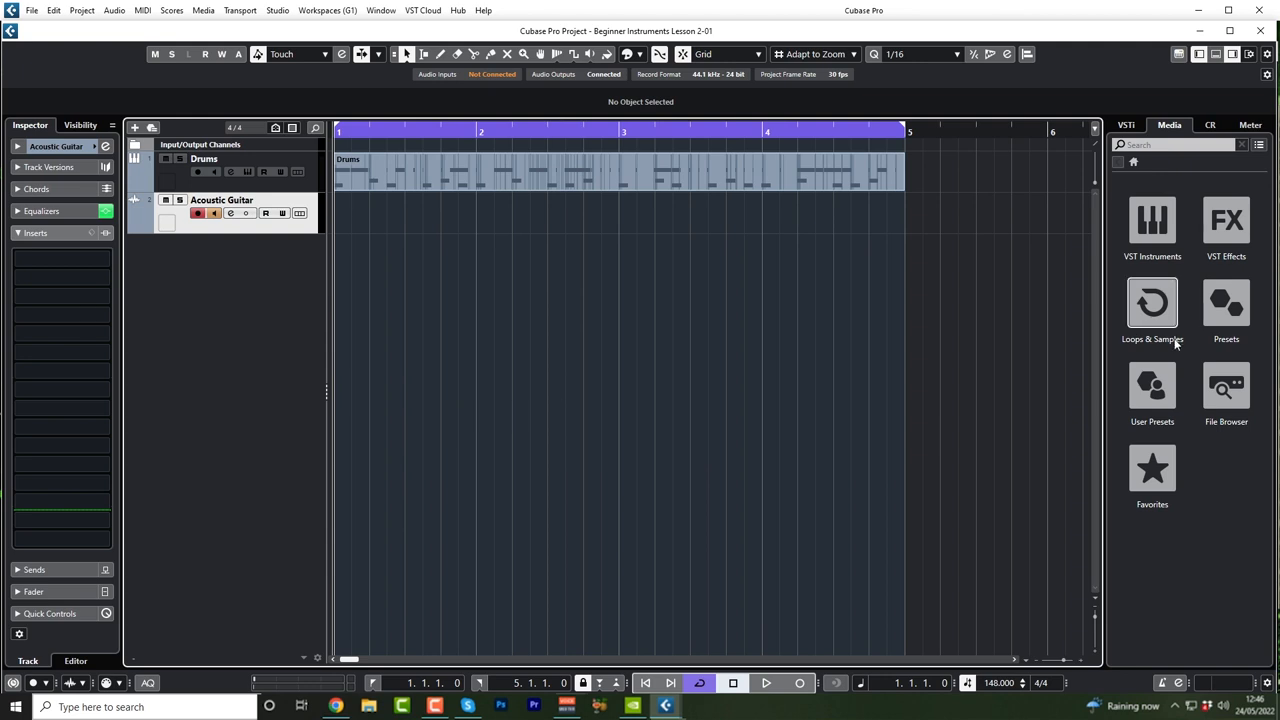
Step: Browse this computer's folders in the File Browser to find the Lesson 2 project
left_click(1226, 390)
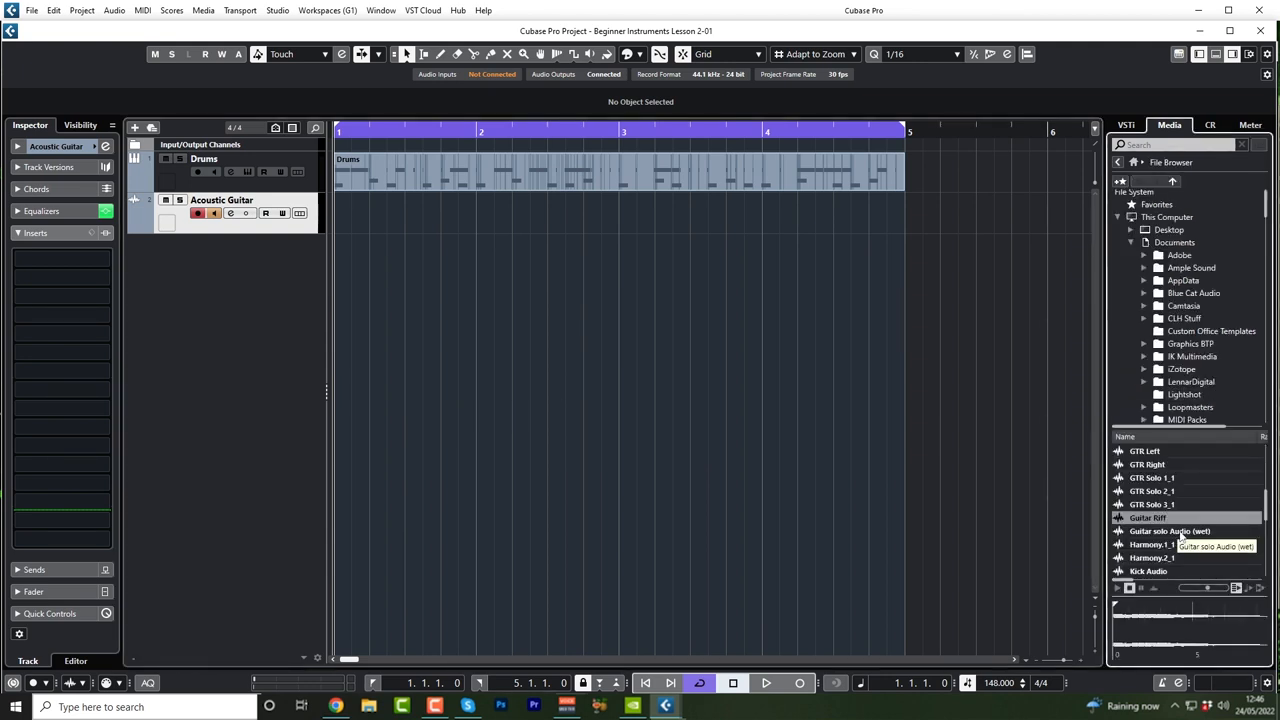
mouse_move(1176, 490)
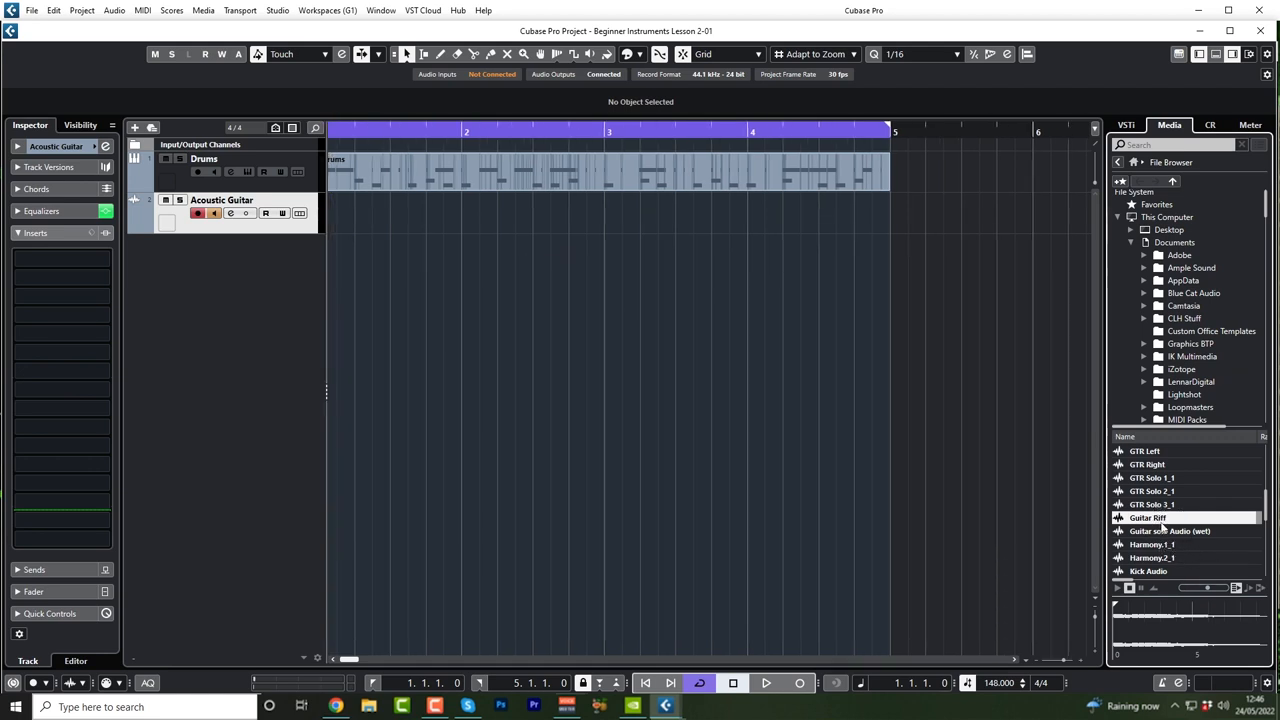
mouse_move(1164, 530)
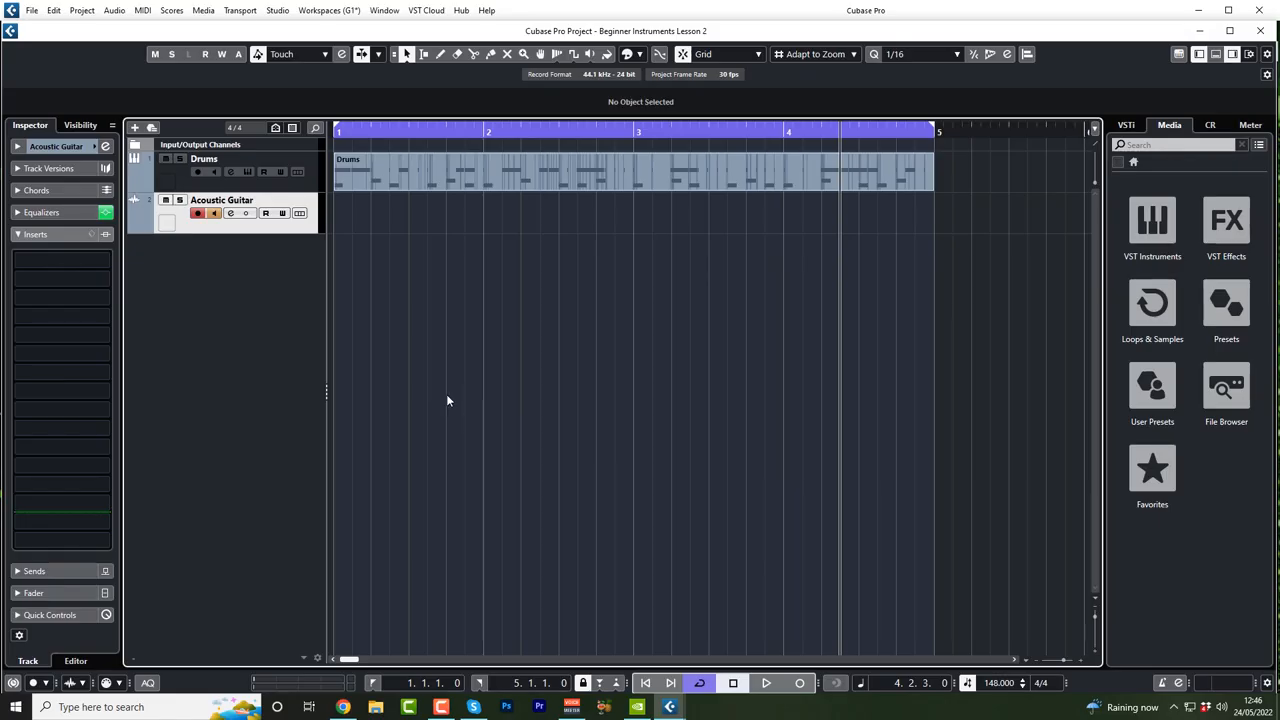
mouse_move(430, 178)
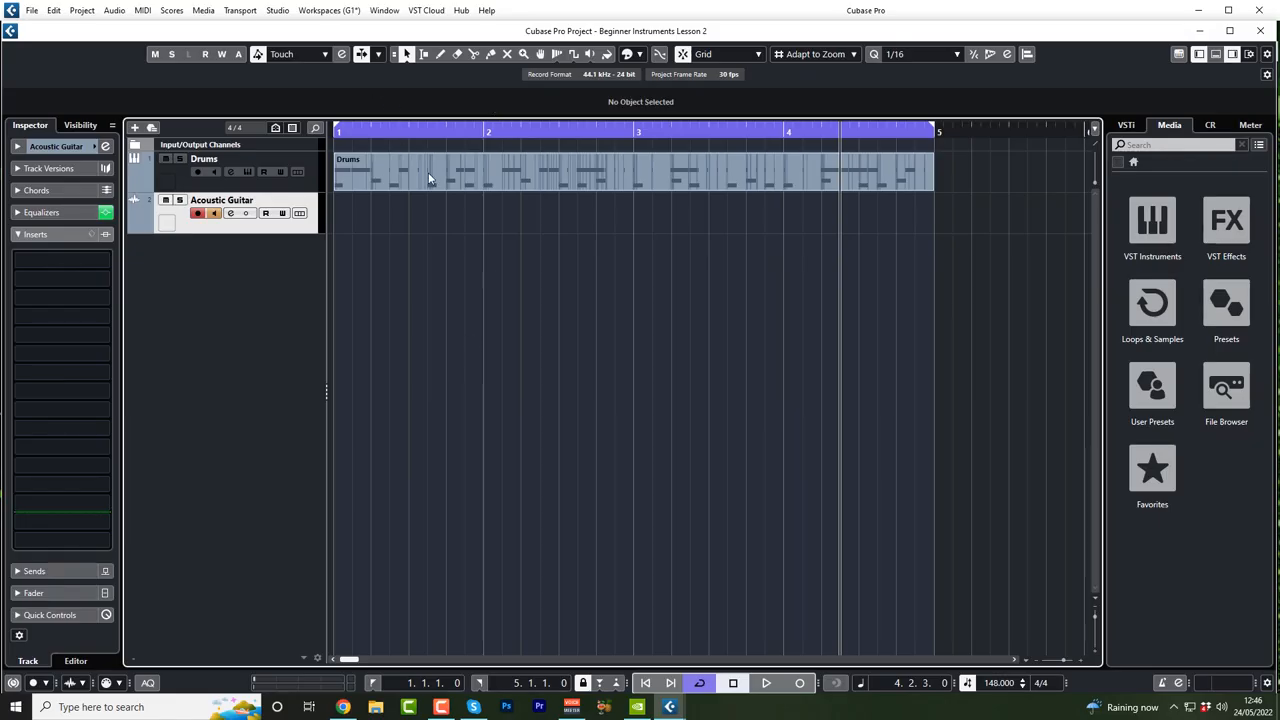
mouse_move(452, 222)
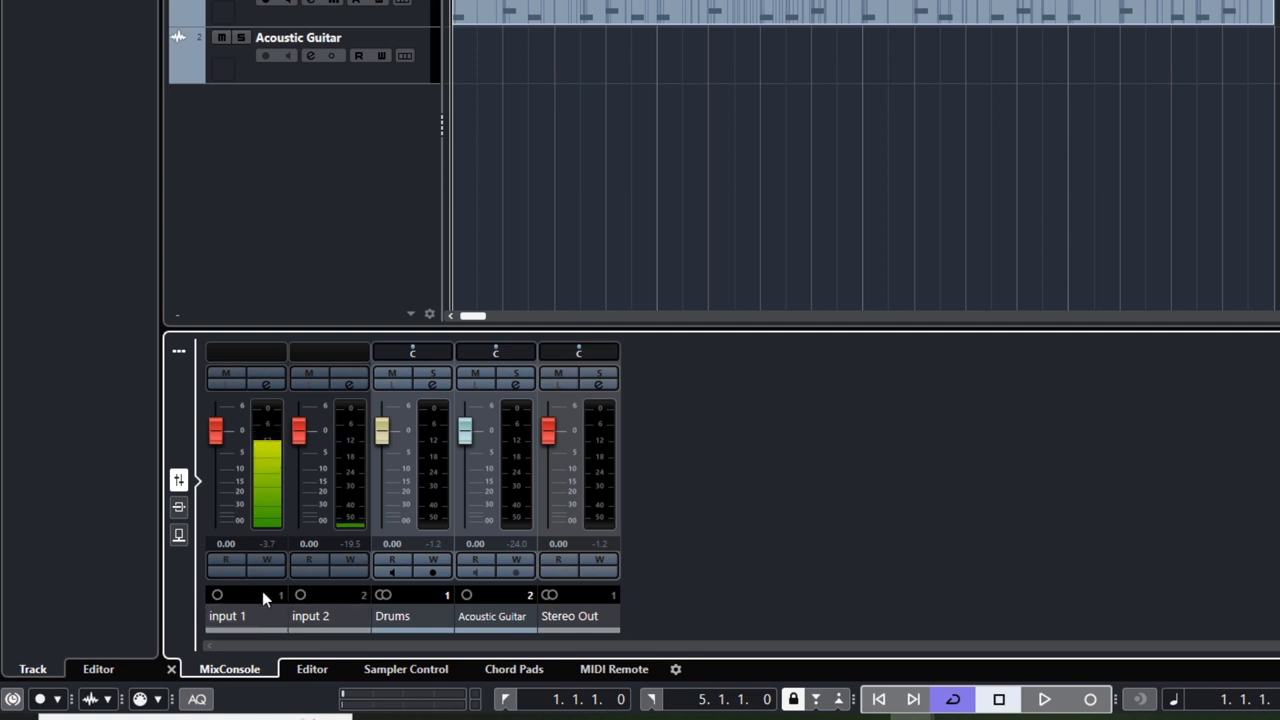
mouse_move(312, 576)
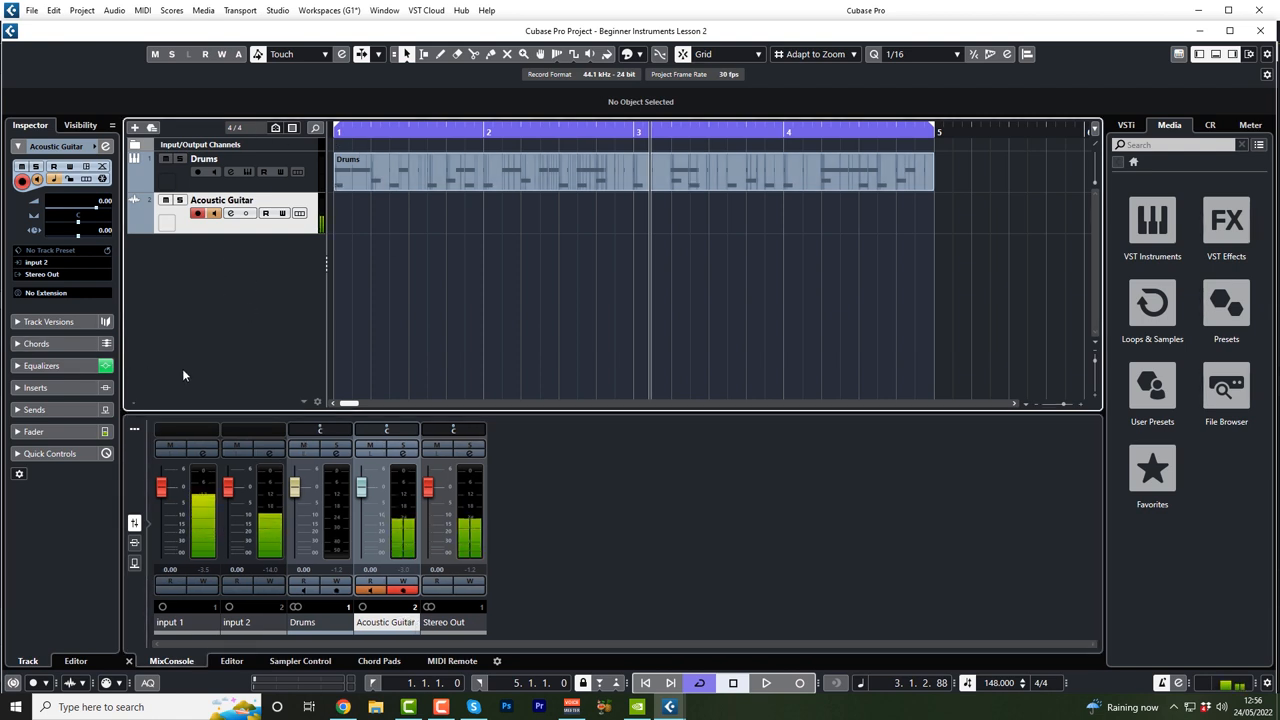
mouse_move(212, 304)
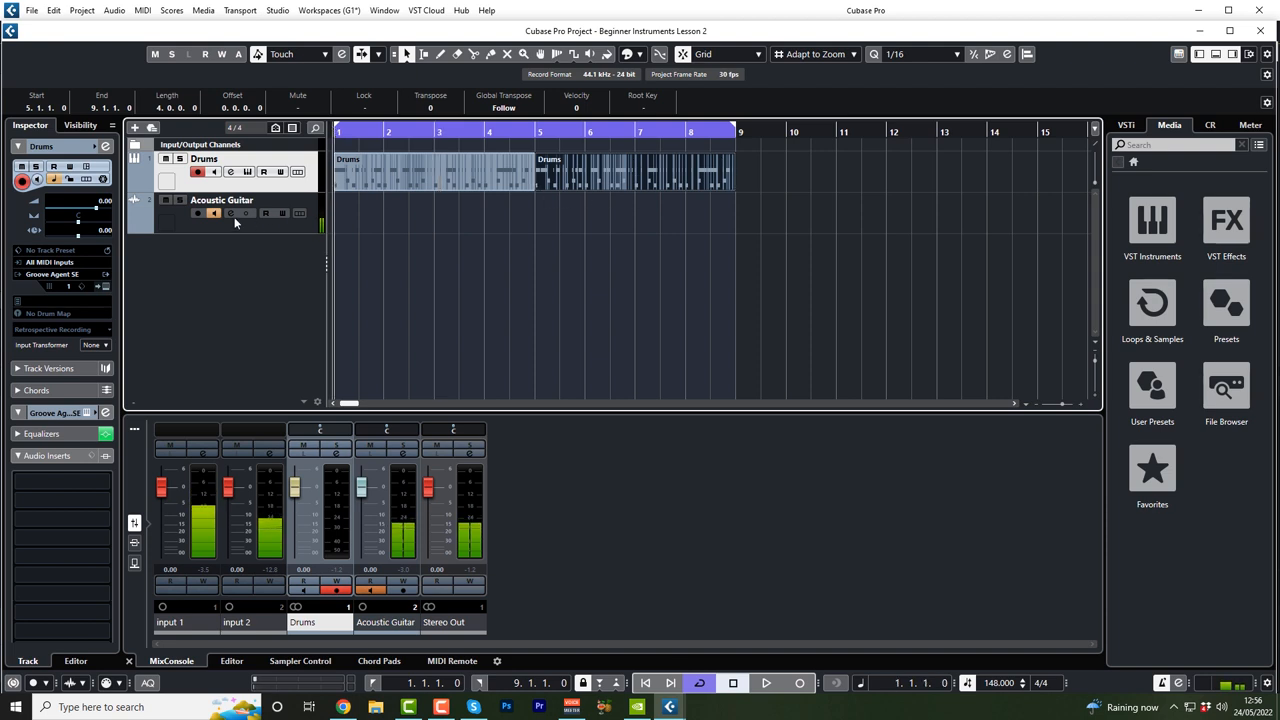
Step: Select the Acoustic Guitar track and confirm the metronome click and 2-bar count-in
left_click(220, 200)
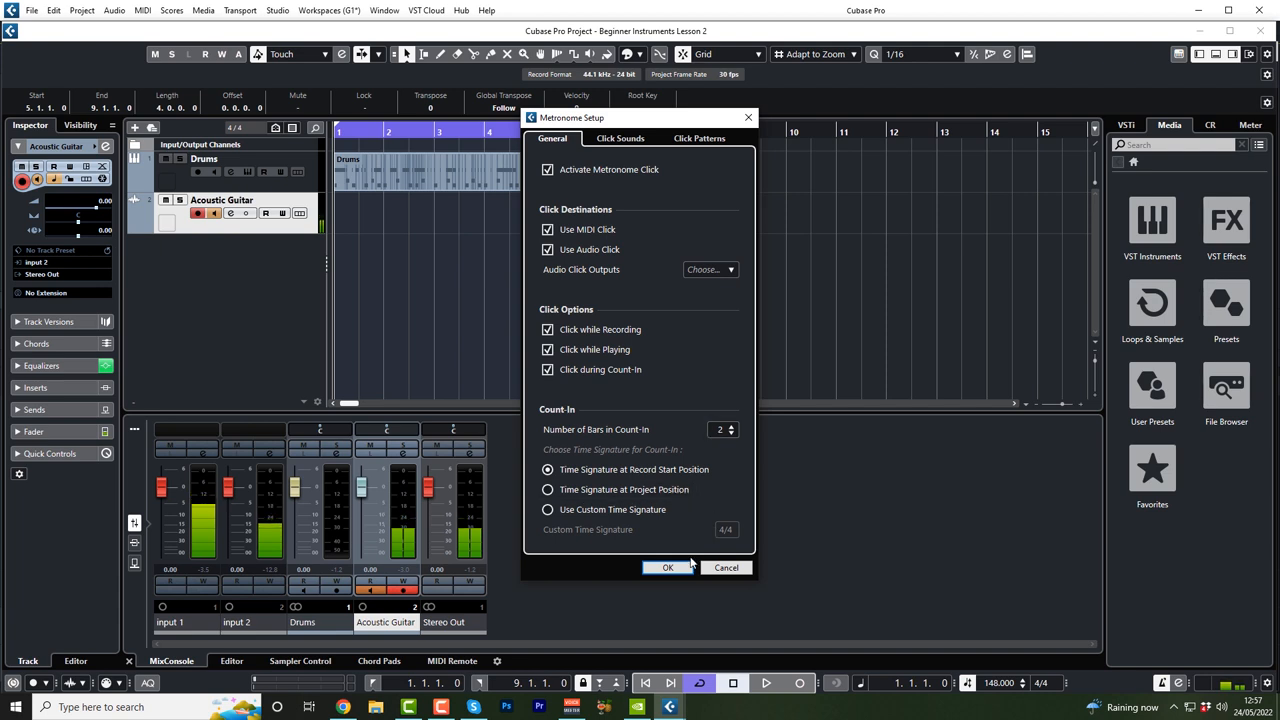
left_click(668, 568)
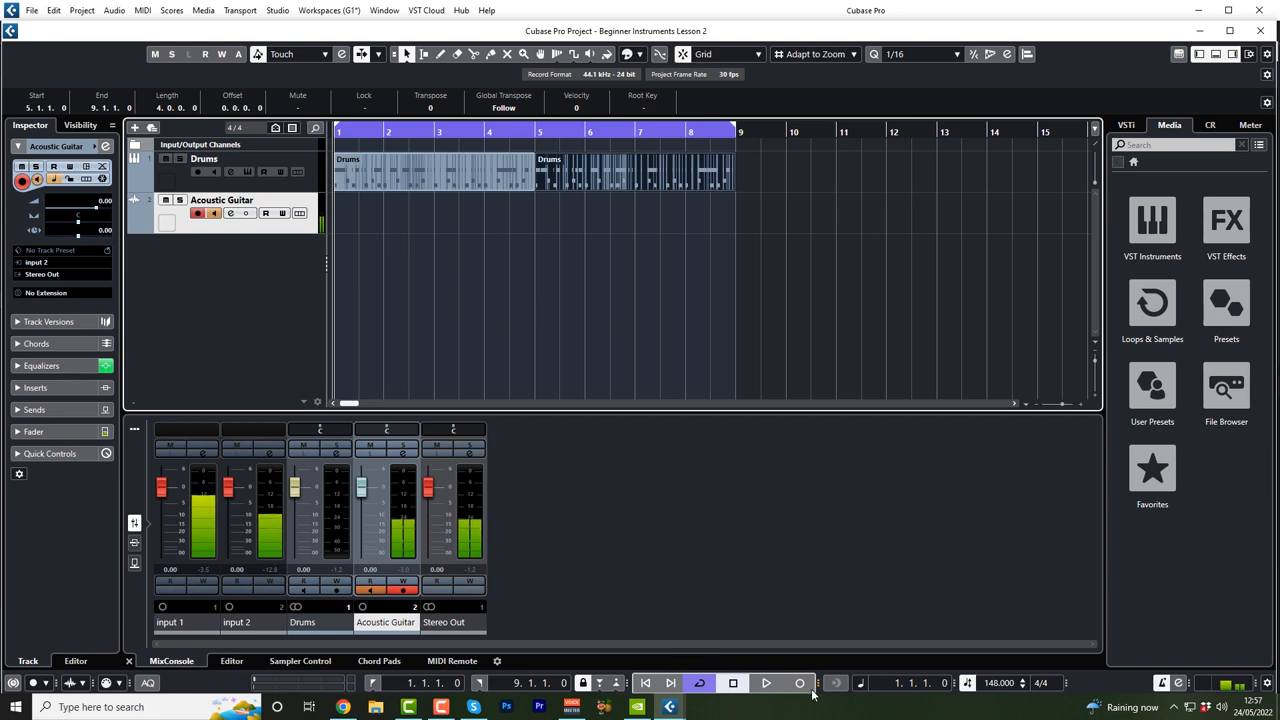
left_click(766, 682)
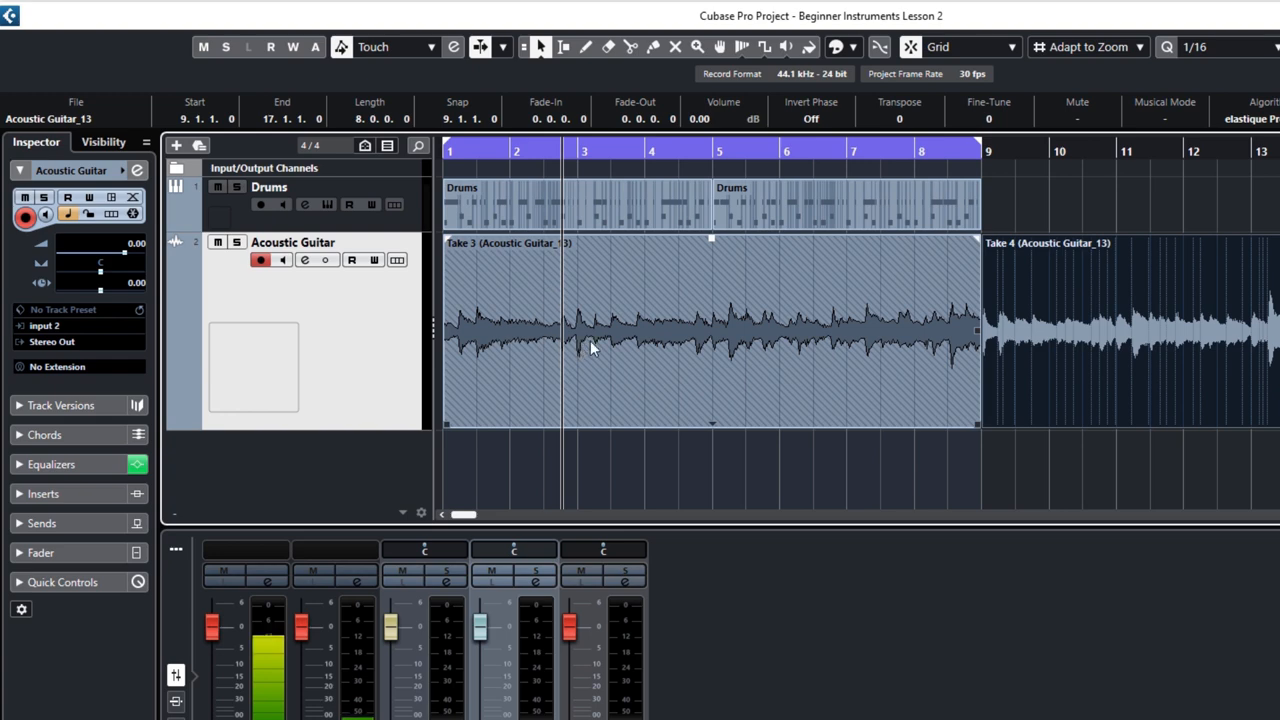
Step: Remove the partial take past bar 9 and bring the chosen take to the front
left_click(710, 330)
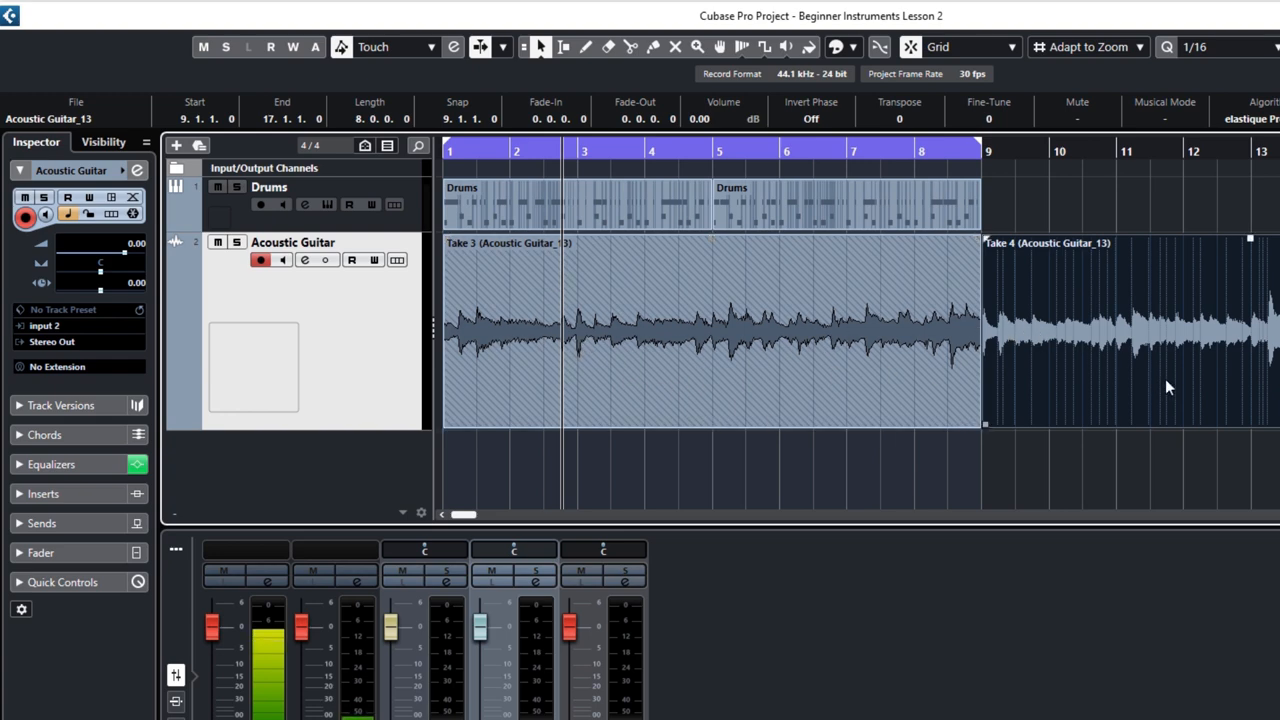
mouse_move(1068, 372)
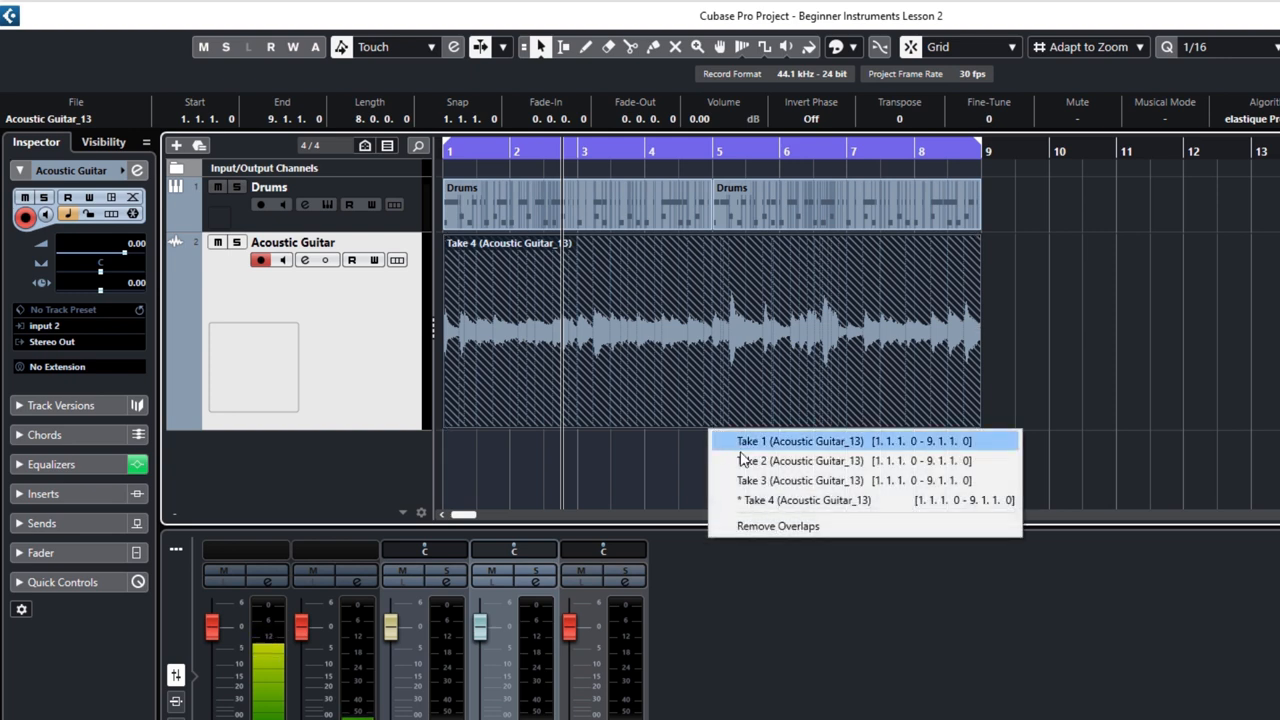
mouse_move(760, 488)
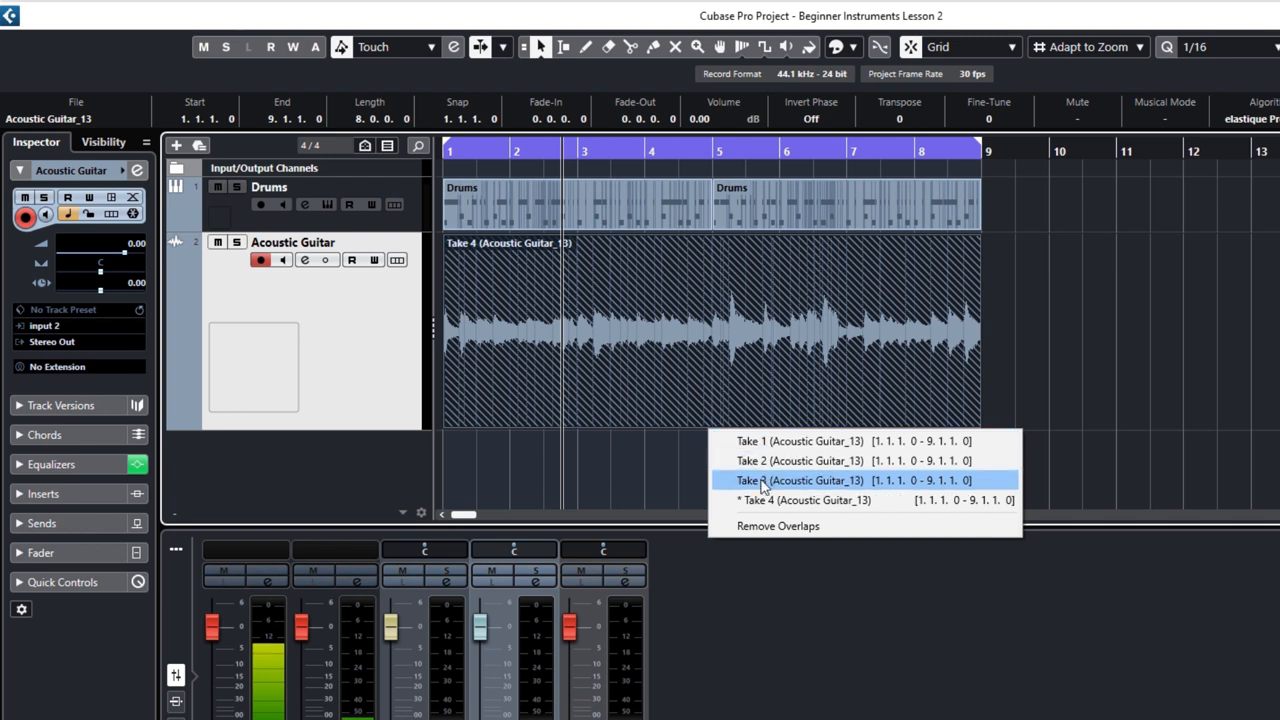
left_click(800, 442)
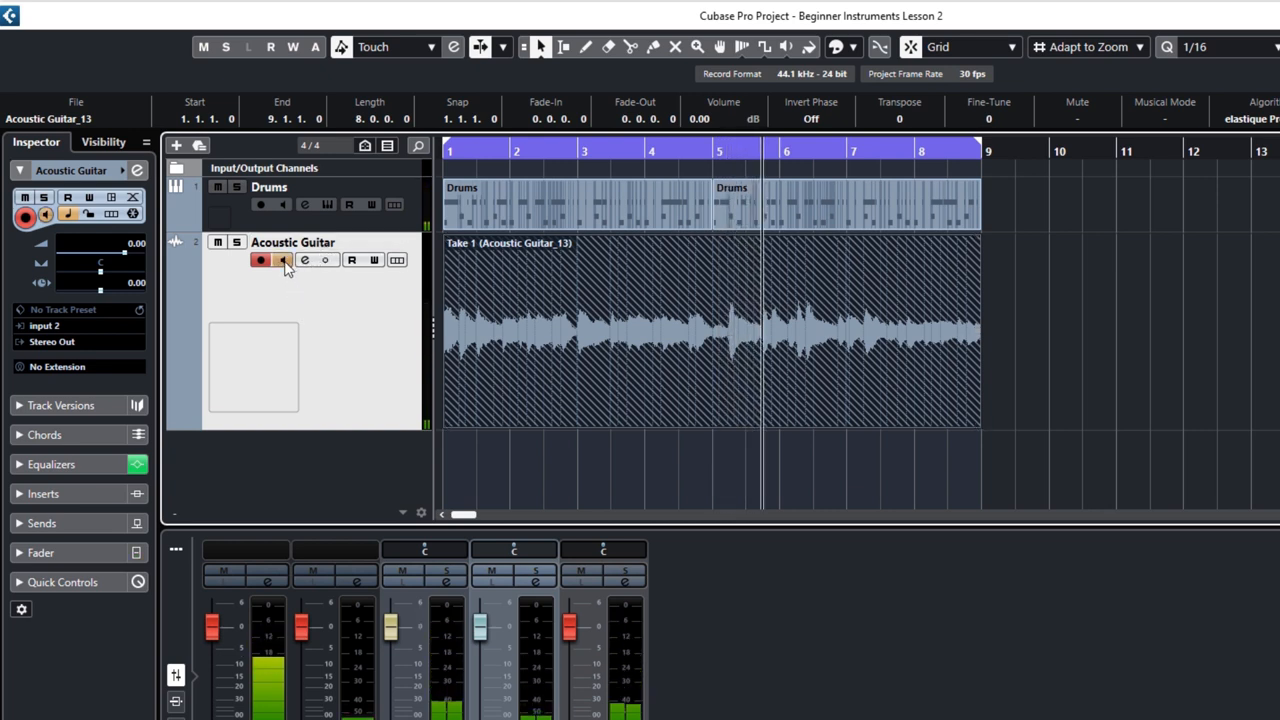
left_click(260, 260)
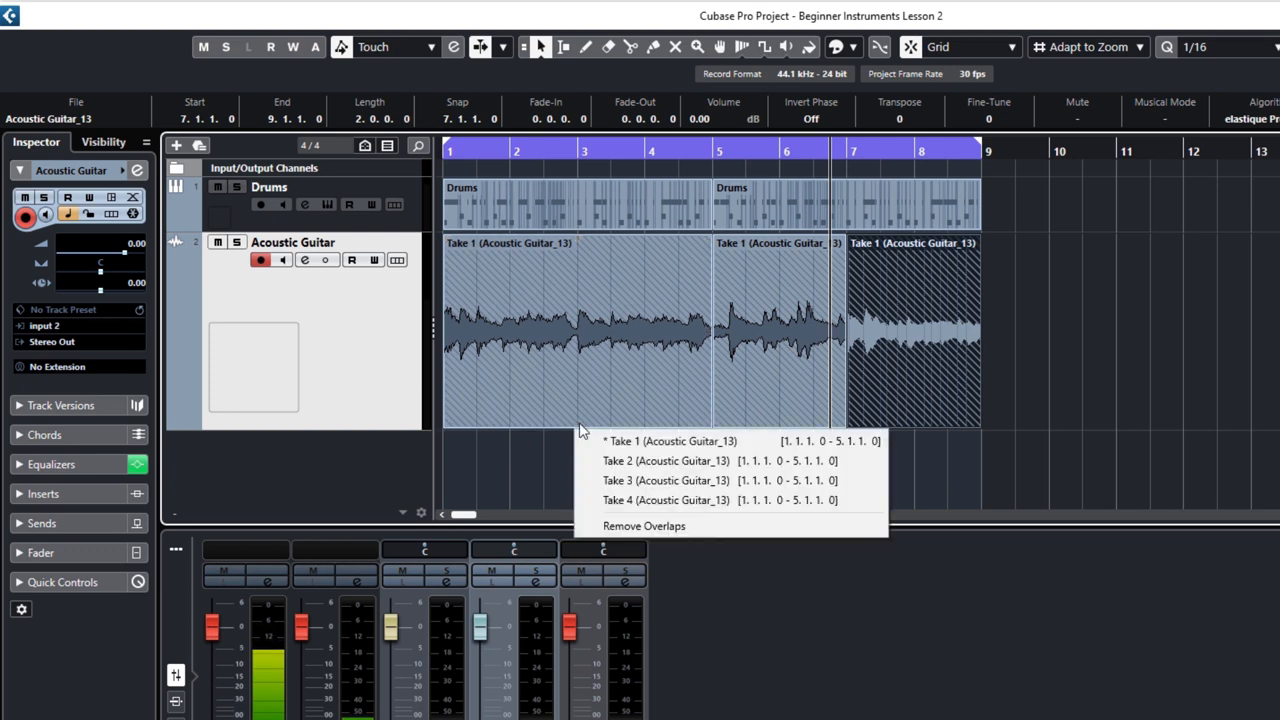
Step: Choose Take 2 from the To Front list for the opening guitar section
left_click(664, 460)
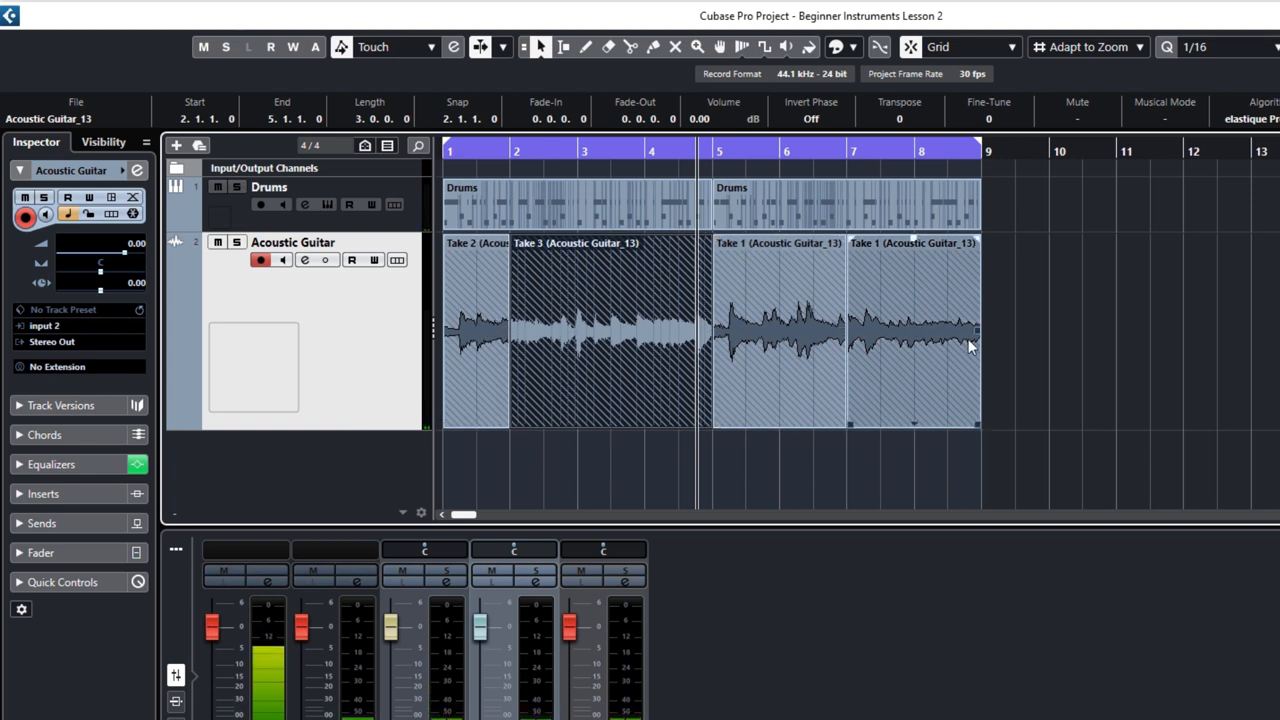
left_click(1064, 358)
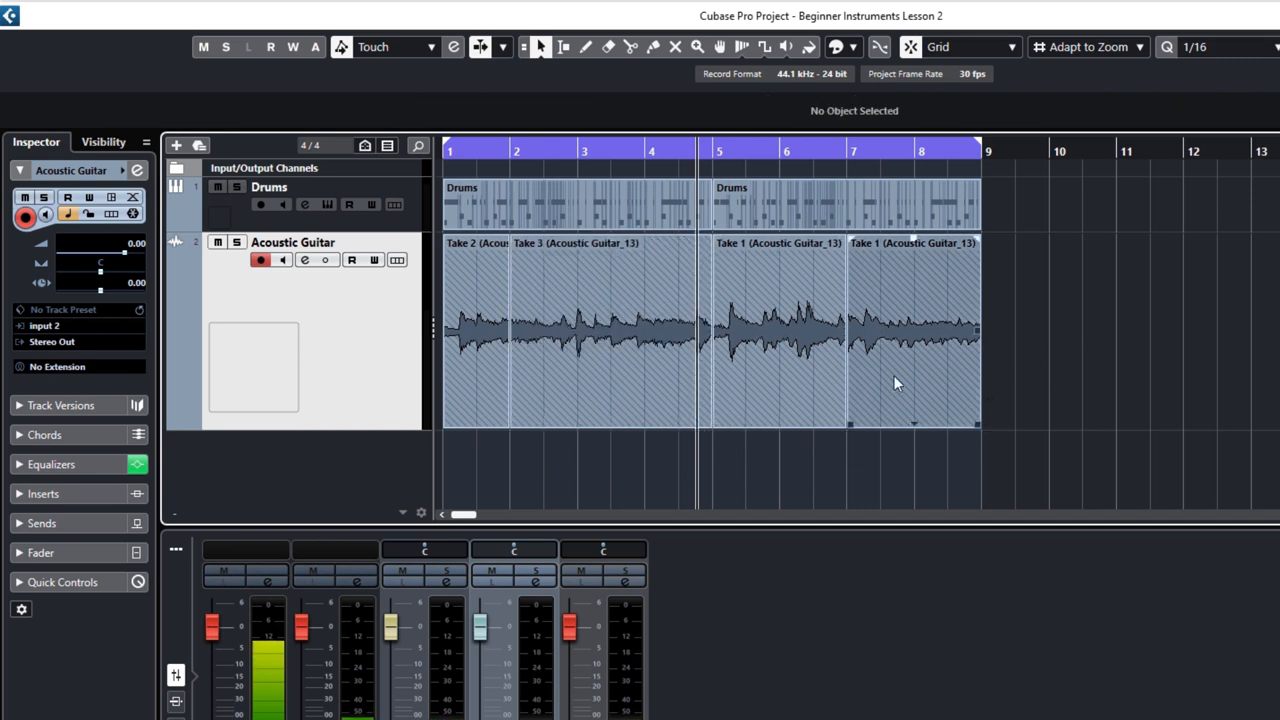
left_click(778, 330)
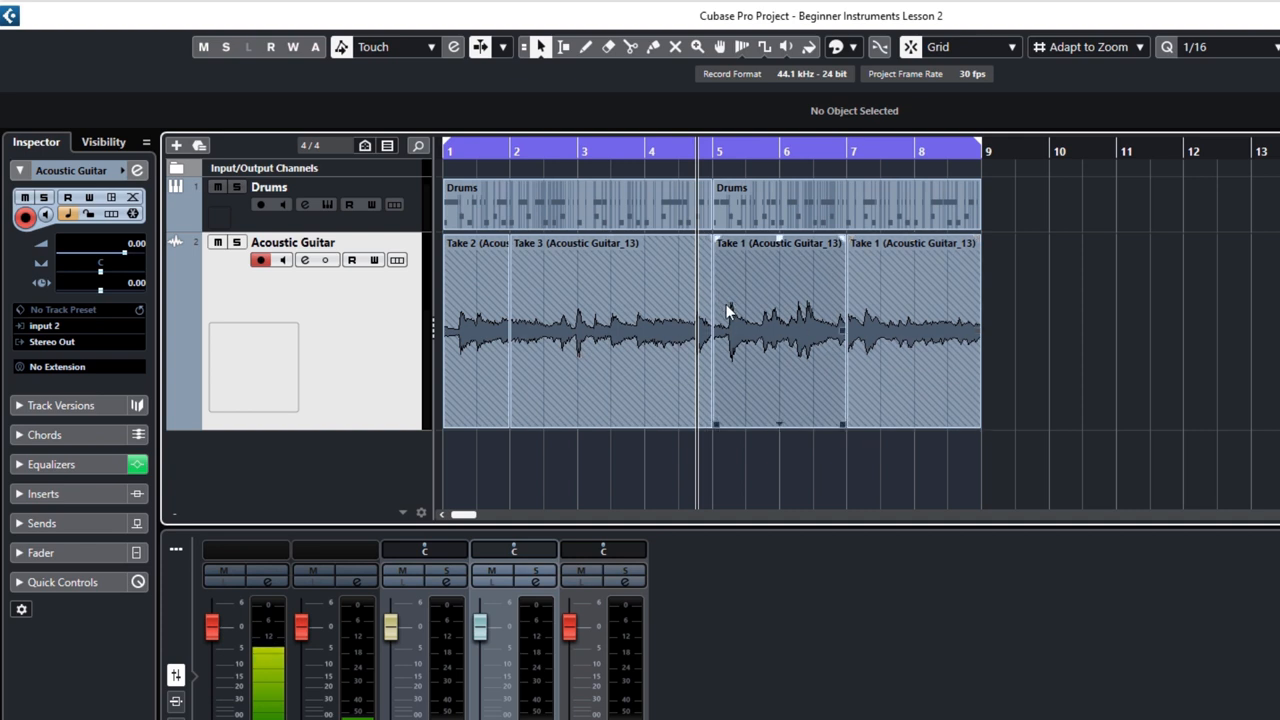
left_click(850, 330)
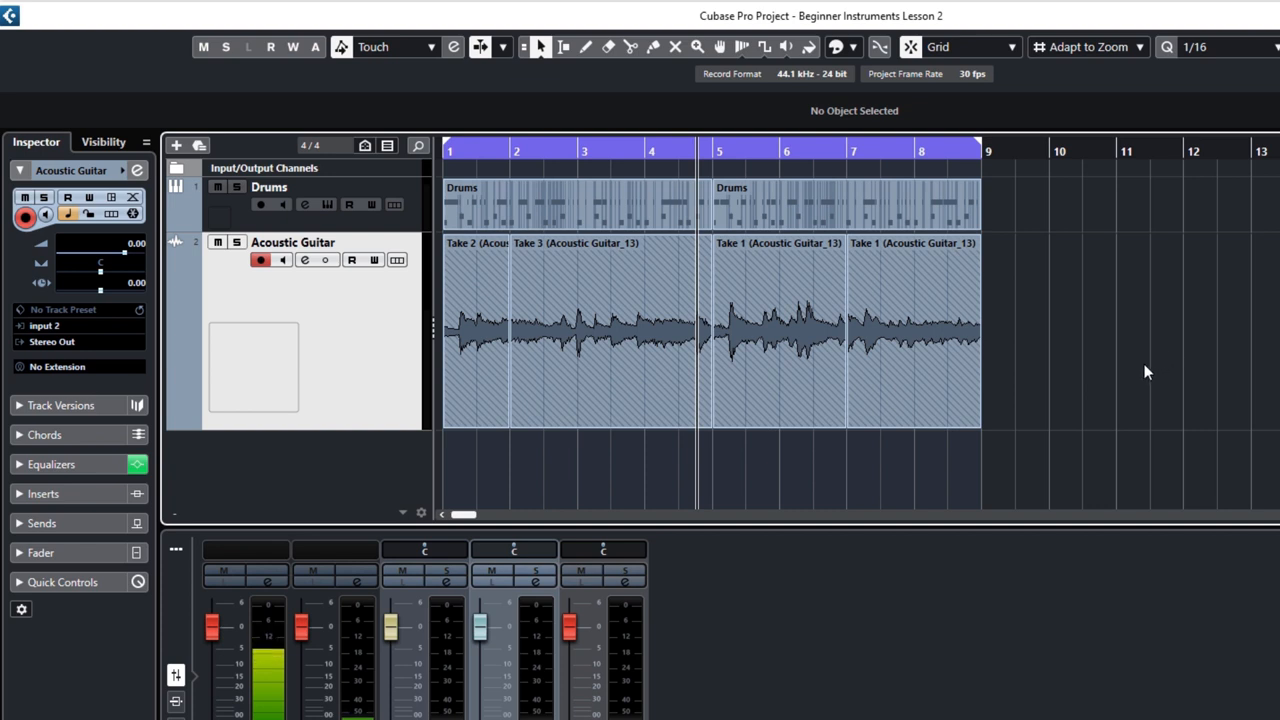
mouse_move(1124, 380)
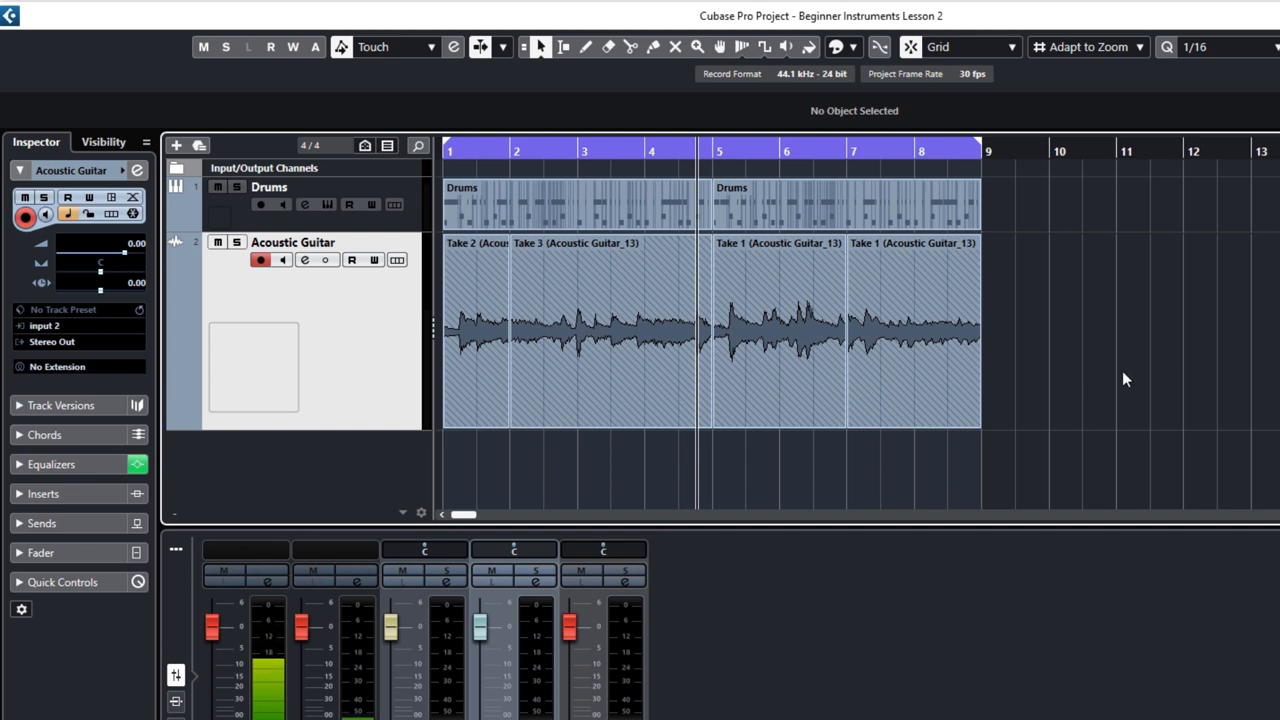
mouse_move(1184, 384)
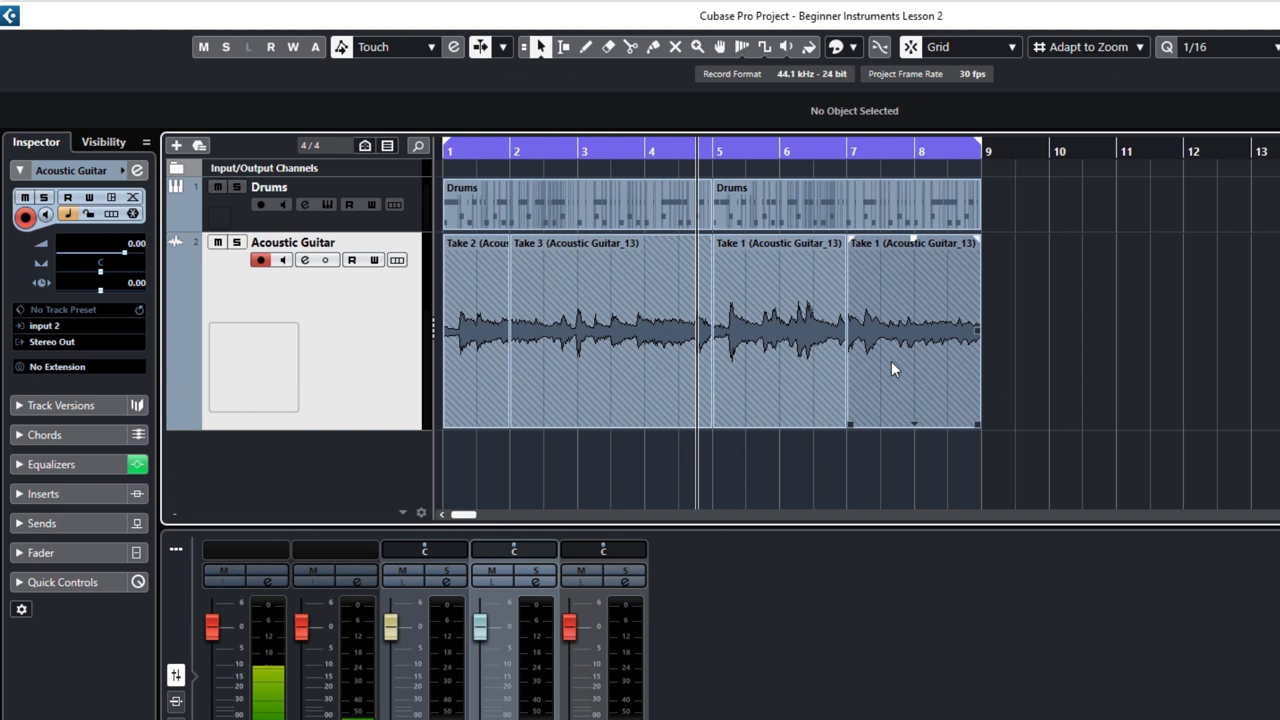
left_click(508, 324)
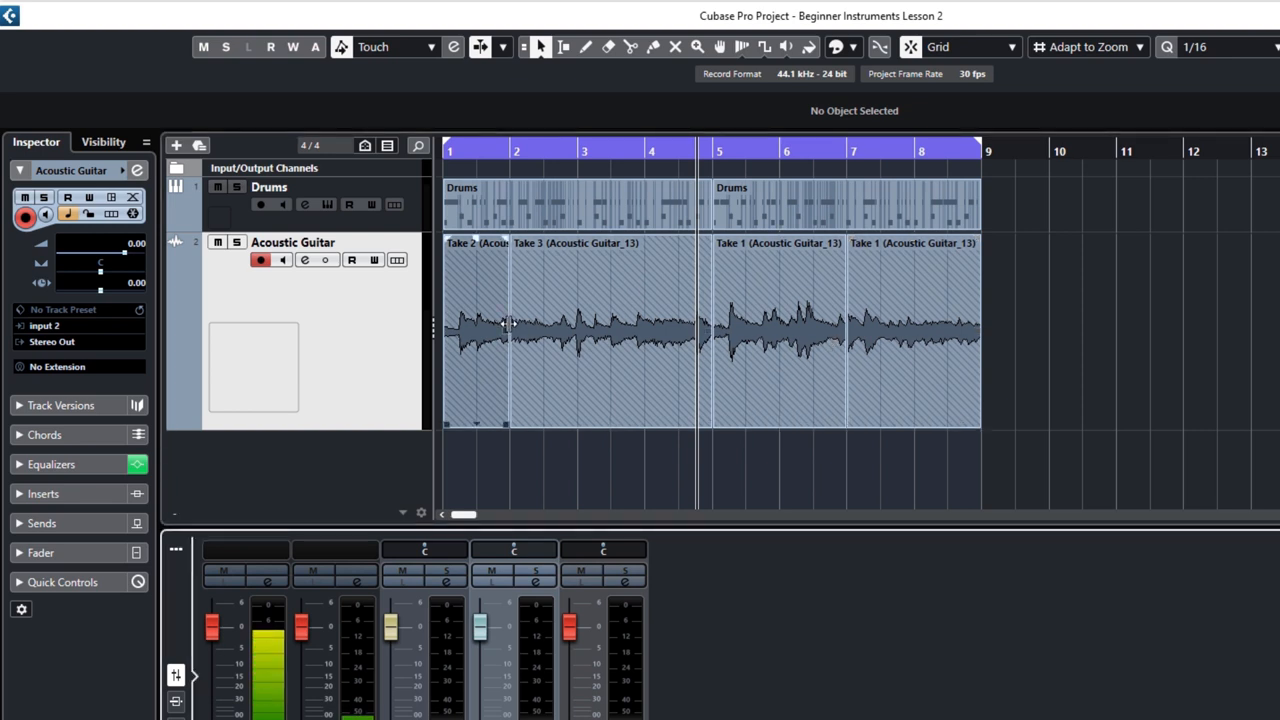
mouse_move(878, 48)
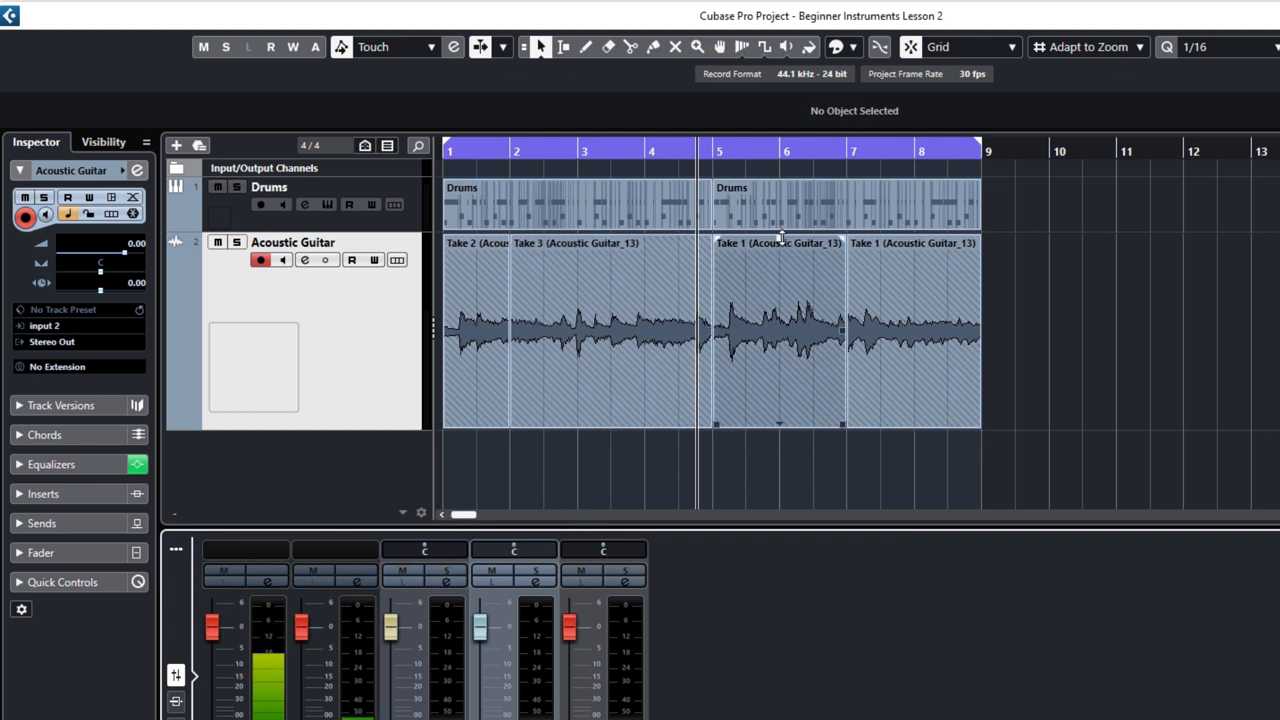
Step: Drag the last Take 1 section's volume handle down to about -2.87 dB
left_click_drag(778, 244, 778, 288)
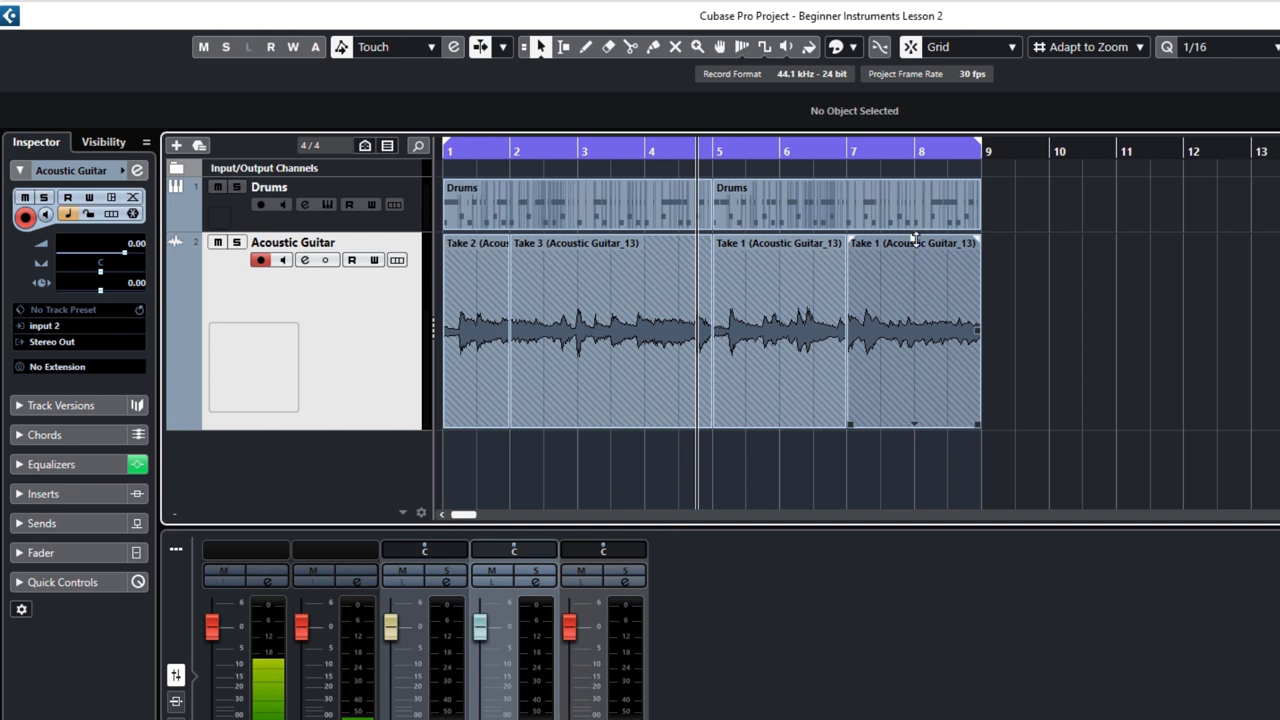
left_click_drag(912, 244, 912, 300)
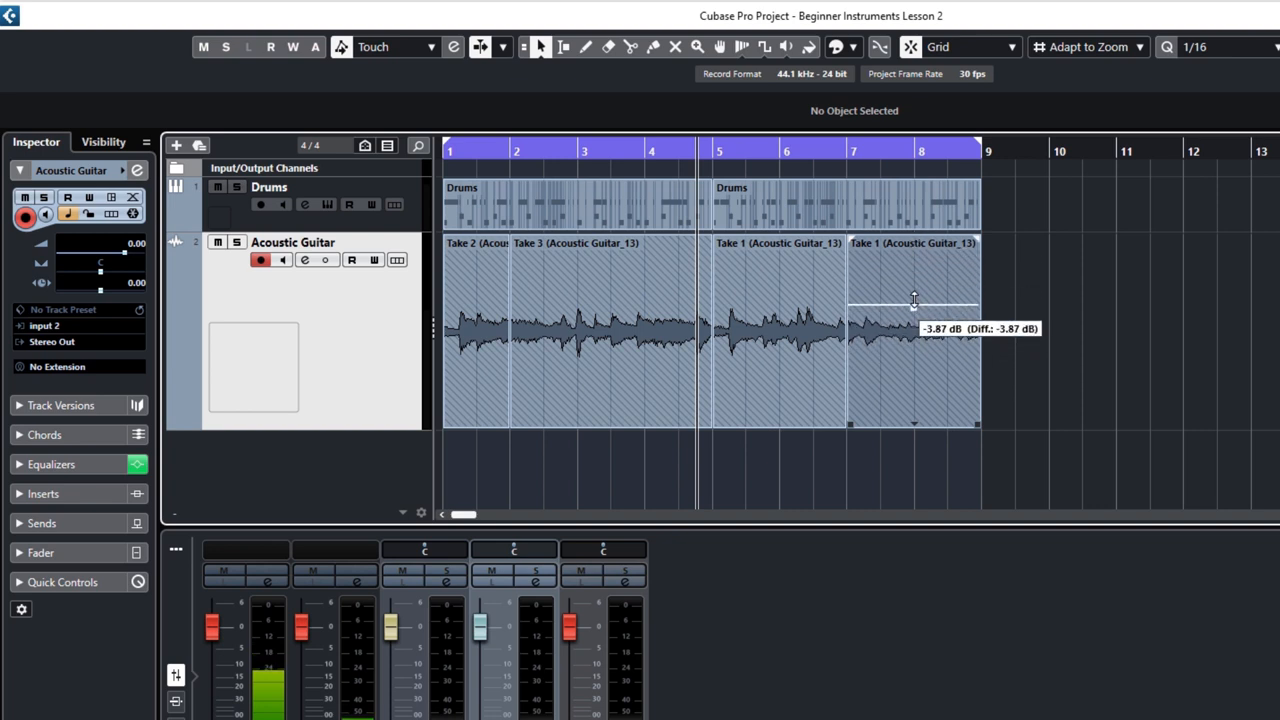
left_click_drag(912, 310, 912, 290)
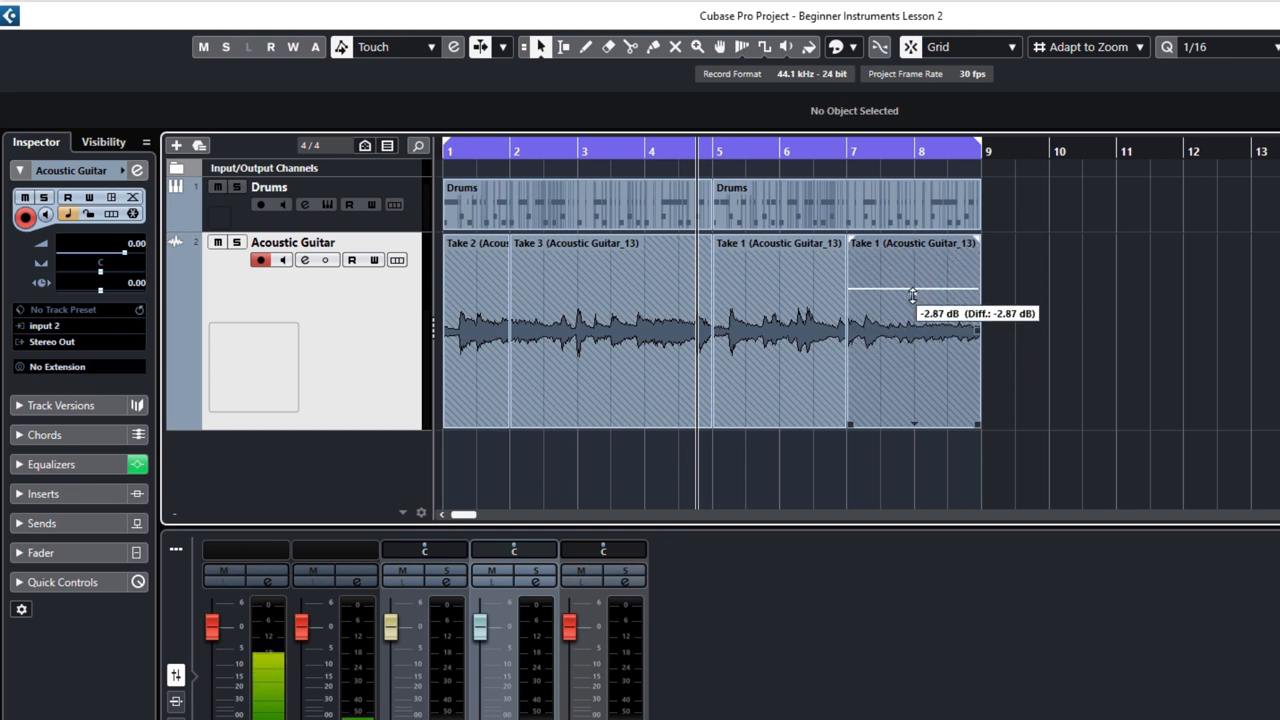